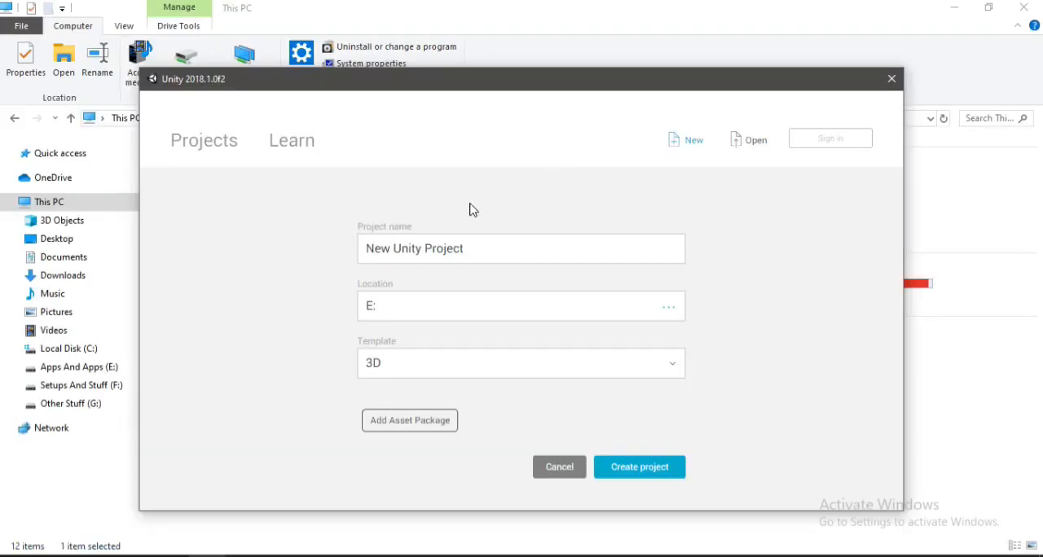
mouse_move(529, 350)
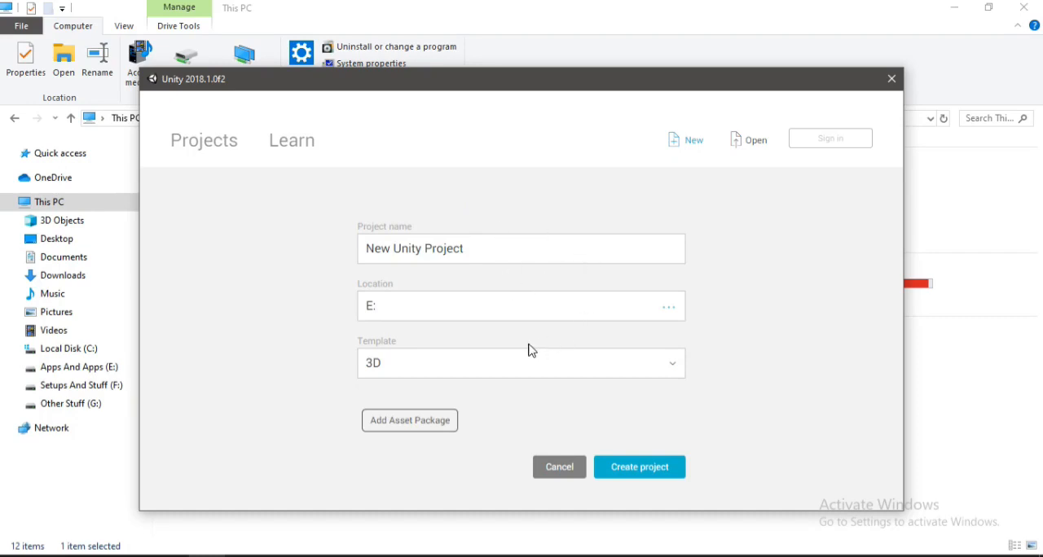
Choose the 2D project template in the New project dialog.
click(522, 248)
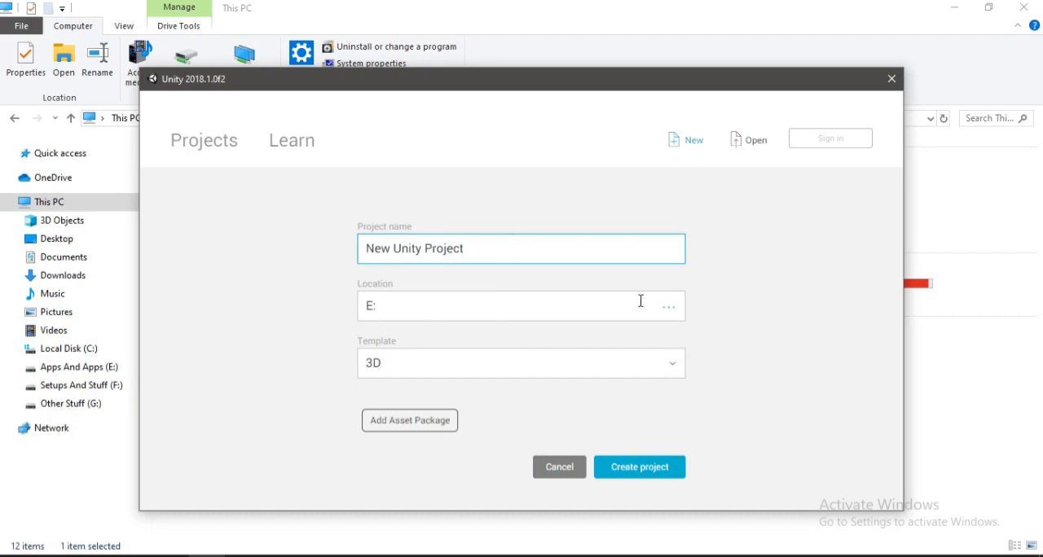
click(669, 306)
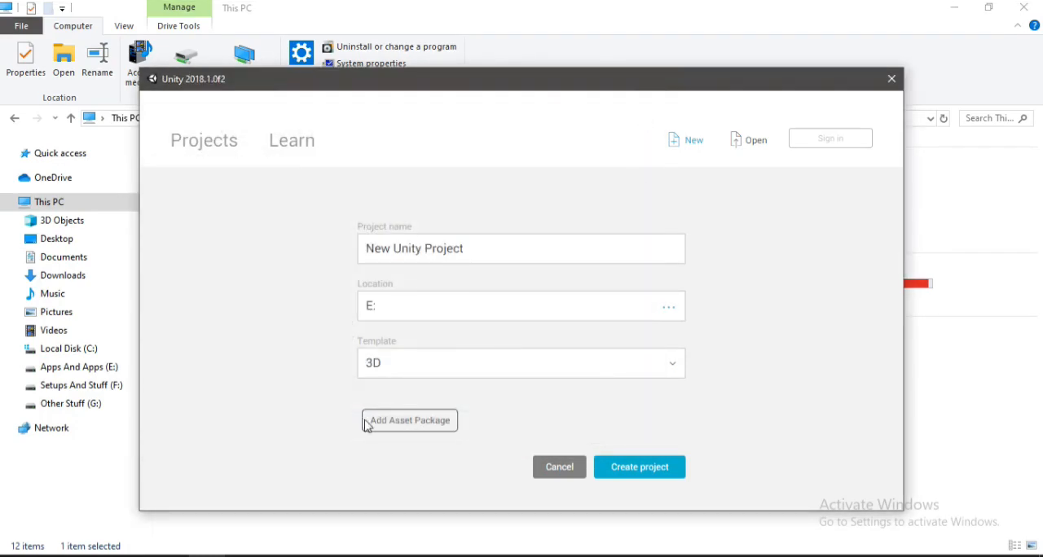
click(520, 362)
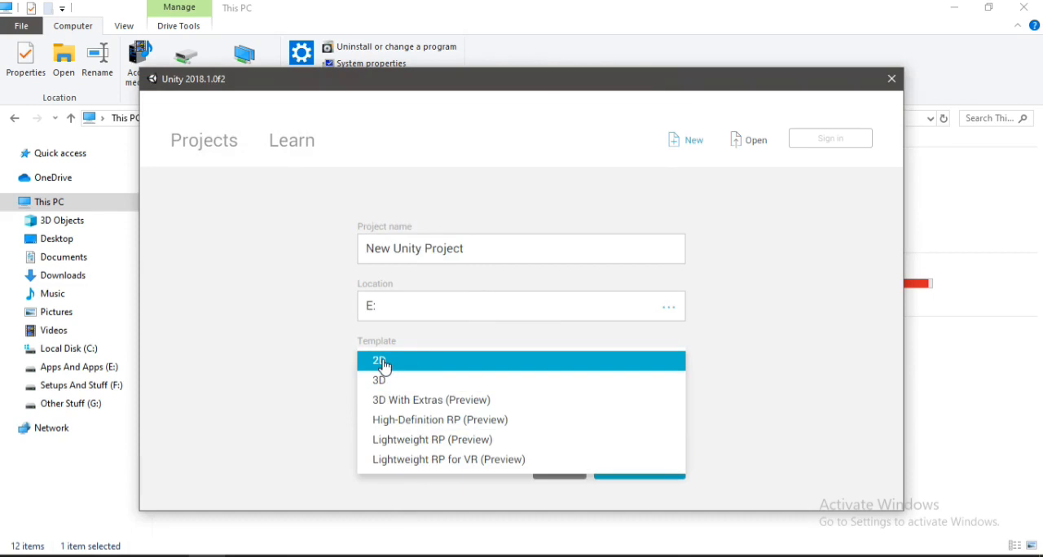
click(383, 362)
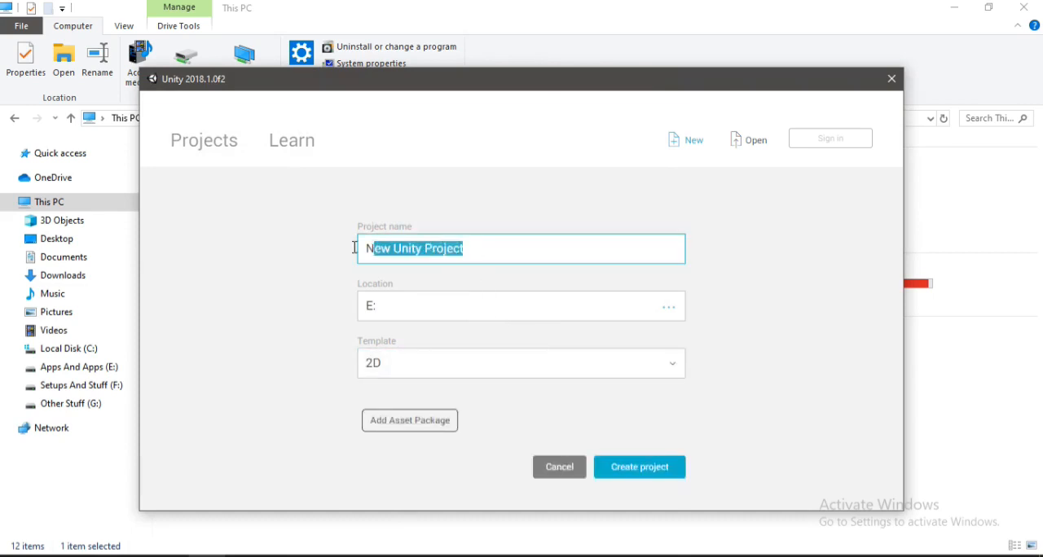
Name the project 'Practise' and leave the asset package list unchanged.
key(Delete)
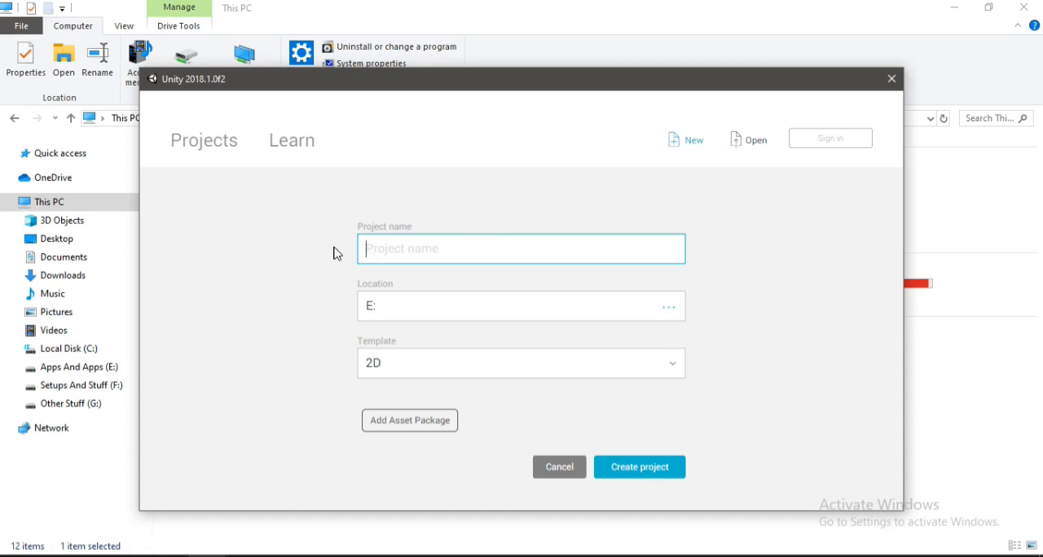
text(Practise)
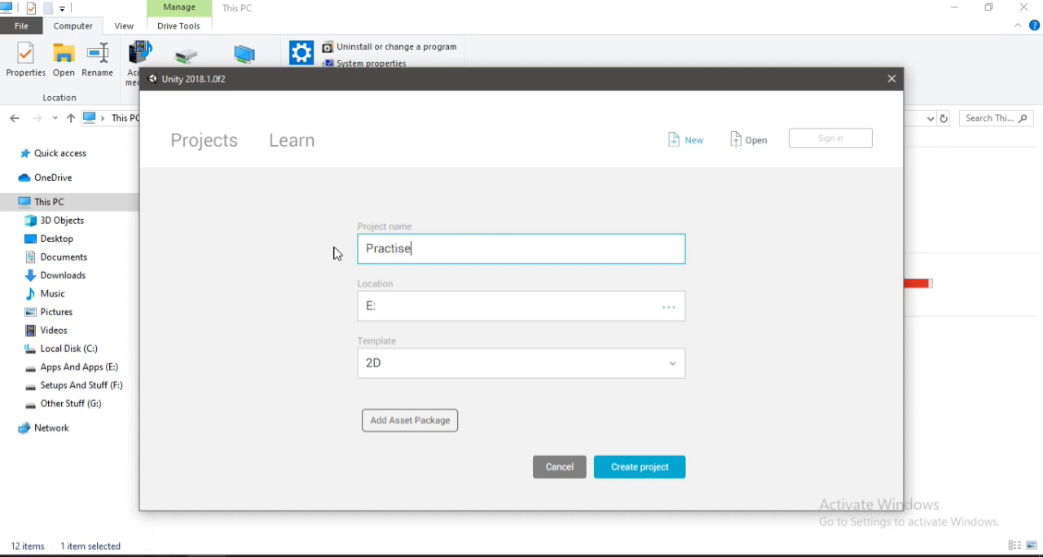
mouse_move(439, 421)
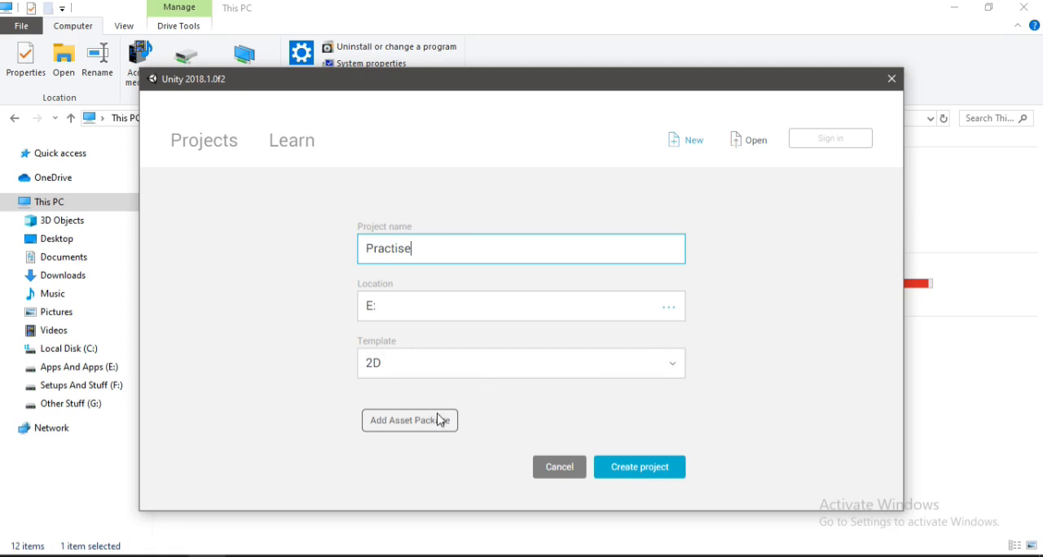
click(409, 420)
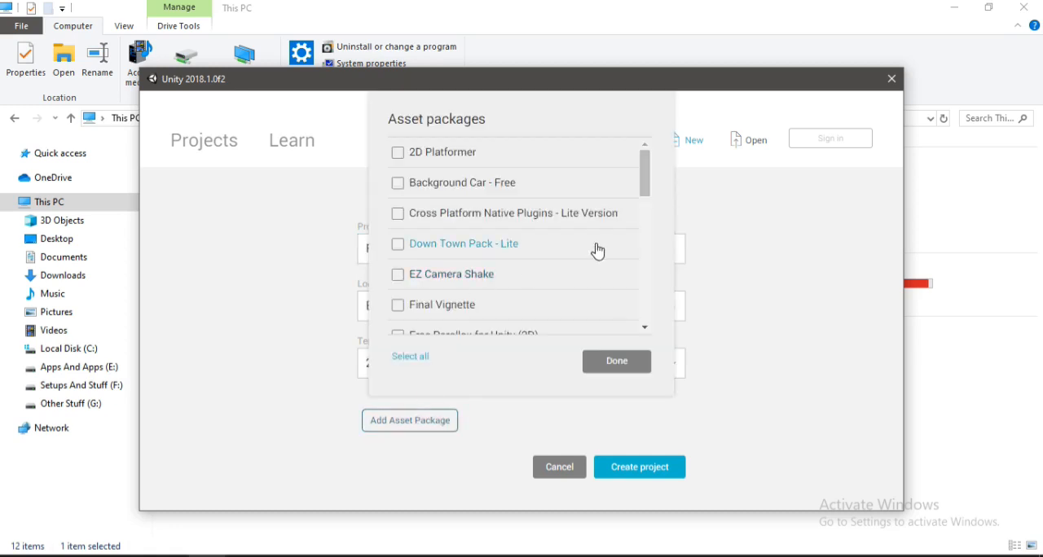
mouse_move(646, 163)
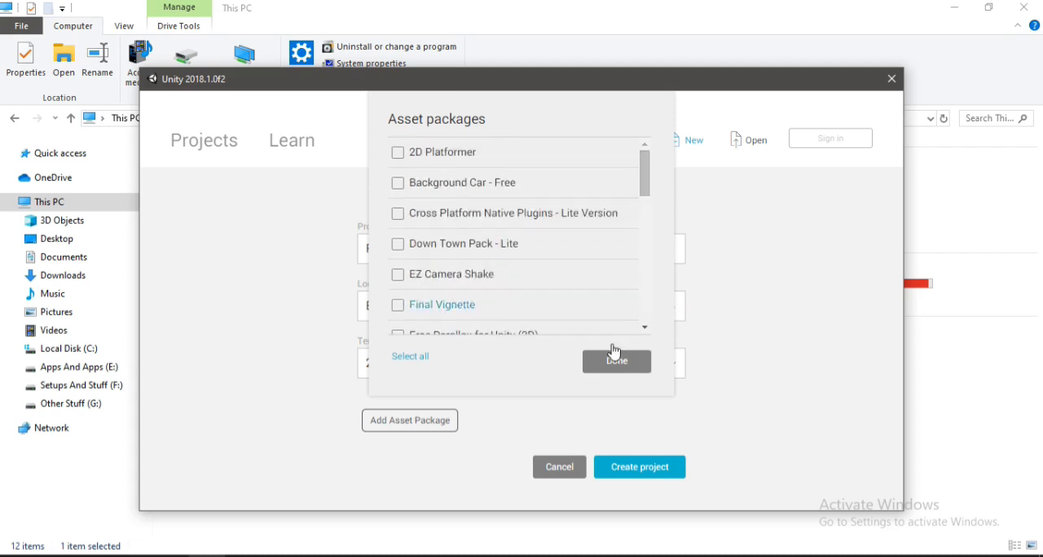
click(616, 362)
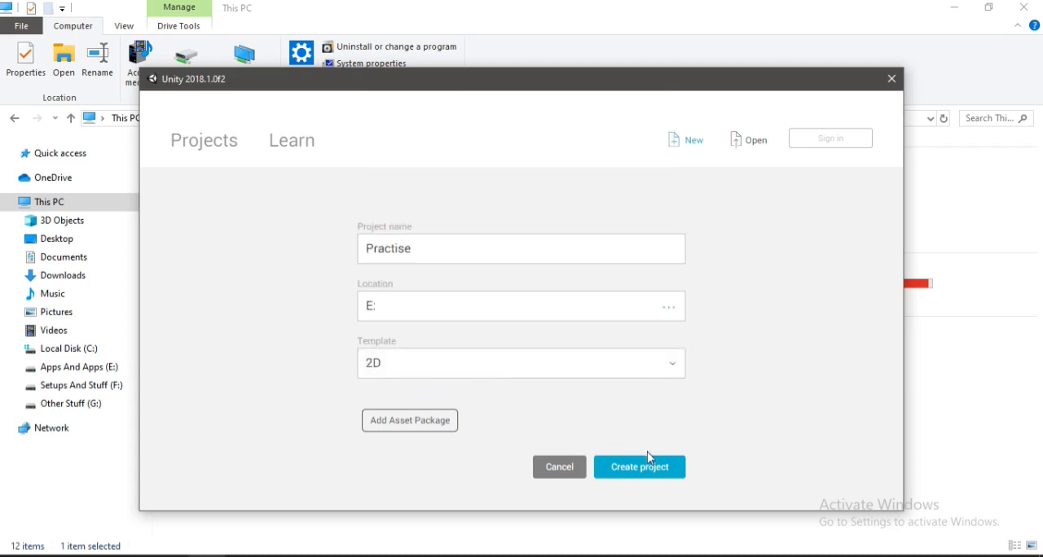
Create the project, look at the Main Camera, and set the Game view to 16:9.
click(639, 467)
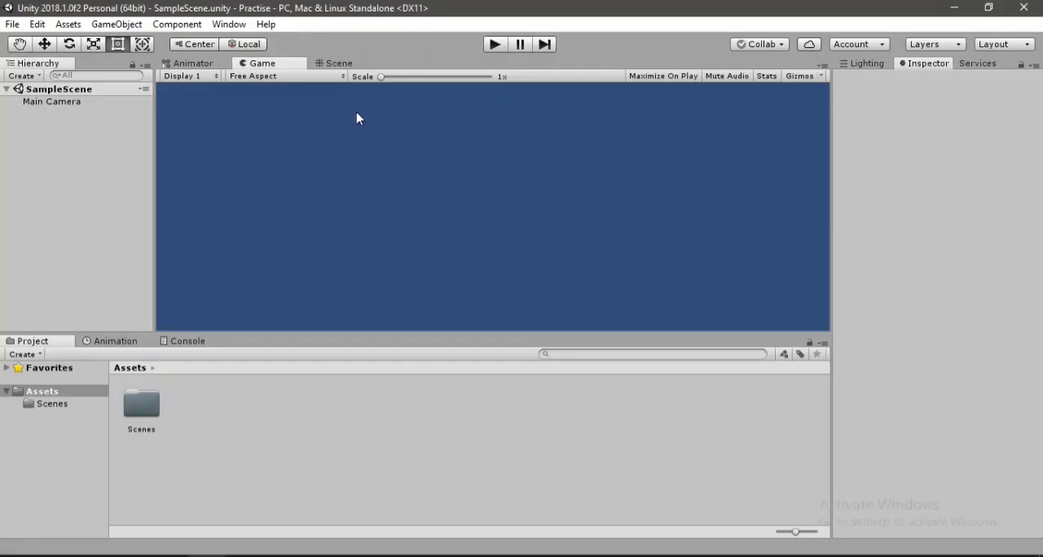
mouse_move(432, 184)
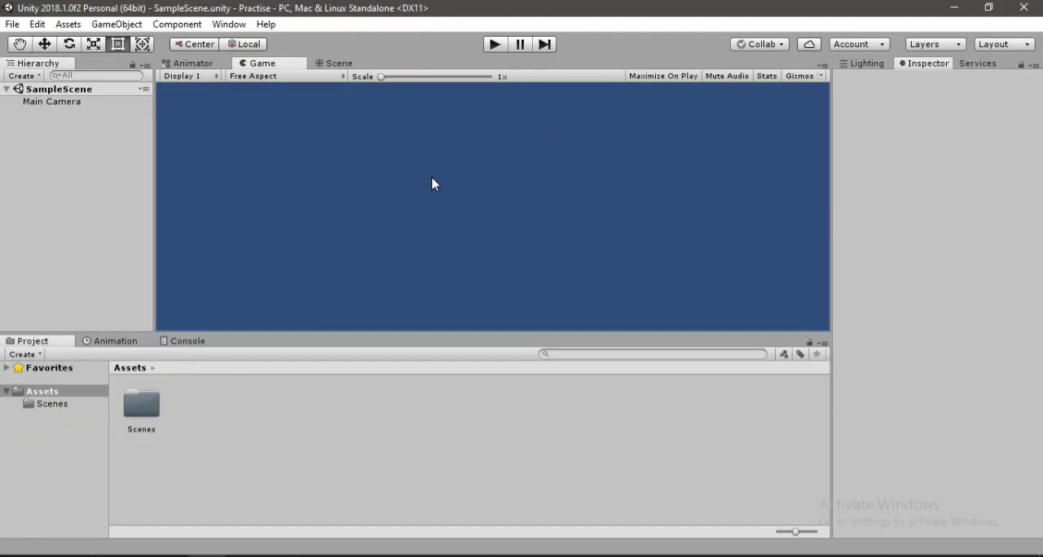
mouse_move(365, 62)
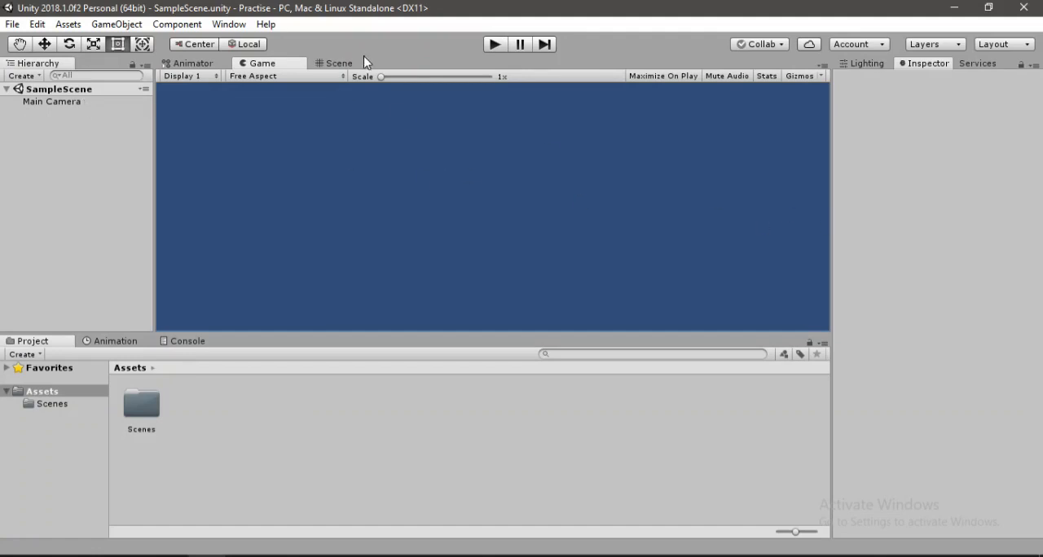
click(339, 62)
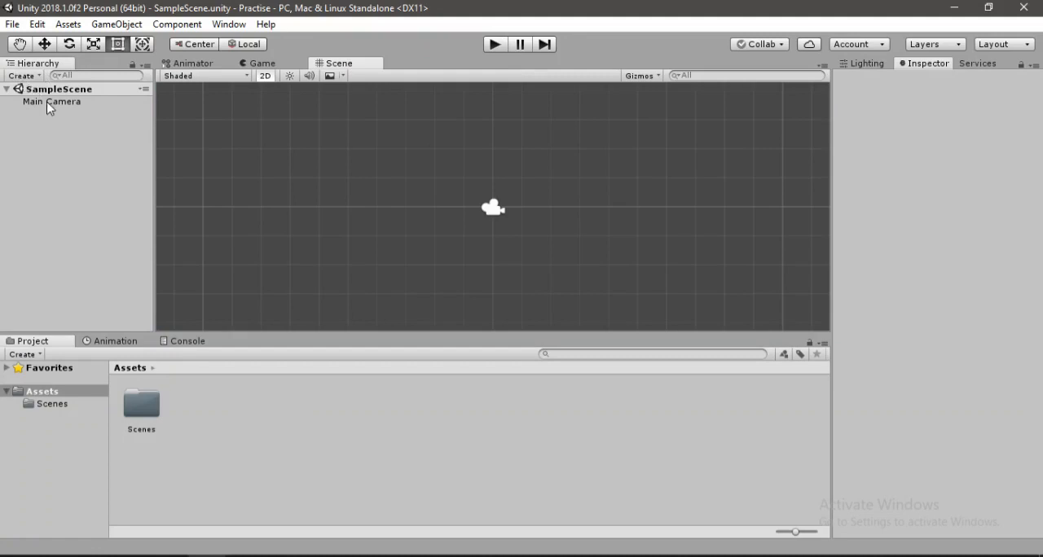
click(52, 101)
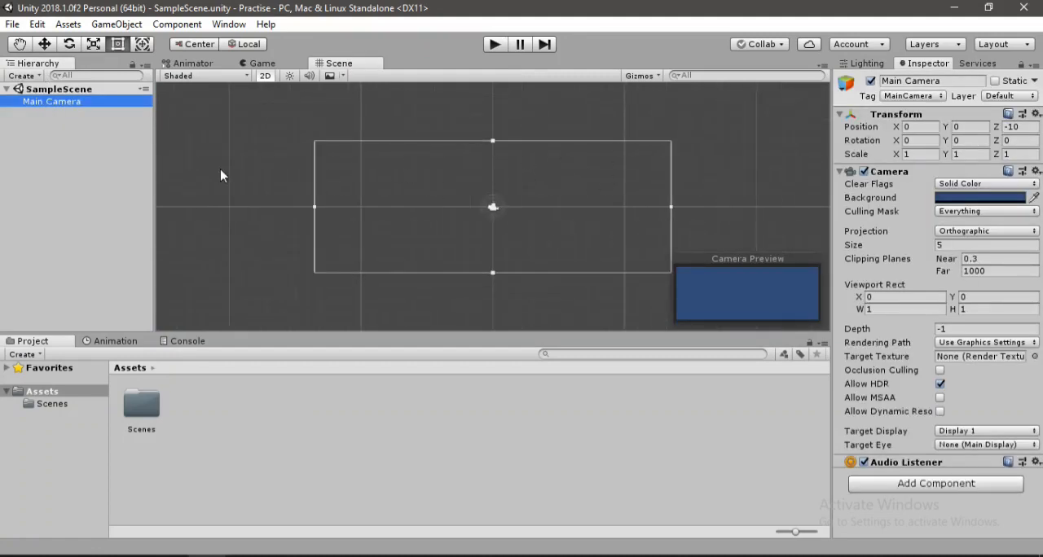
mouse_move(390, 105)
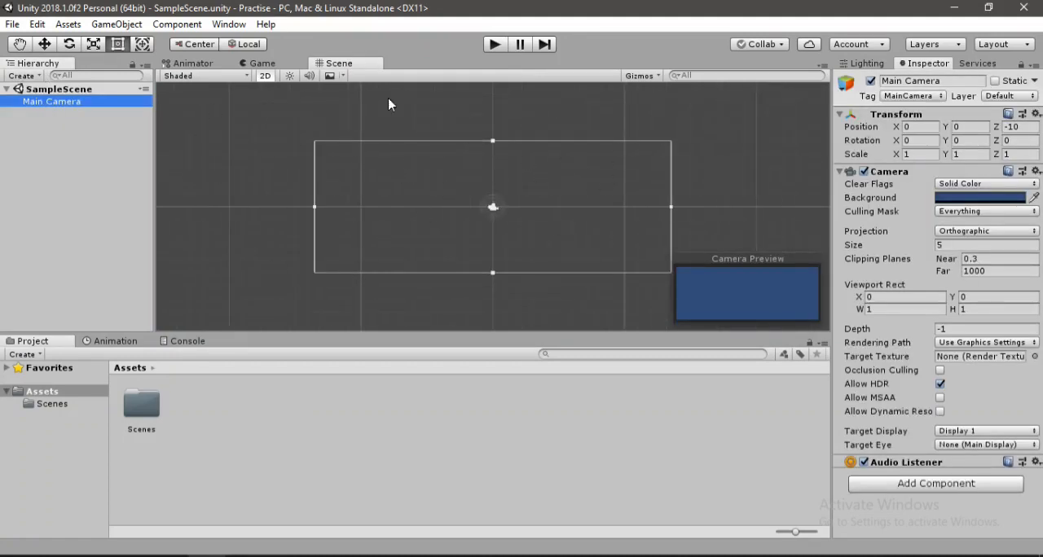
click(261, 64)
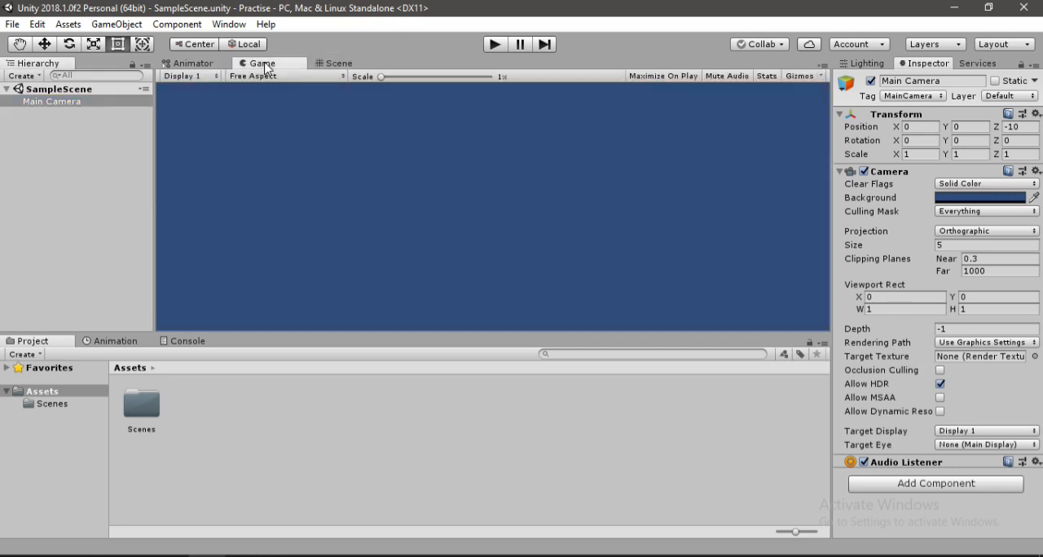
mouse_move(238, 102)
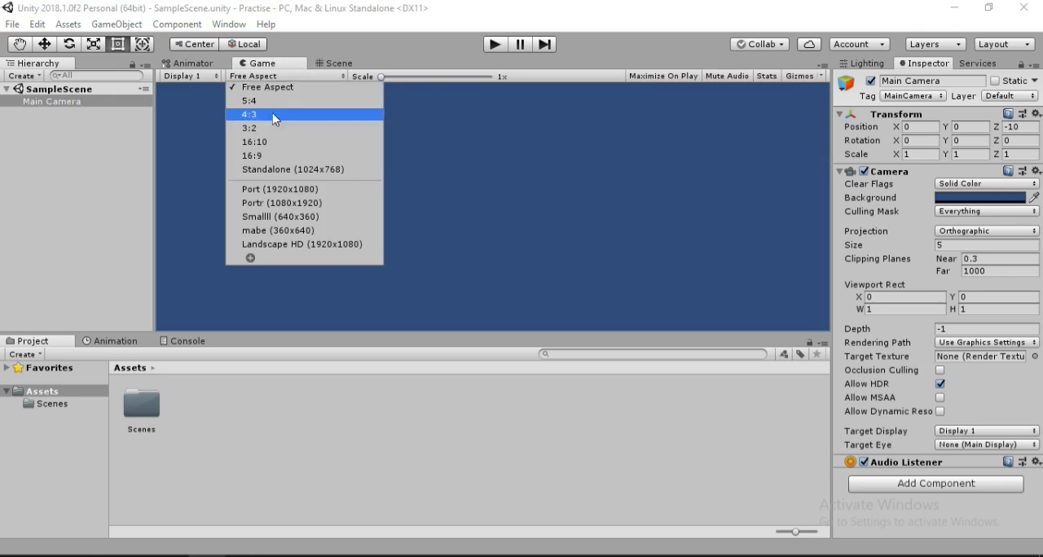
click(251, 156)
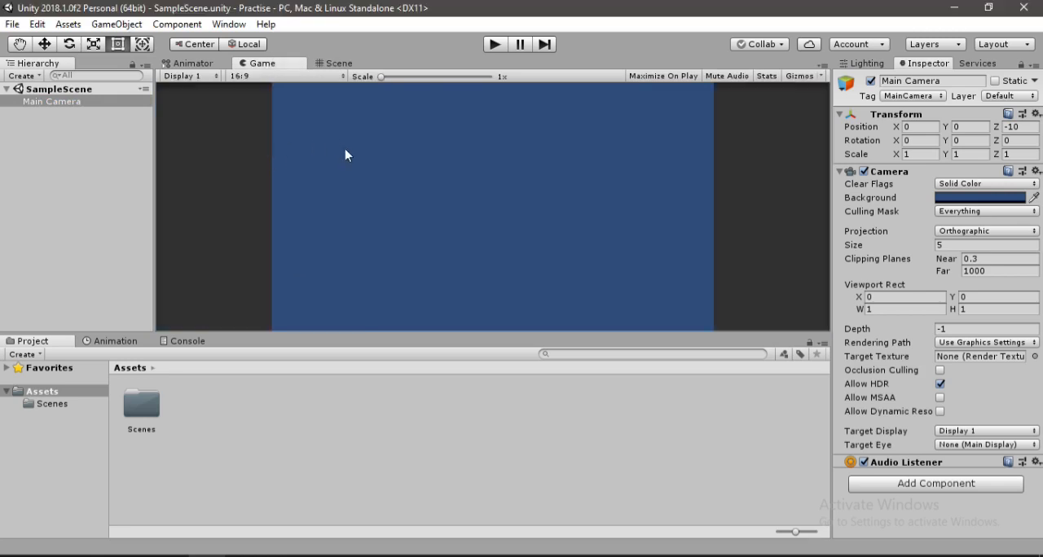
mouse_move(502, 206)
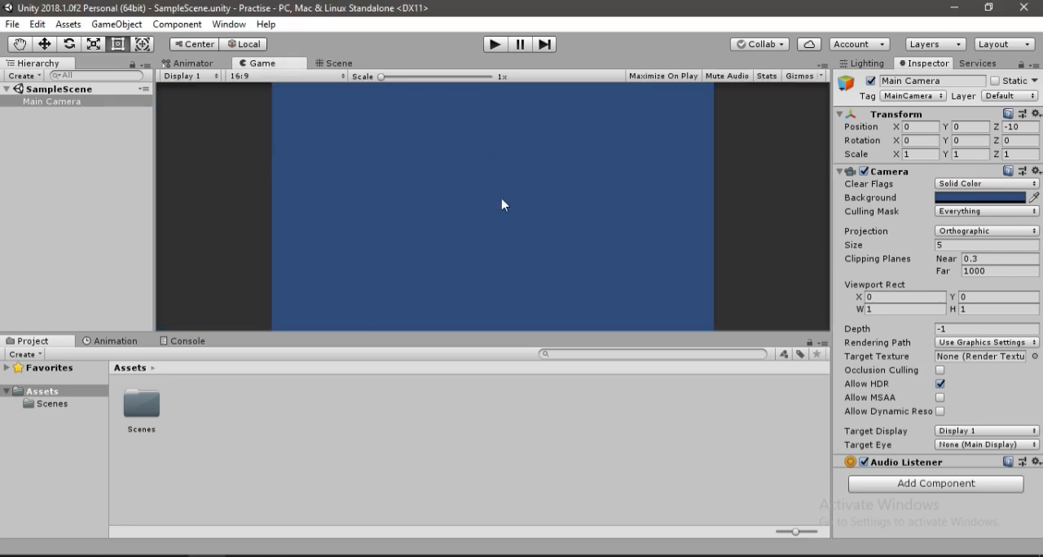
Show Scene and Game views side by side and set the Main Camera background to grey 808080.
click(337, 62)
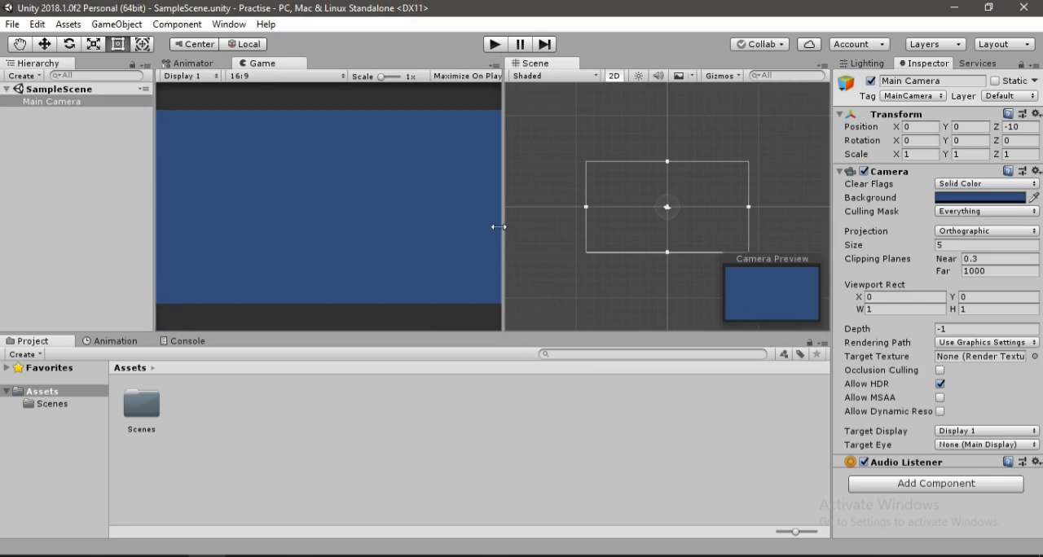
mouse_move(437, 197)
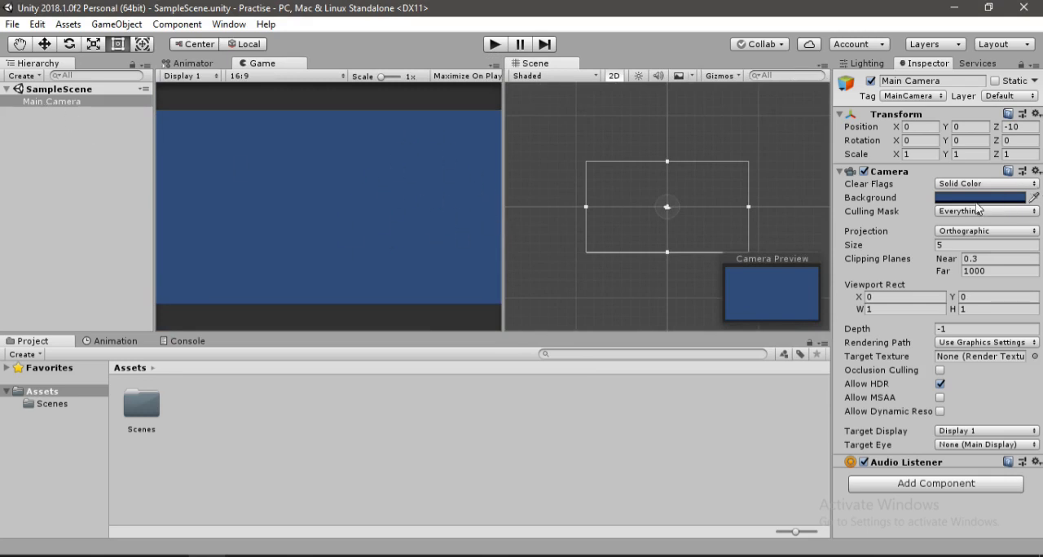
click(982, 197)
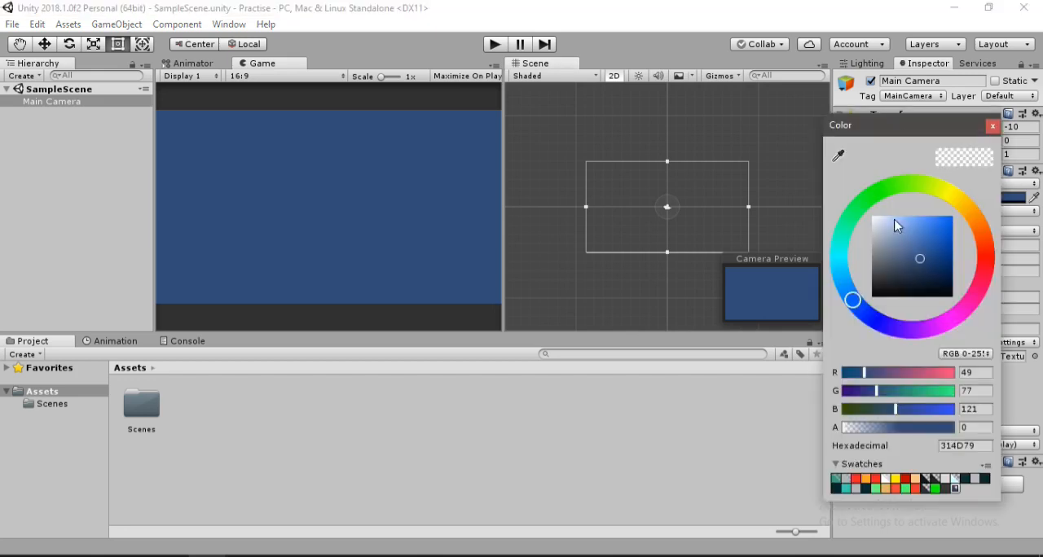
click(878, 251)
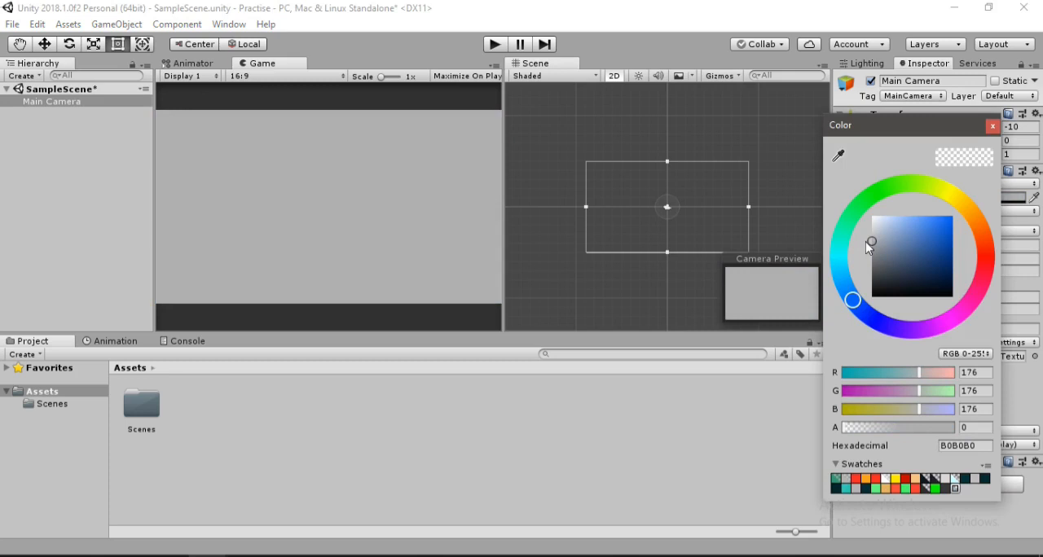
mouse_move(166, 143)
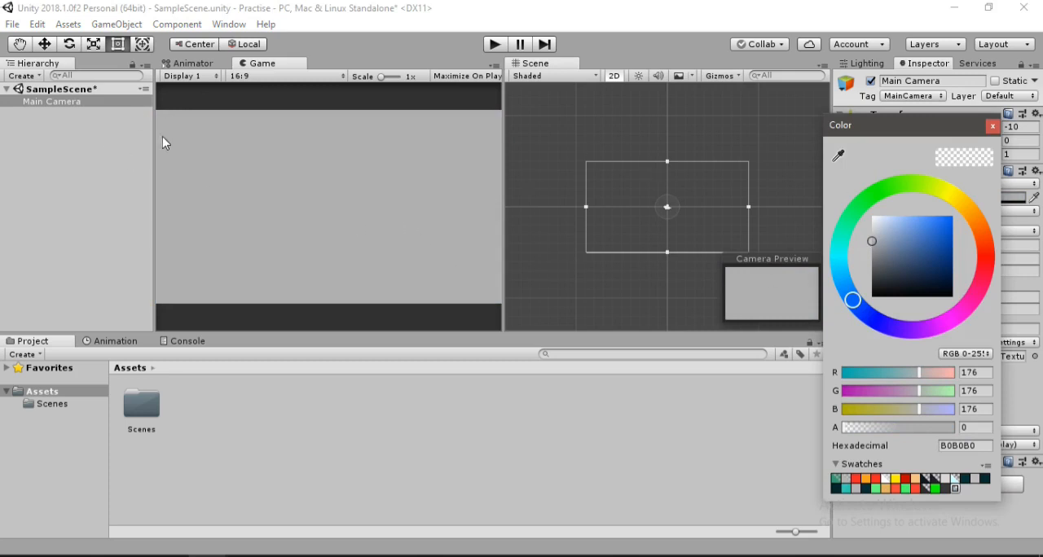
click(993, 128)
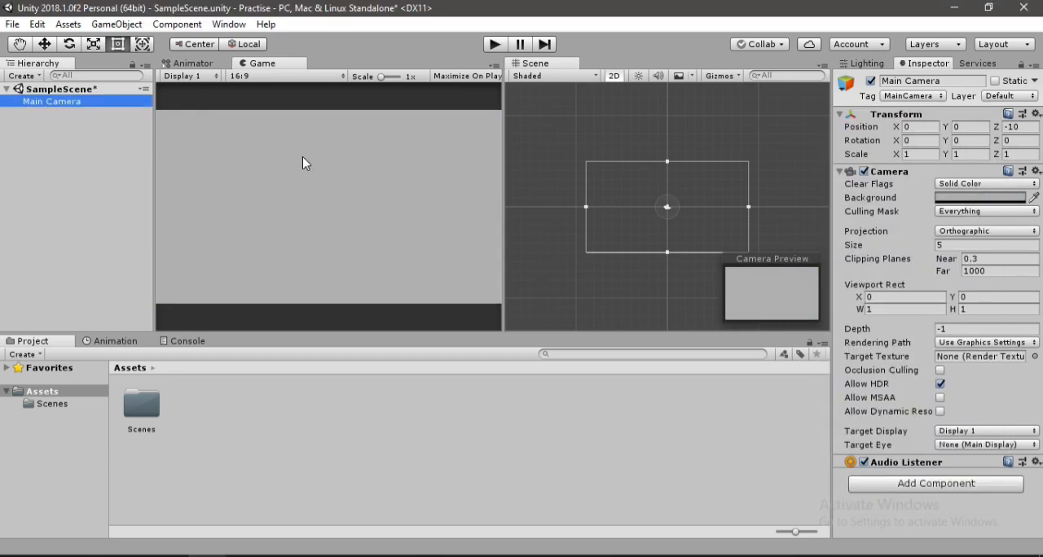
click(144, 391)
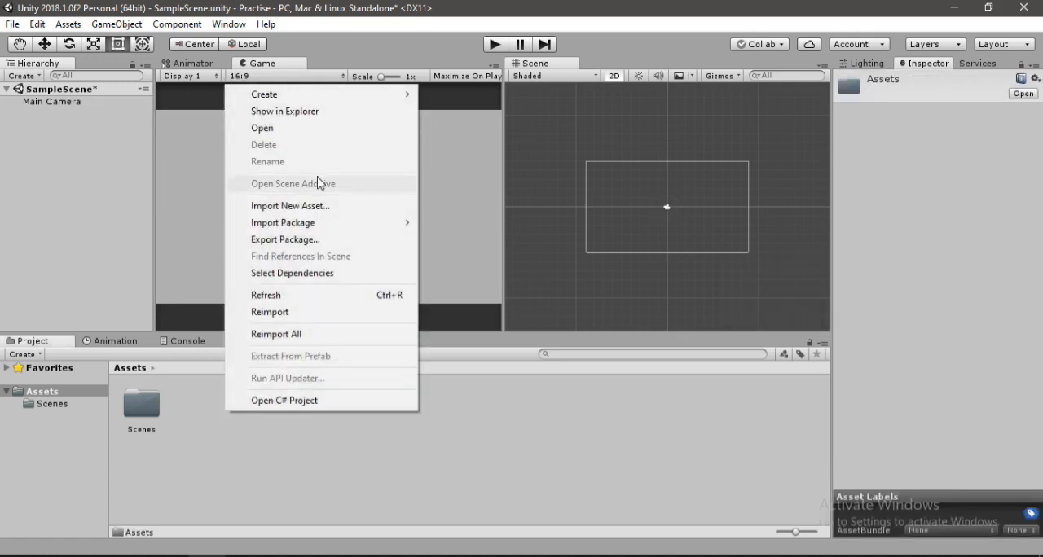
Create two new Assets folders named Sprites and Scripts.
click(264, 94)
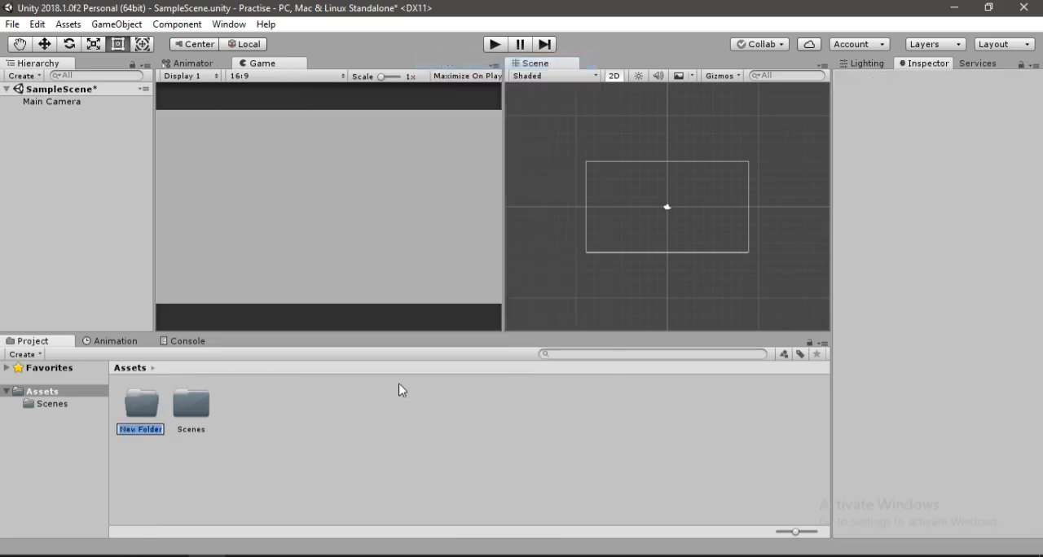
text(Sprites 1)
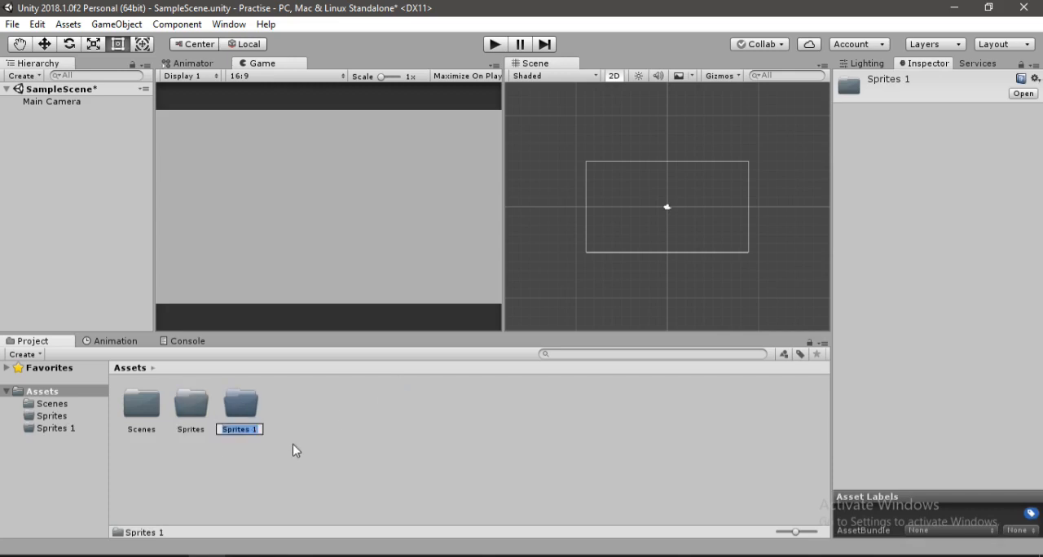
text(Scripts)
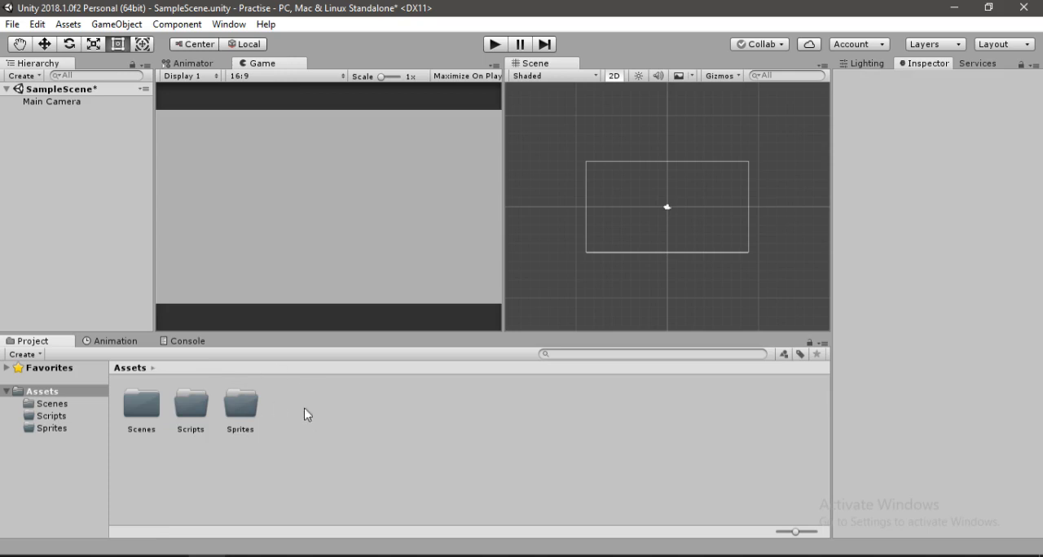
mouse_move(319, 554)
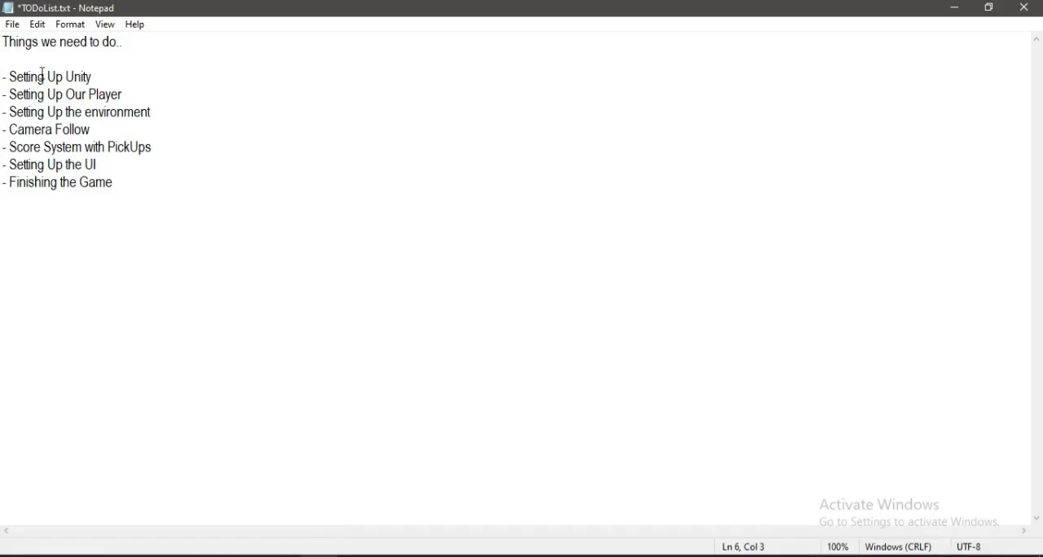
double_click(49, 77)
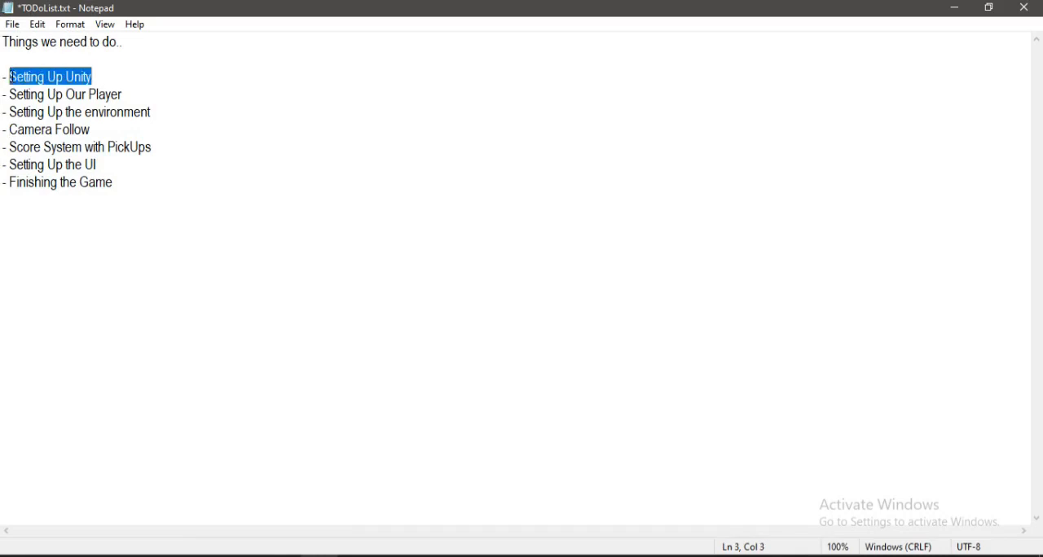
click(91, 76)
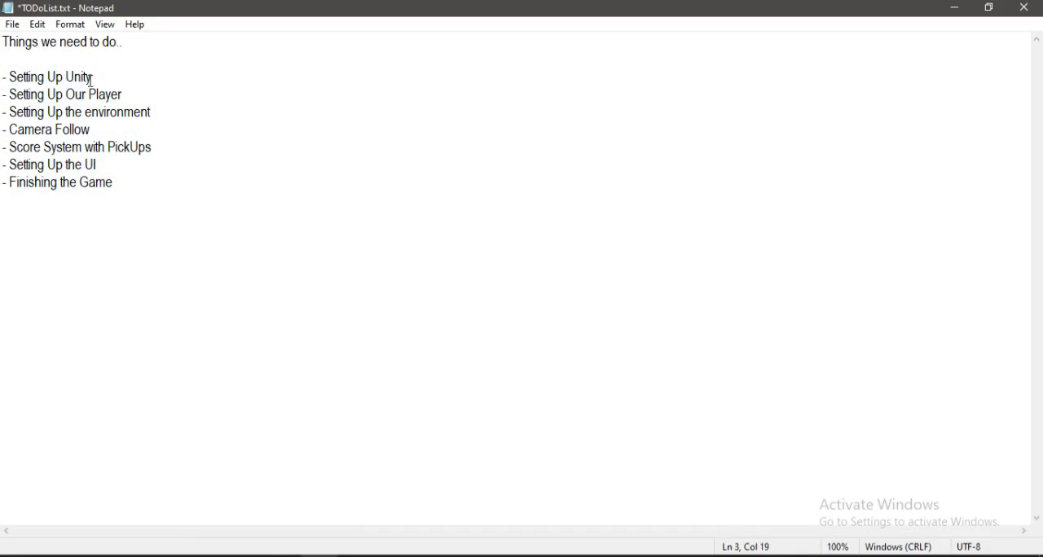
double_click(65, 95)
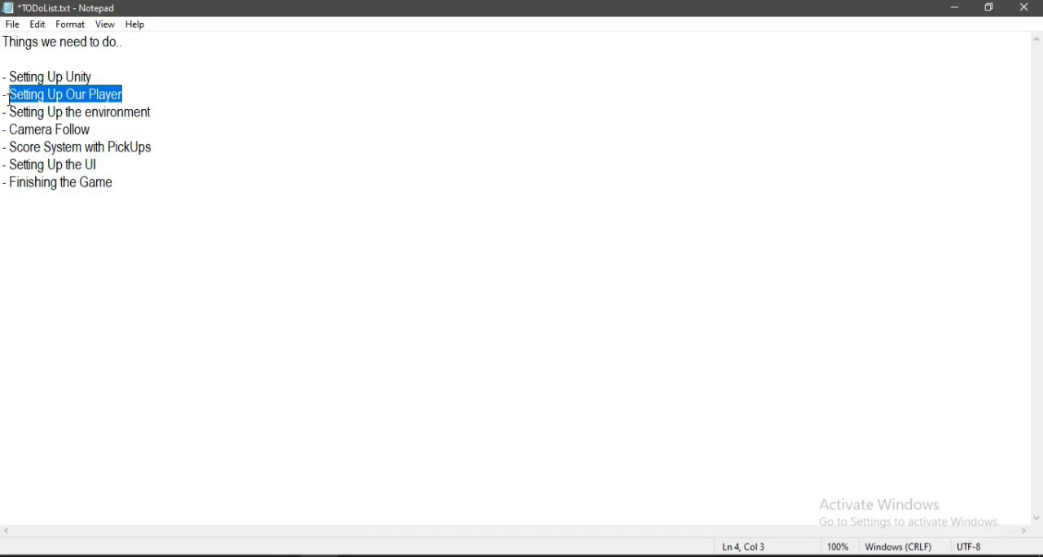
click(252, 476)
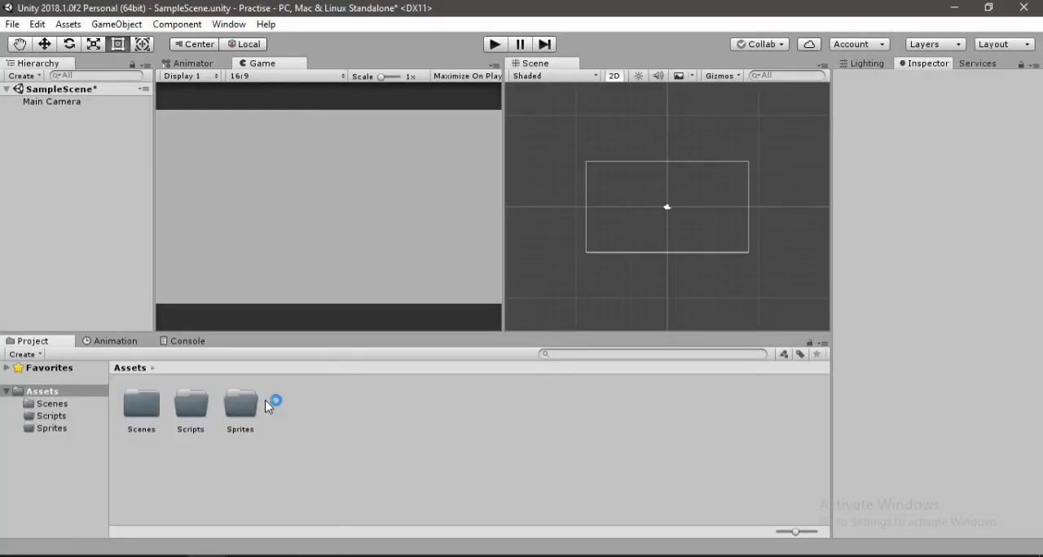
Inside the Sprites folder, create a square sprite asset and keep the name Square.
double_click(239, 405)
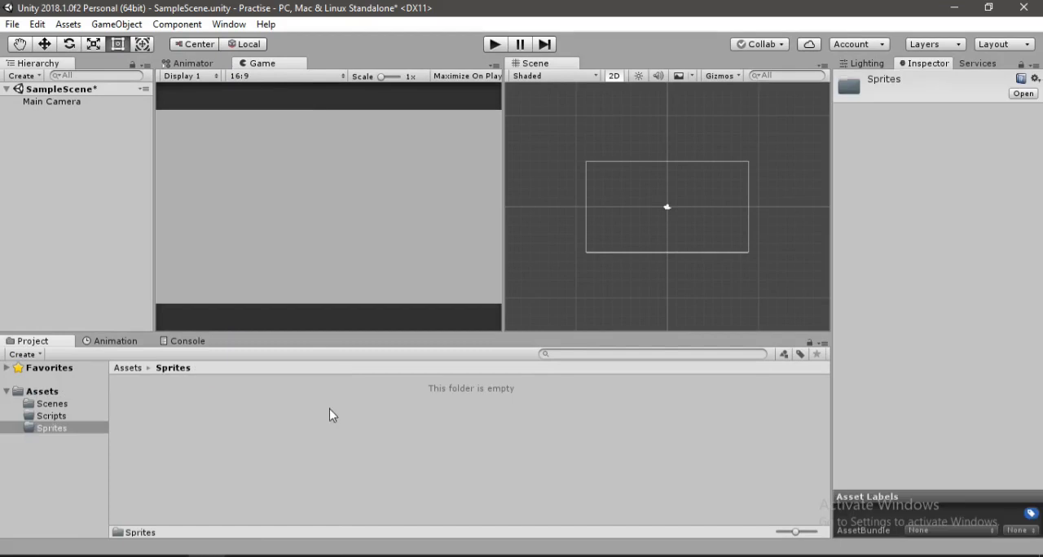
right_click(333, 414)
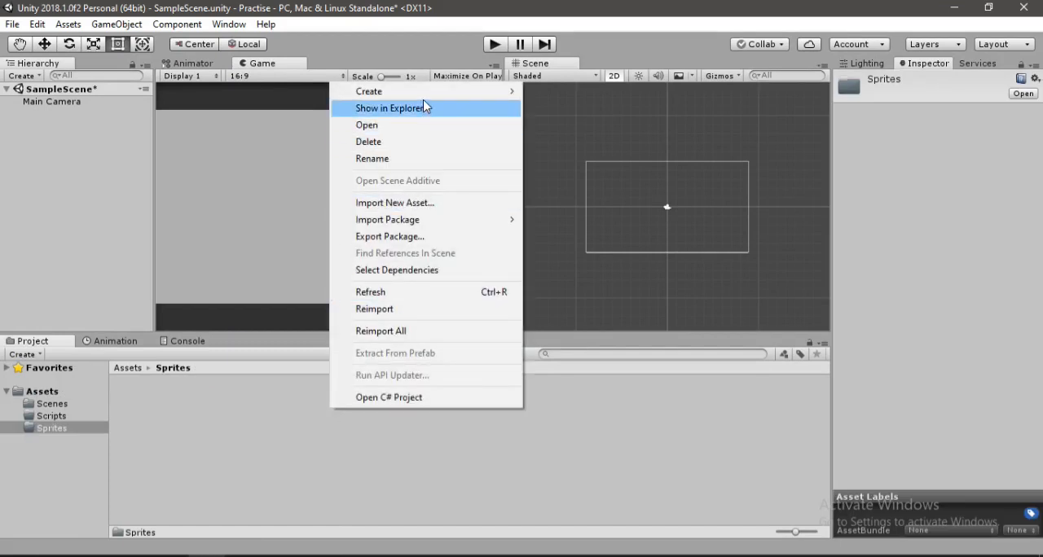
mouse_move(368, 91)
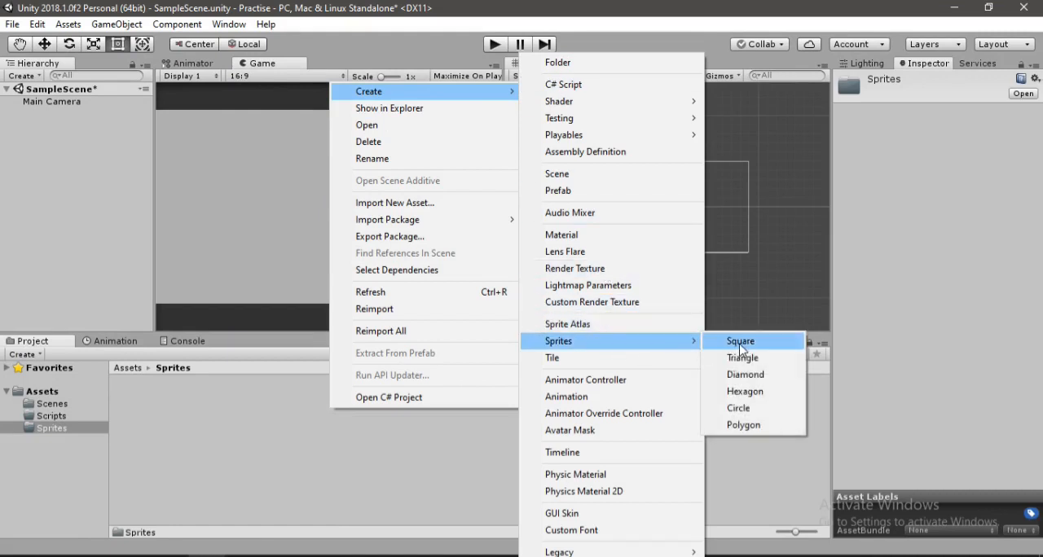
click(740, 341)
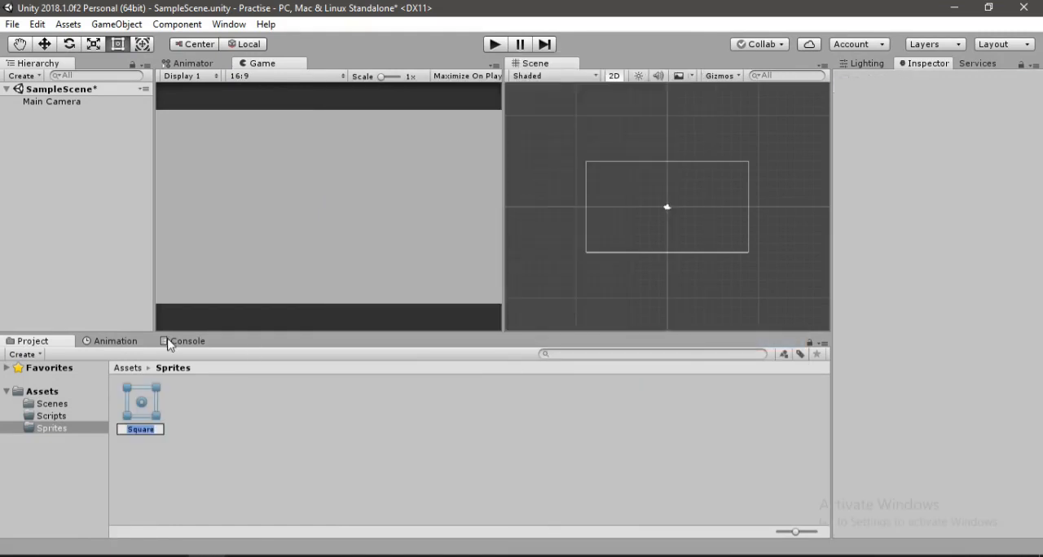
click(238, 427)
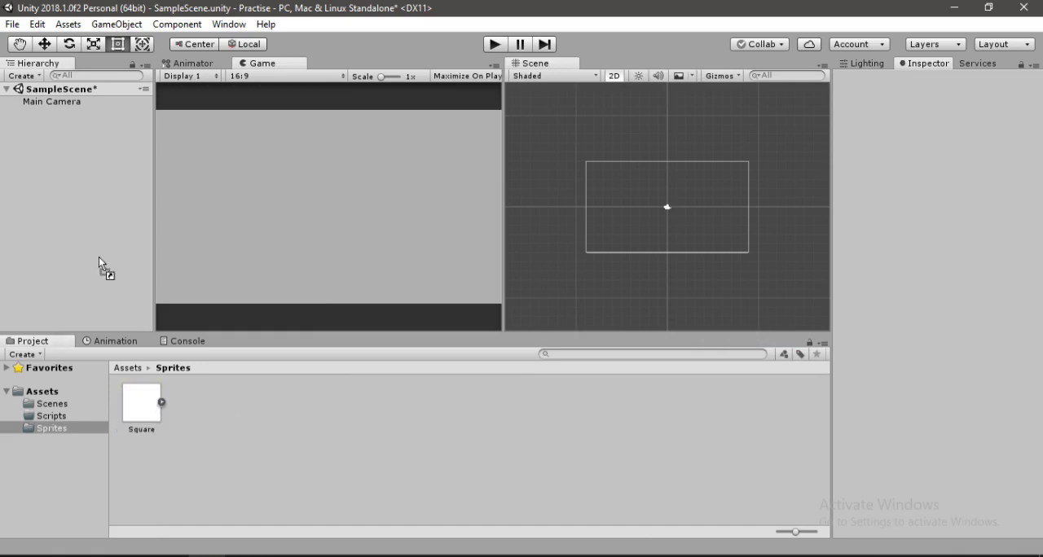
Drag the Square sprite into the Hierarchy to add it to the scene as the Player object.
drag(140, 399, 329, 207)
text(Player)
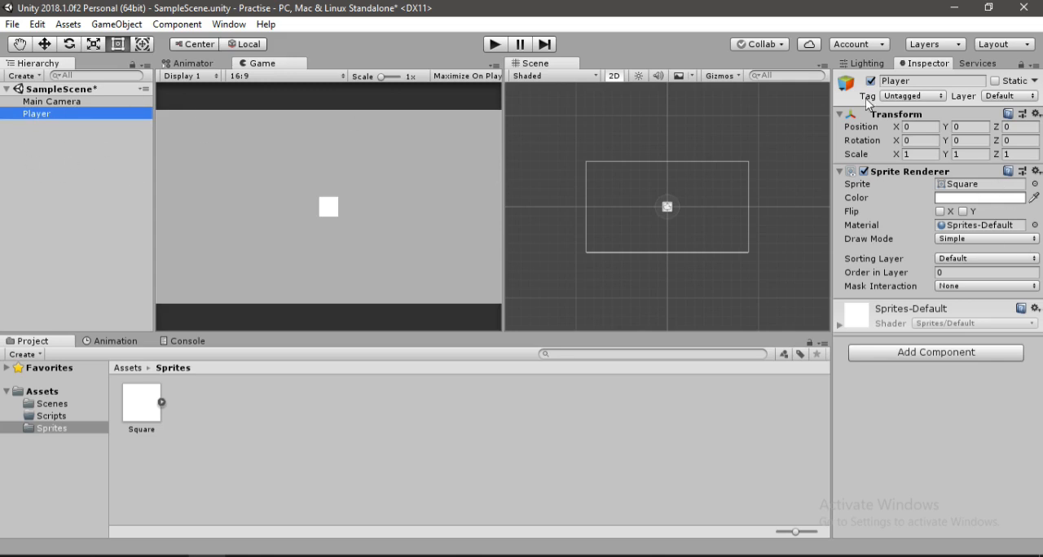
mouse_move(883, 215)
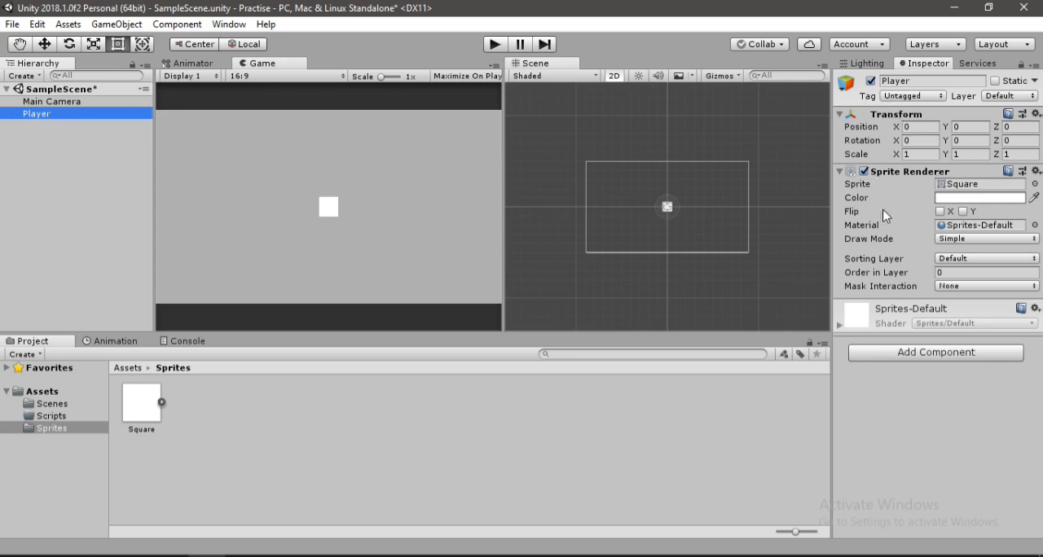
mouse_move(926, 367)
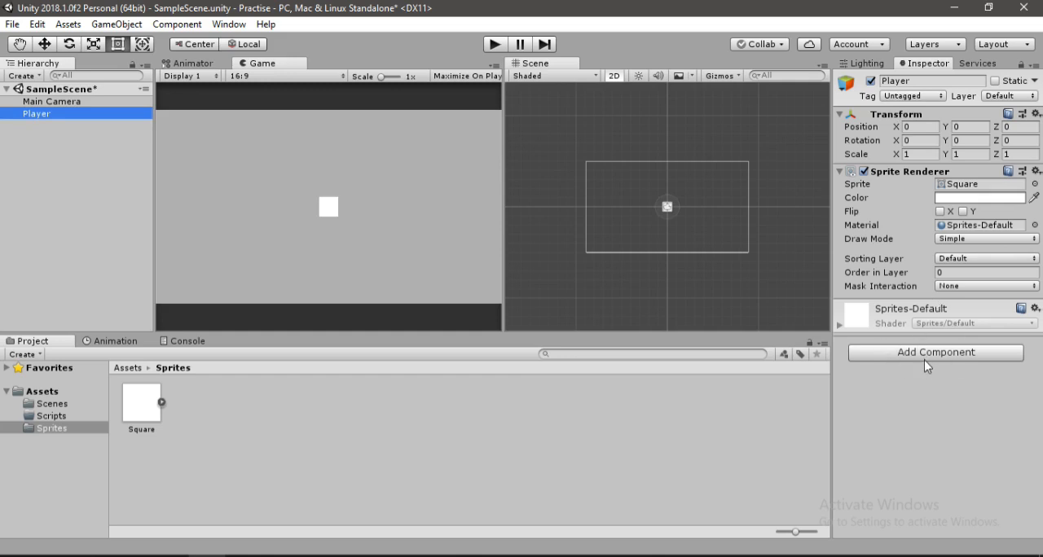
mouse_move(968, 368)
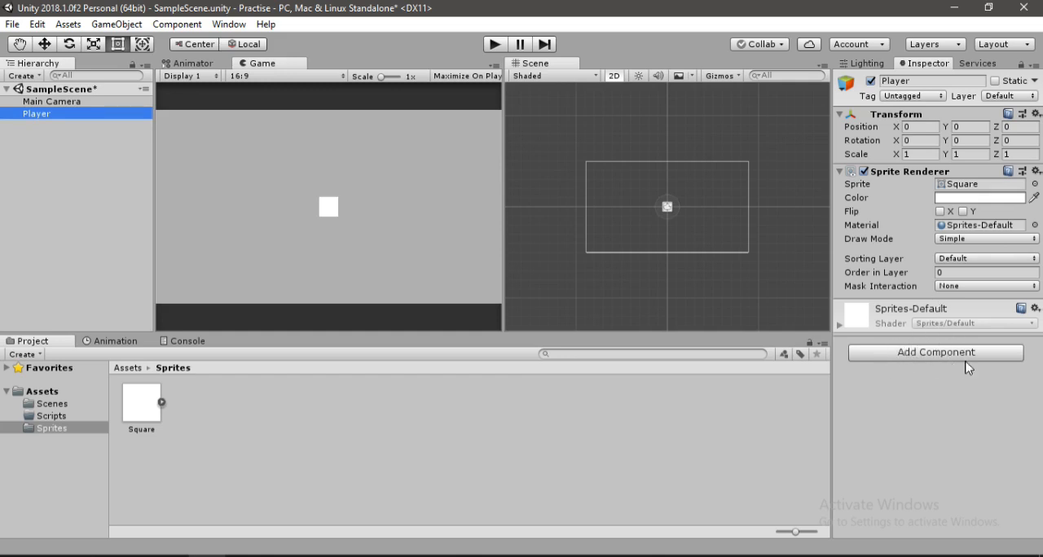
mouse_move(942, 364)
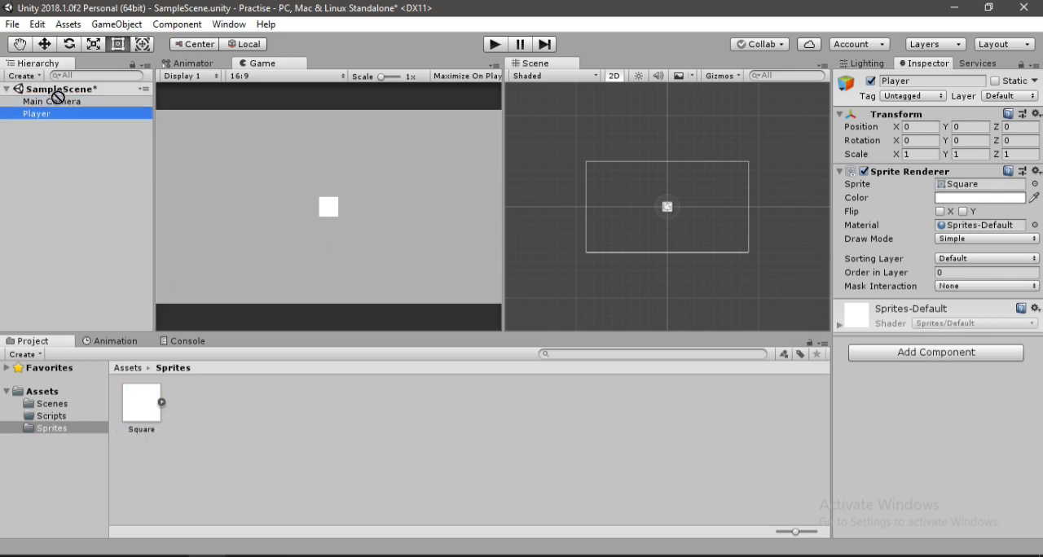
Add a Square child under Player, shrink it to a top strip, and tint it red FF4C4C.
click(45, 125)
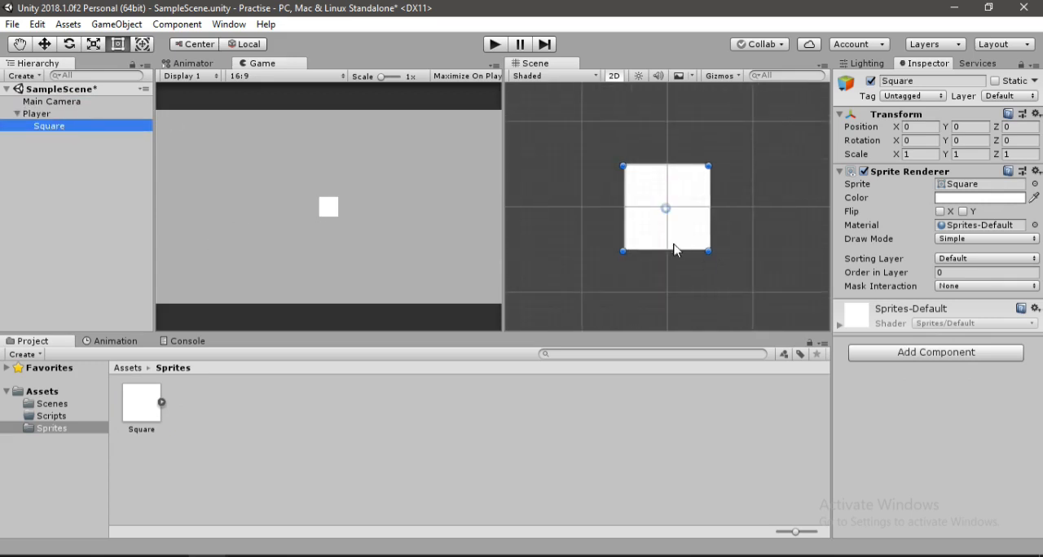
drag(665, 168, 665, 187)
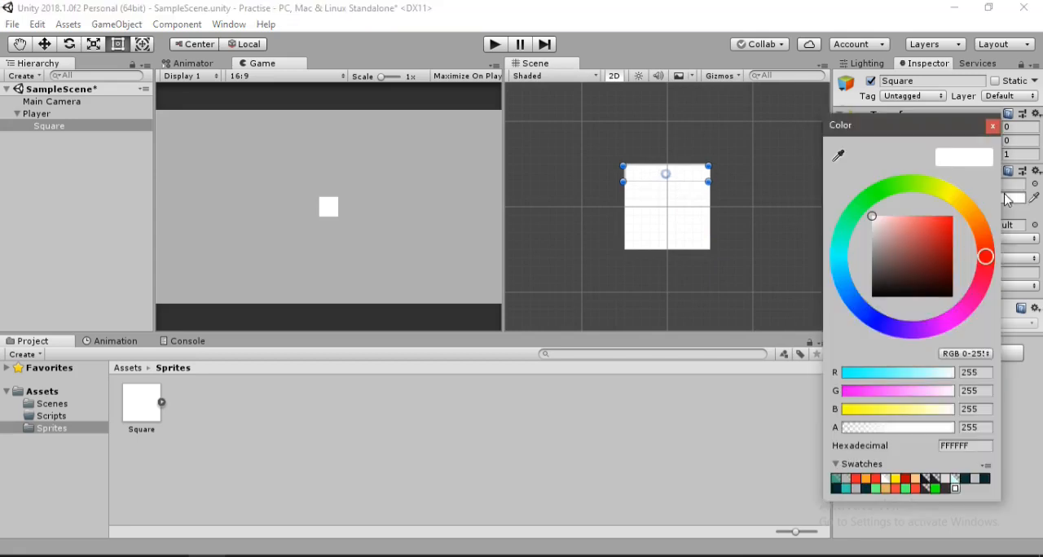
click(916, 219)
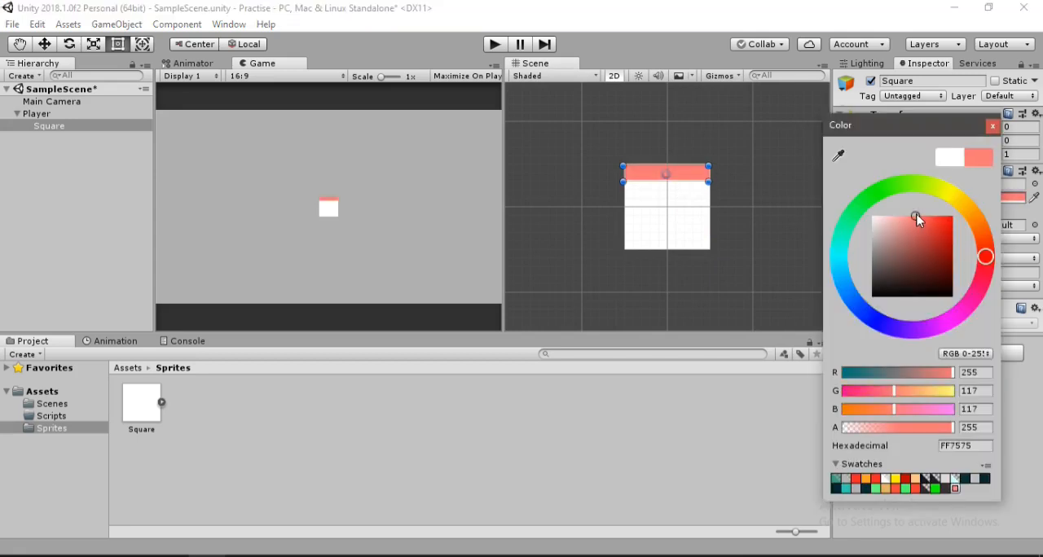
drag(916, 219, 927, 215)
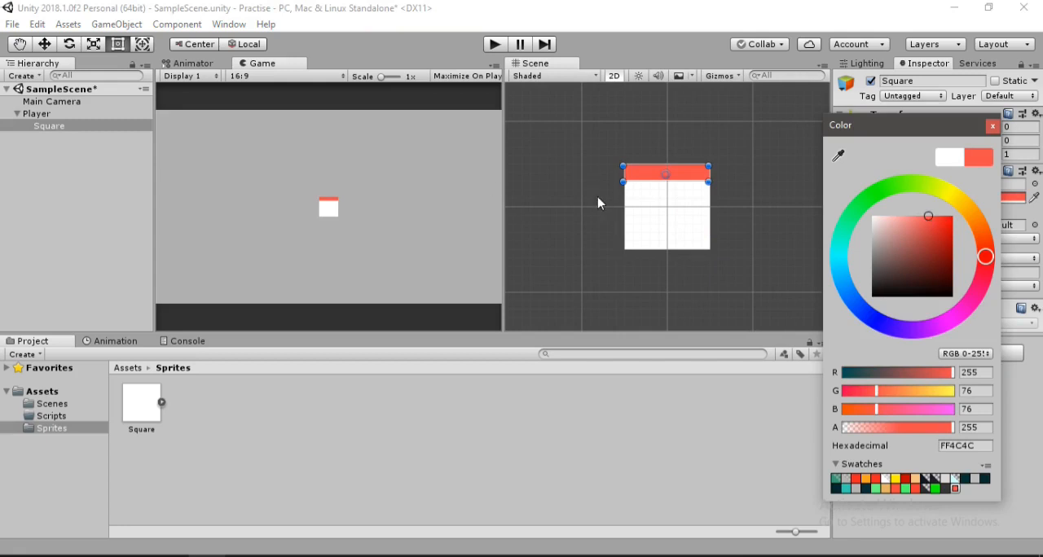
mouse_move(984, 147)
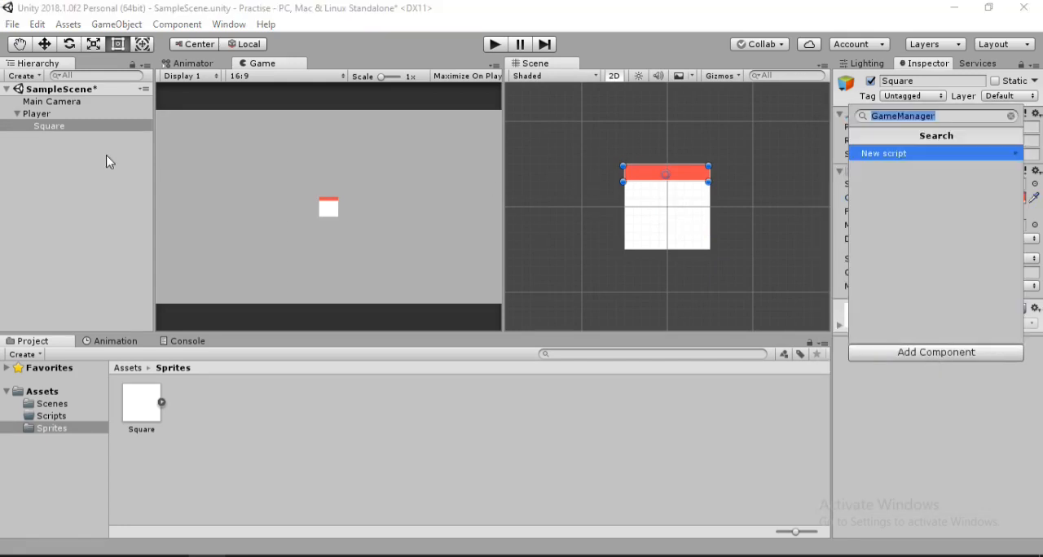
Add a Rigidbody 2D component to the Player alongside its Box Collider 2D.
click(36, 114)
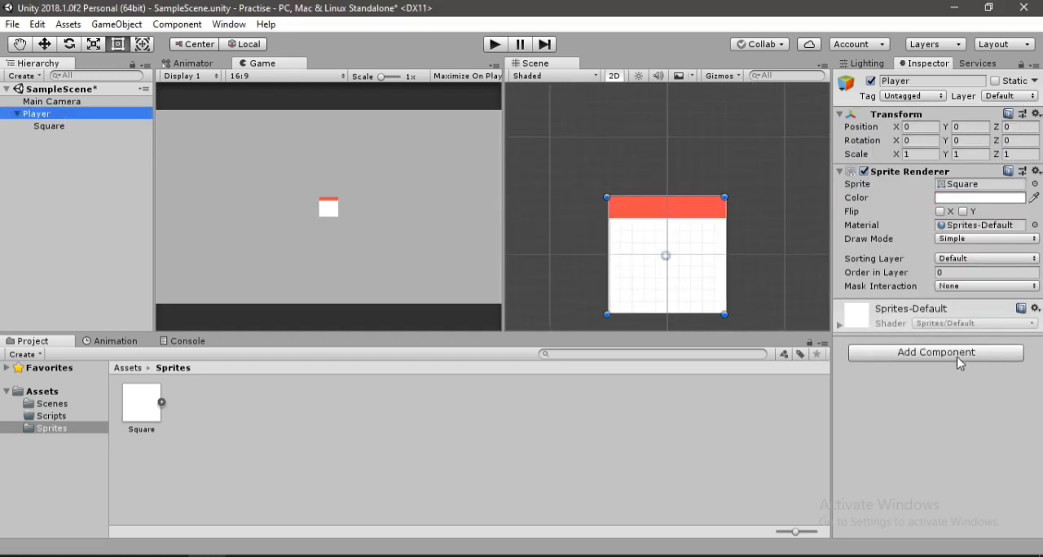
click(935, 352)
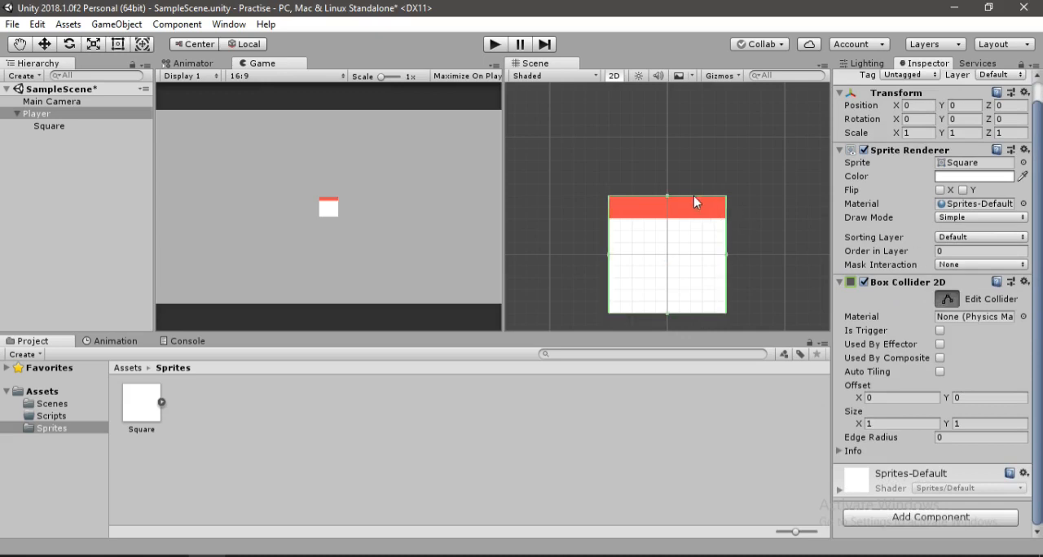
drag(667, 199, 666, 180)
text(rigi)
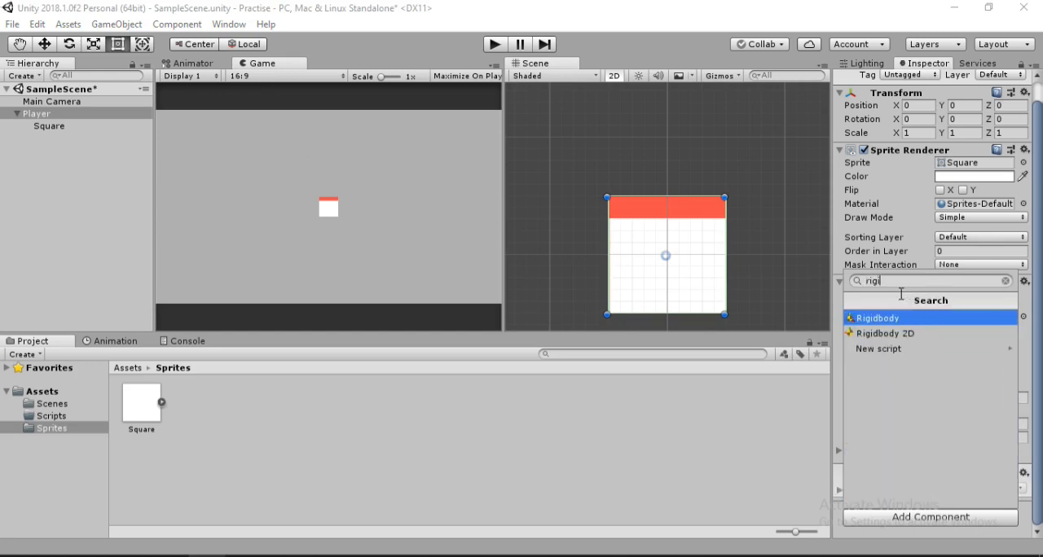
click(887, 333)
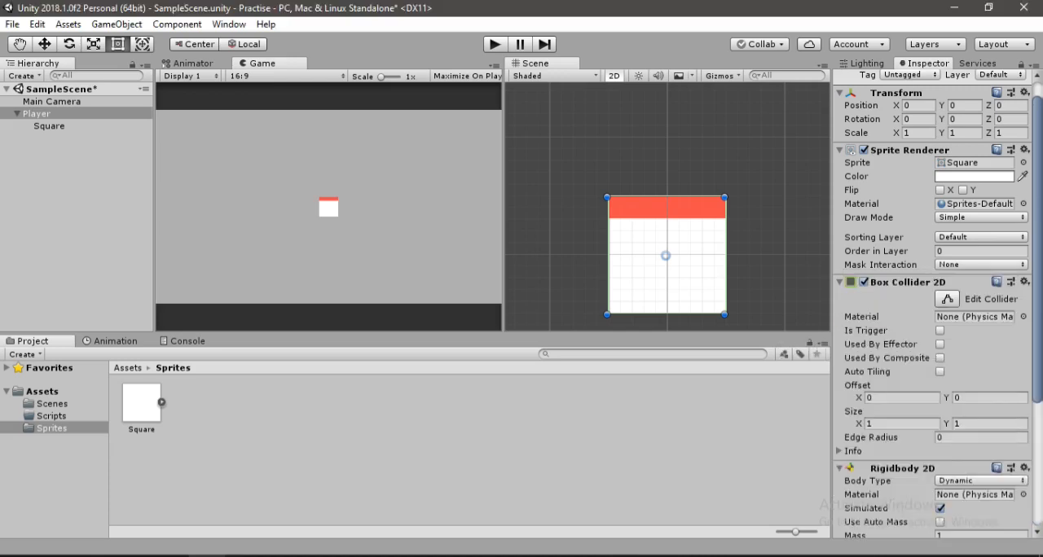
scroll(down, 3)
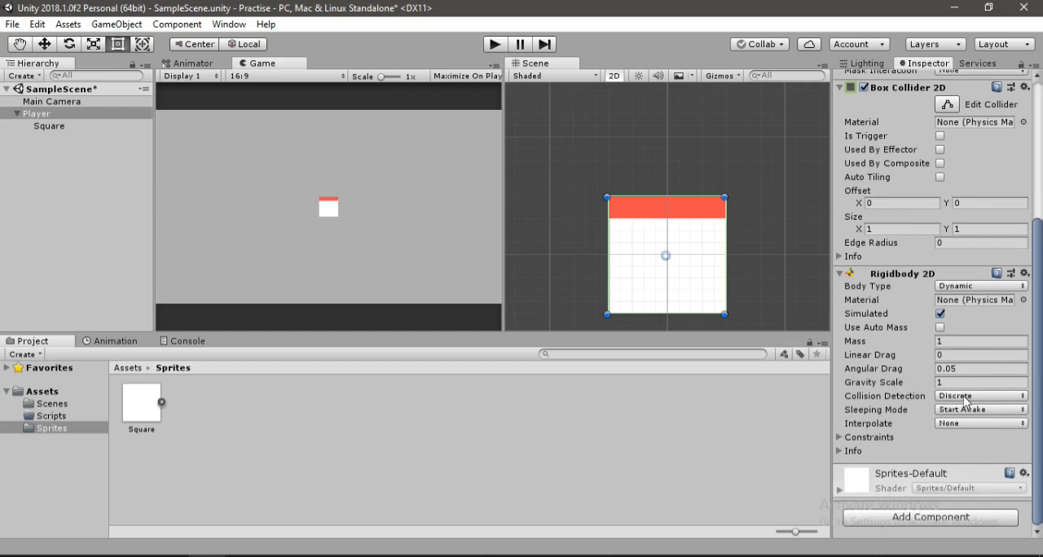
mouse_move(177, 108)
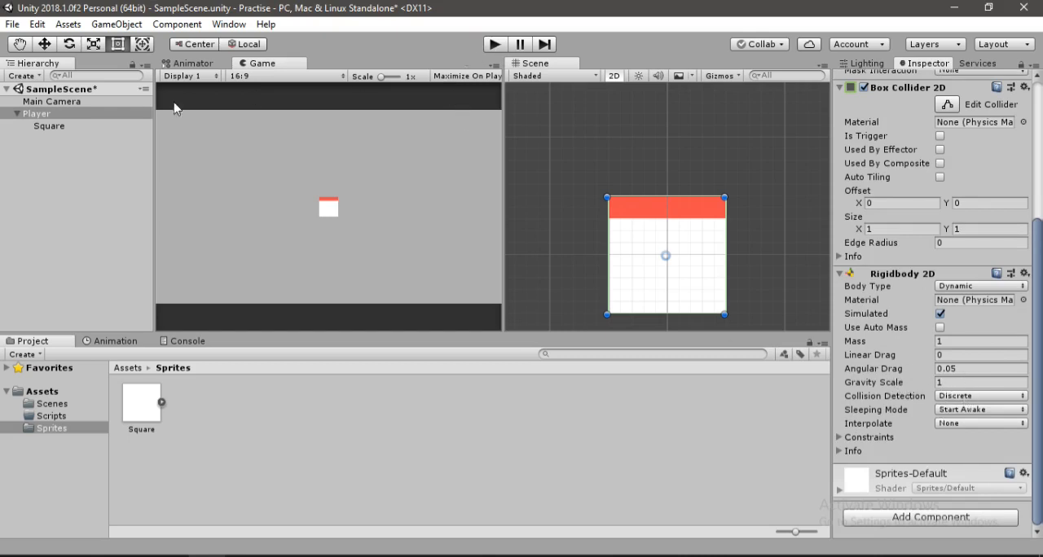
click(52, 101)
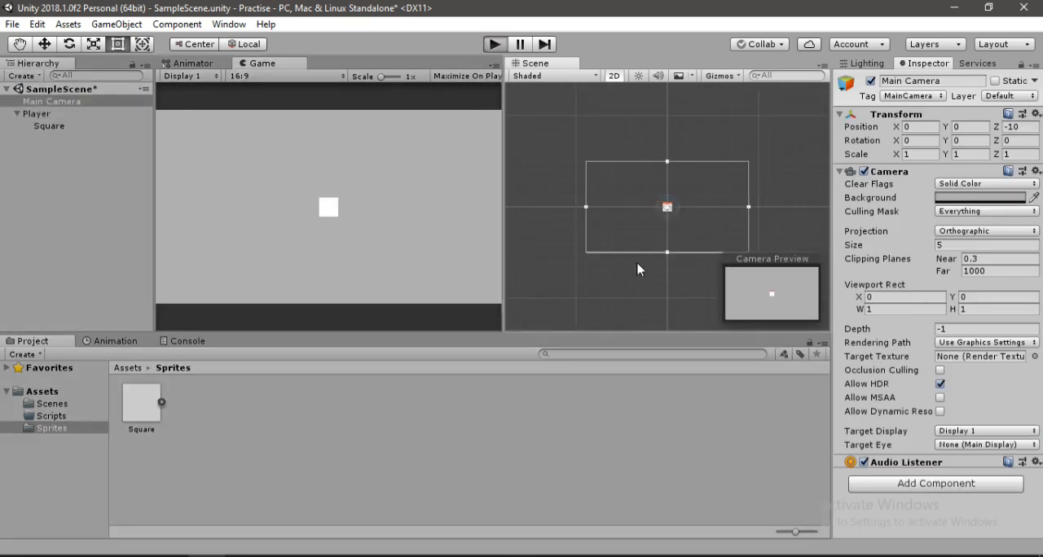
Set the child Square's Sprite Renderer Order in Layer to 1 and recheck Player's components.
click(496, 44)
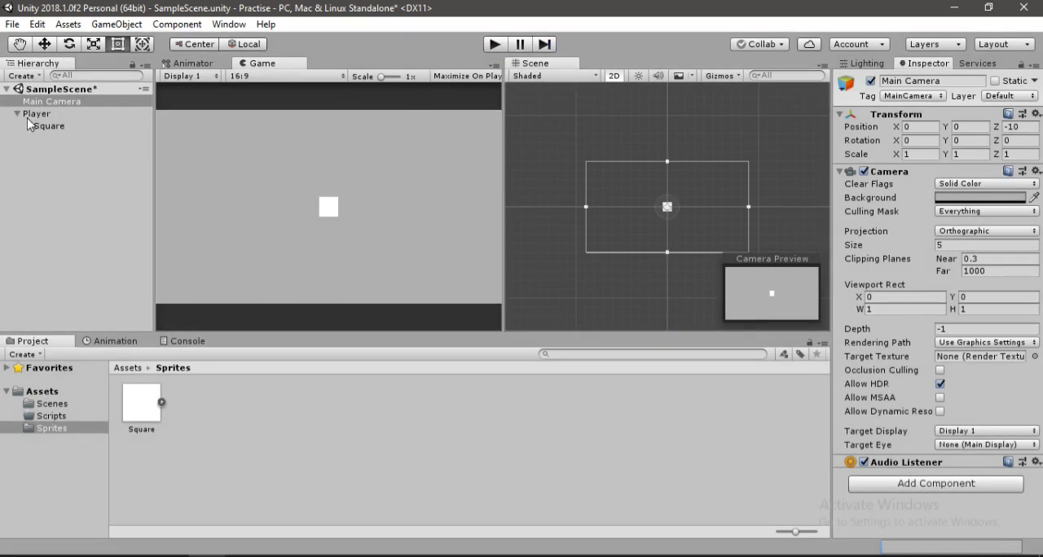
click(50, 126)
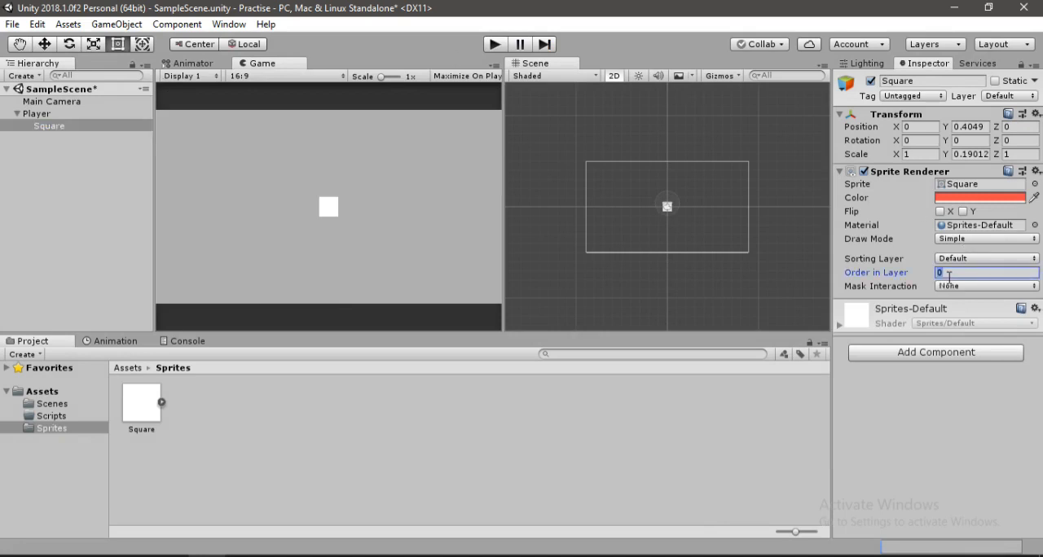
text(1)
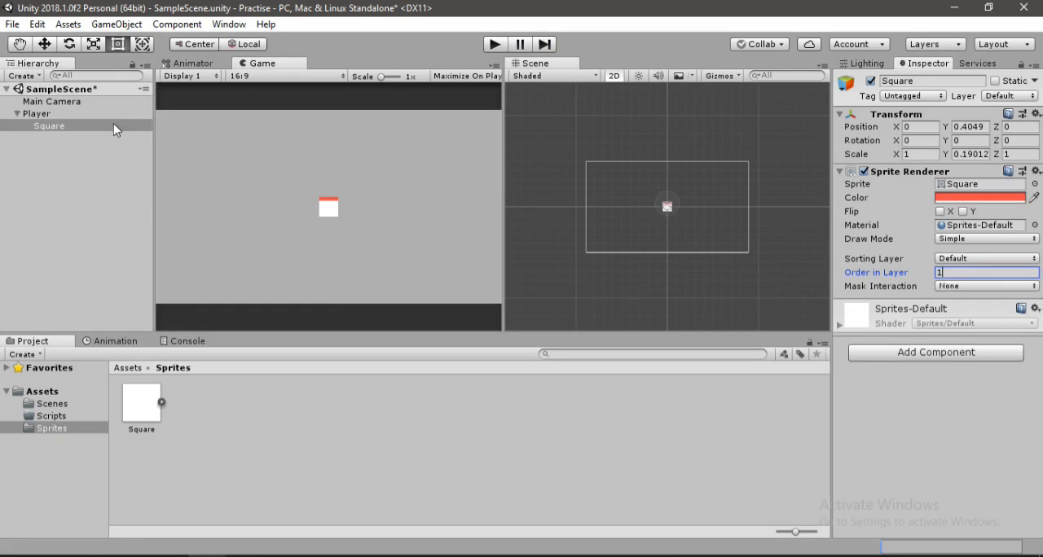
click(36, 114)
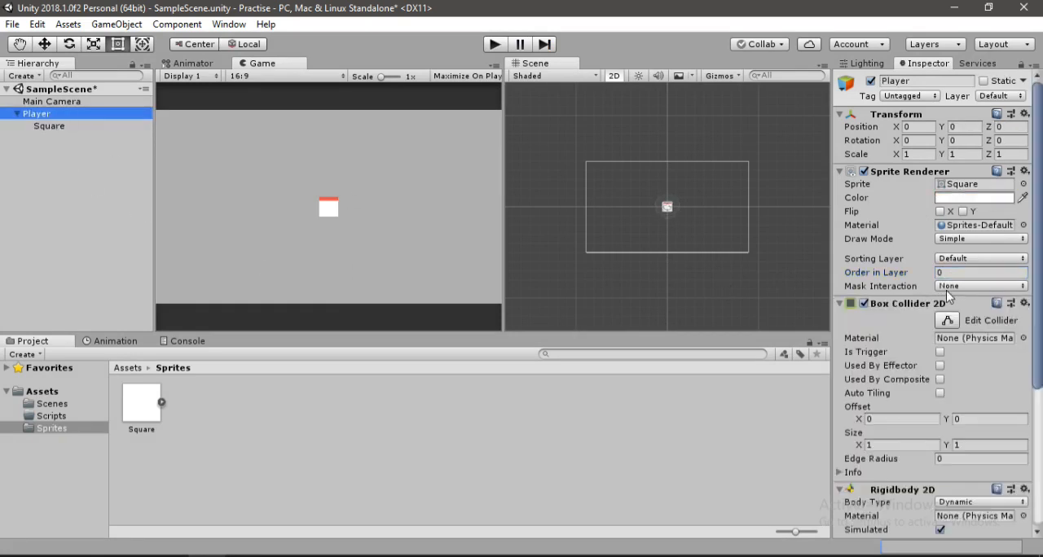
click(49, 125)
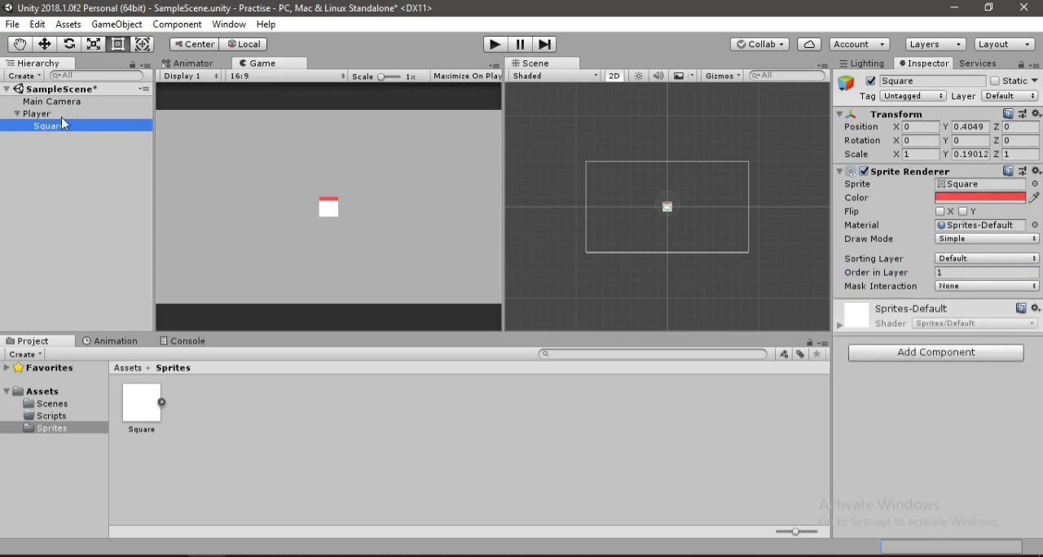
click(36, 115)
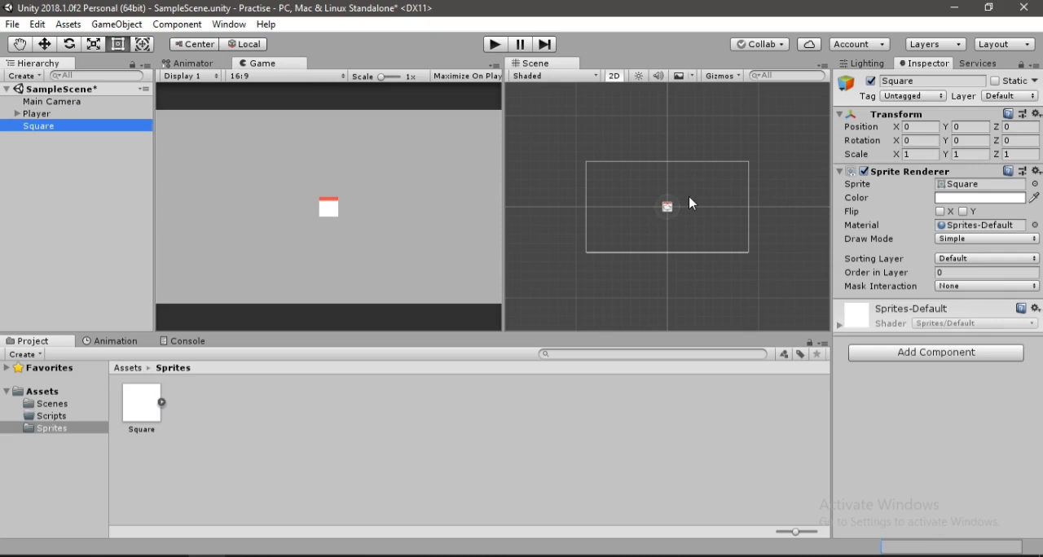
Move the new square to the bottom, set Scale X to 9.38, and add a Box Collider 2D.
drag(667, 207, 667, 158)
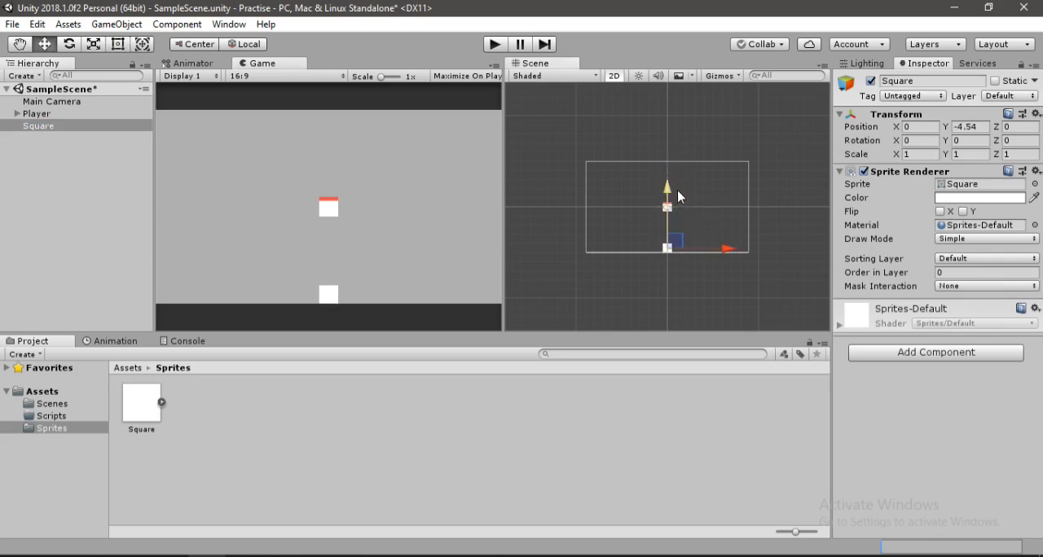
click(916, 155)
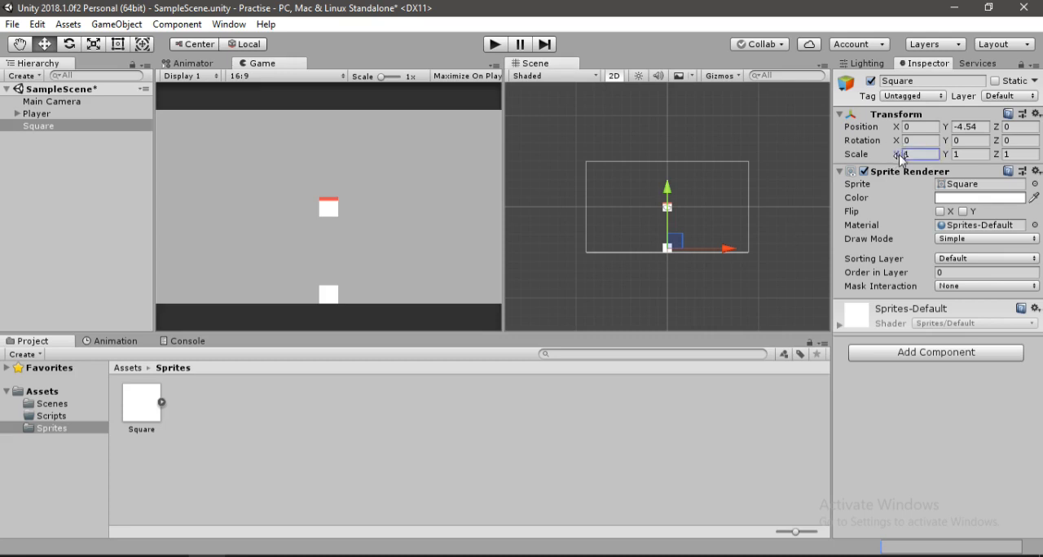
text(9.38)
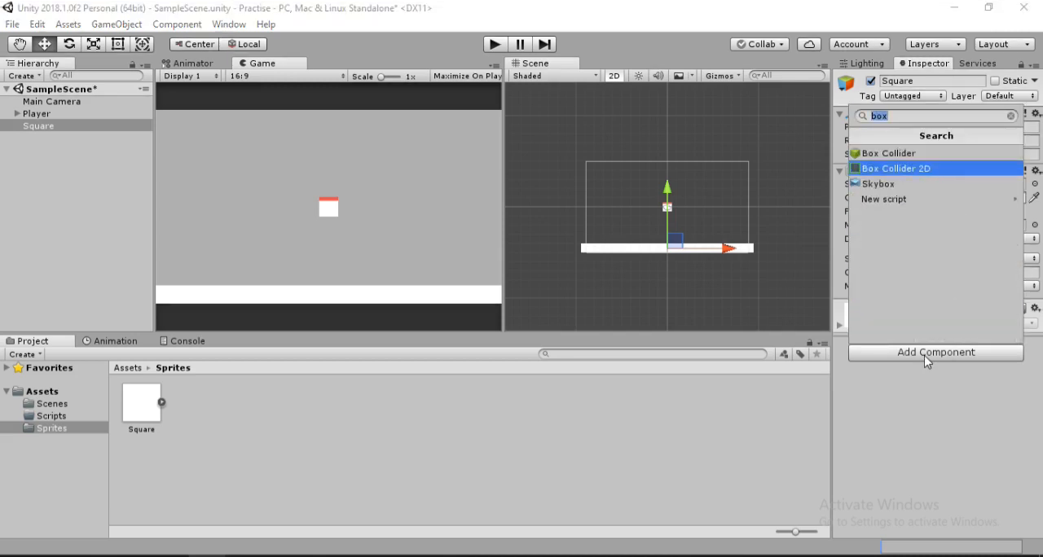
click(896, 167)
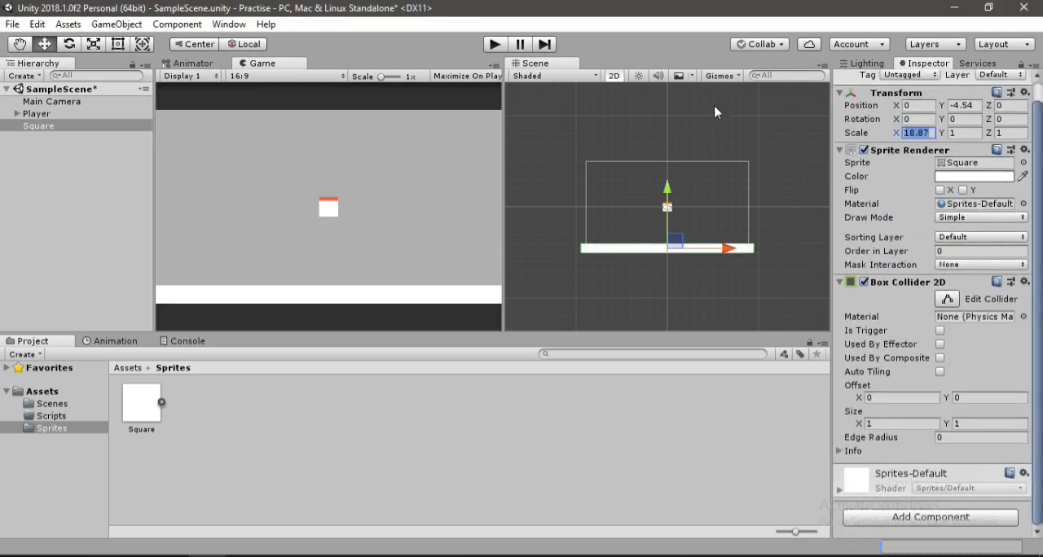
mouse_move(456, 80)
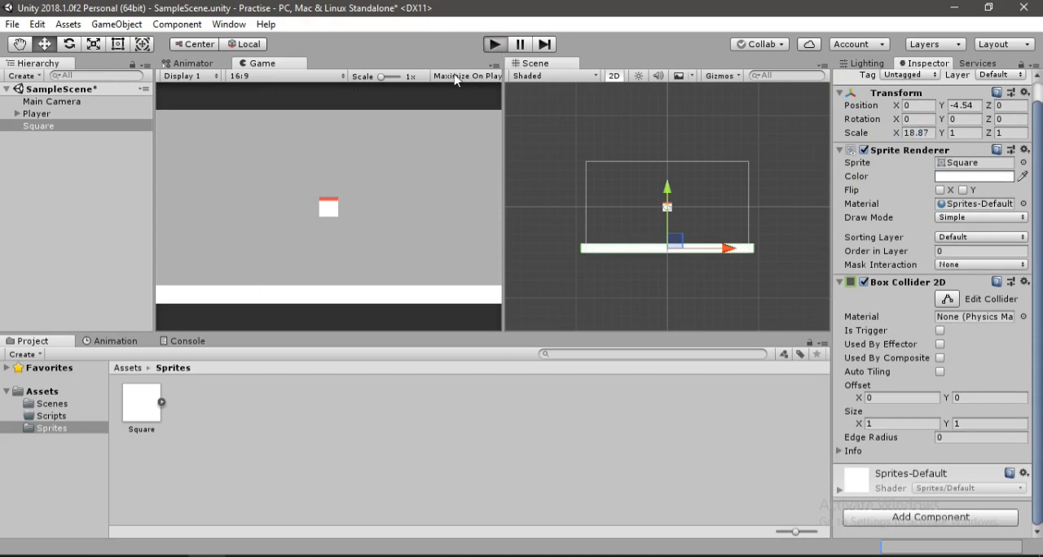
mouse_move(476, 193)
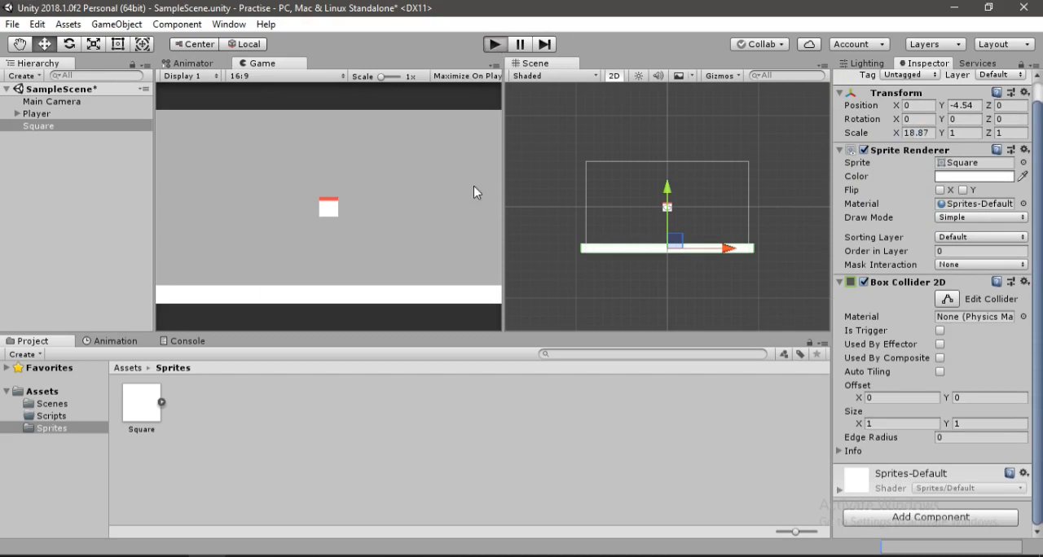
Play-test that the Player falls and lands on the ground, then stop the game.
click(495, 44)
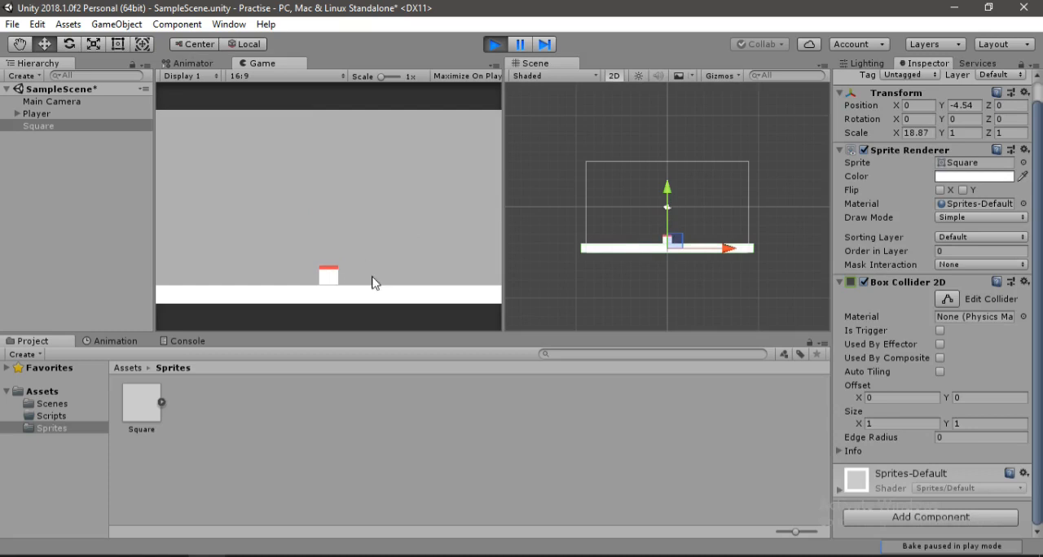
mouse_move(342, 258)
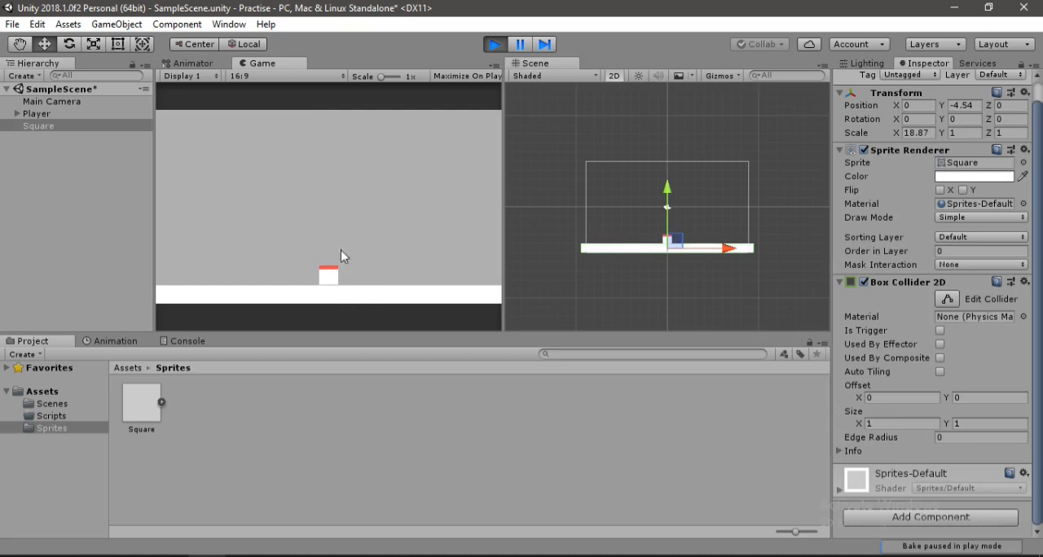
click(36, 114)
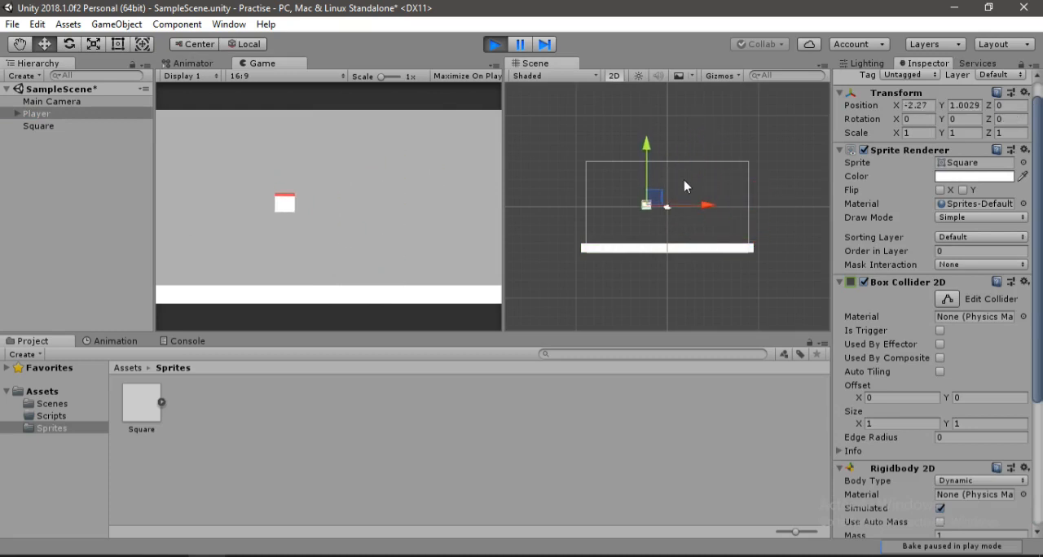
click(495, 44)
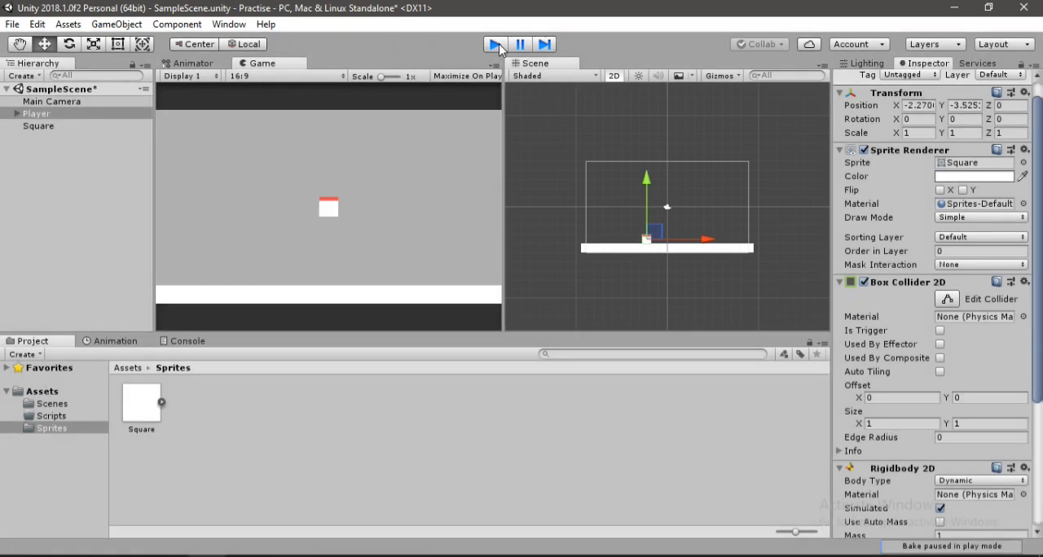
click(495, 44)
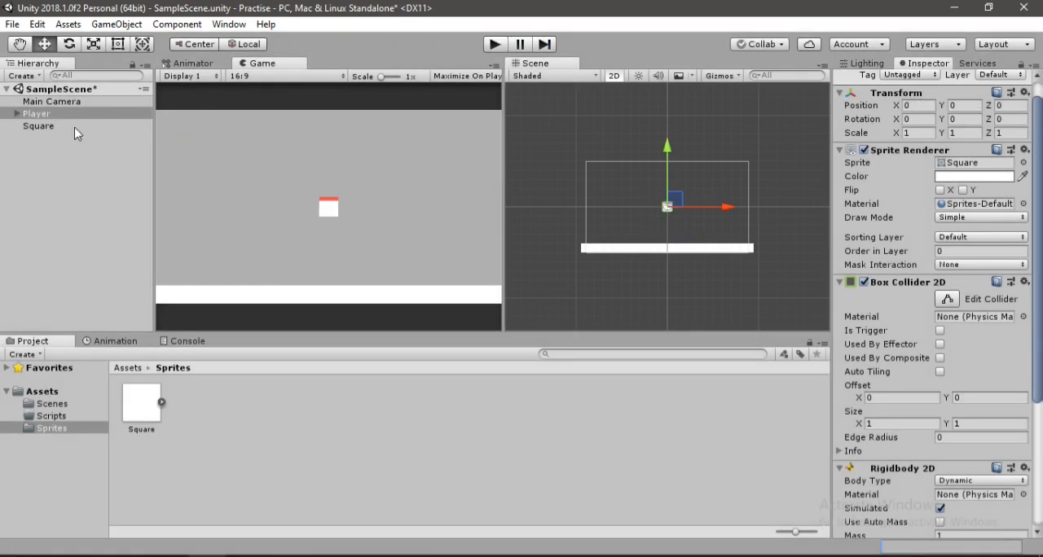
Create a new script named PlayerMovement via Add Component and attach it to the Player.
scroll(down, 3)
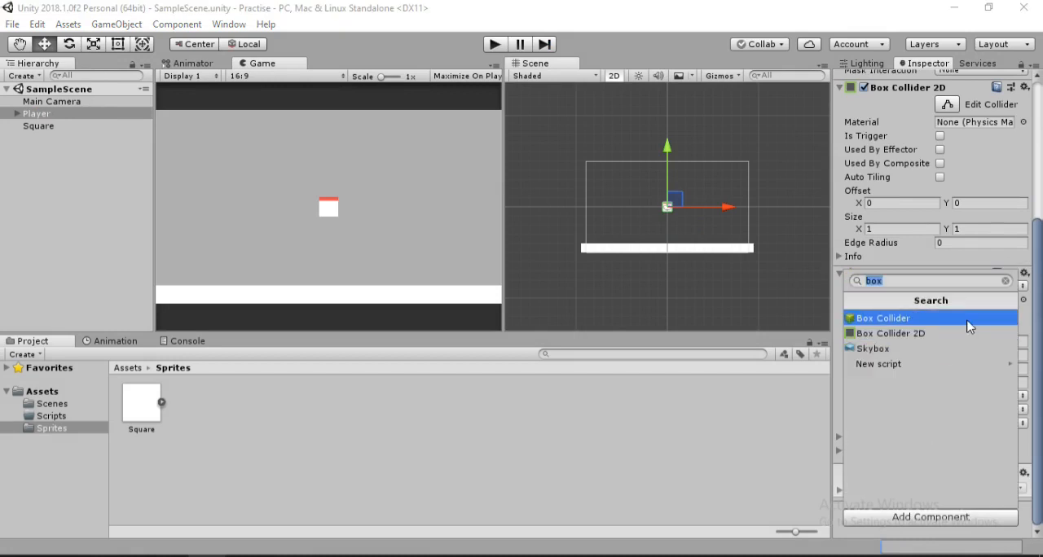
text(PlayerMov)
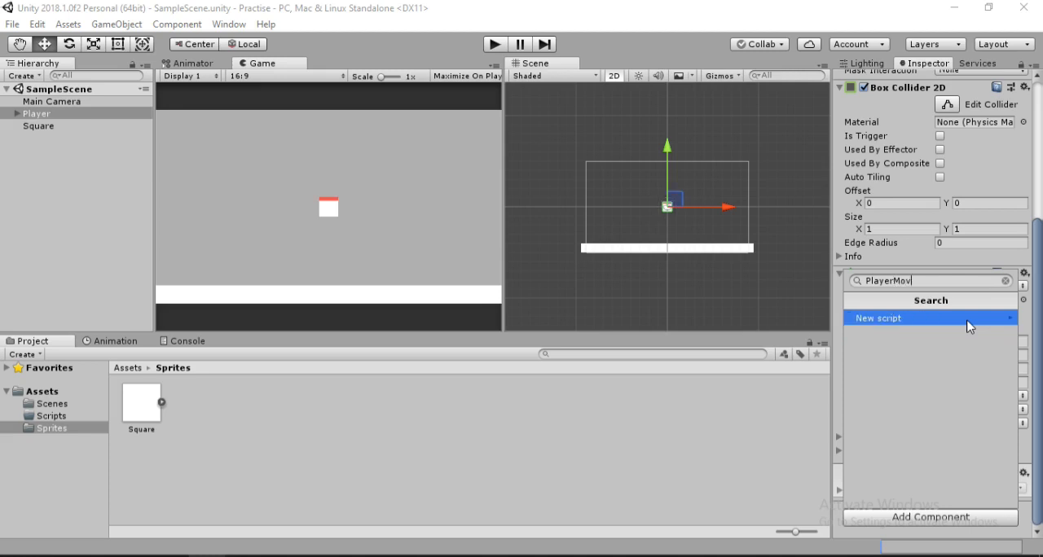
text(ement)
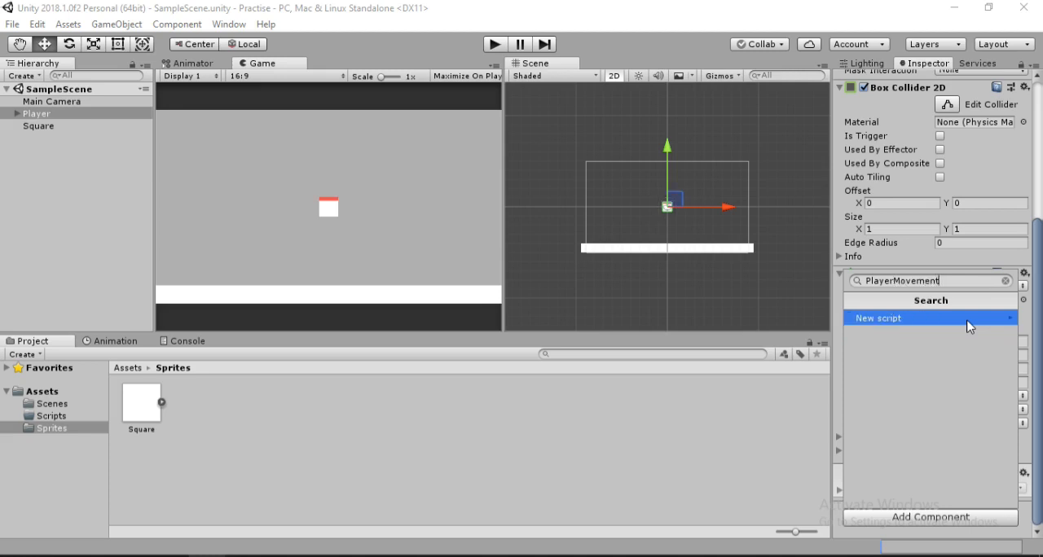
click(878, 318)
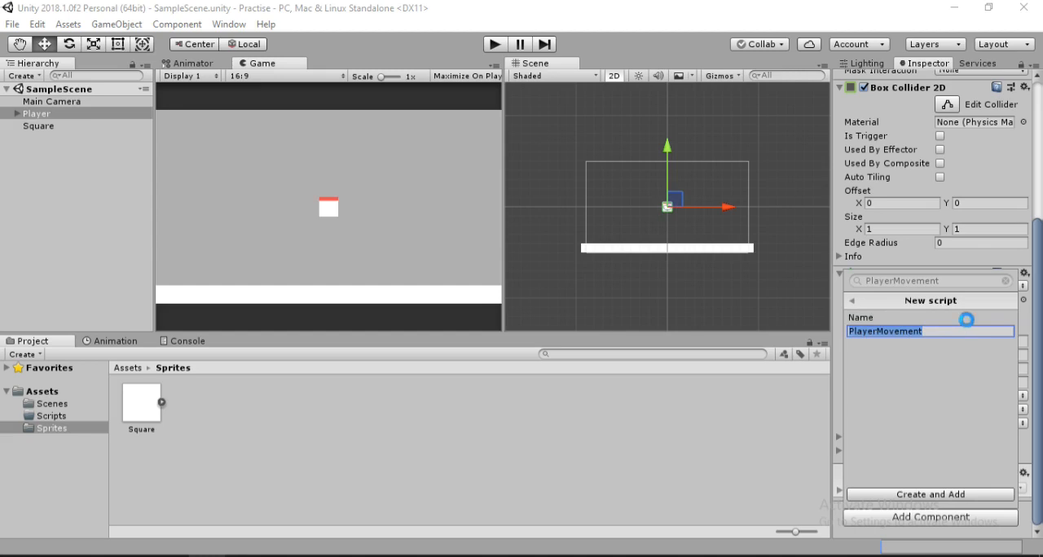
click(929, 494)
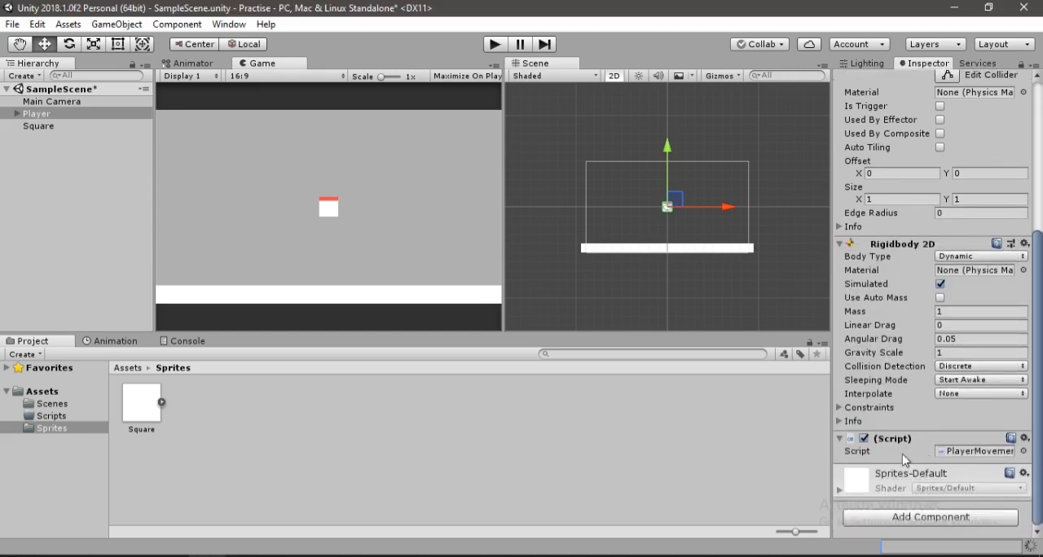
mouse_move(937, 455)
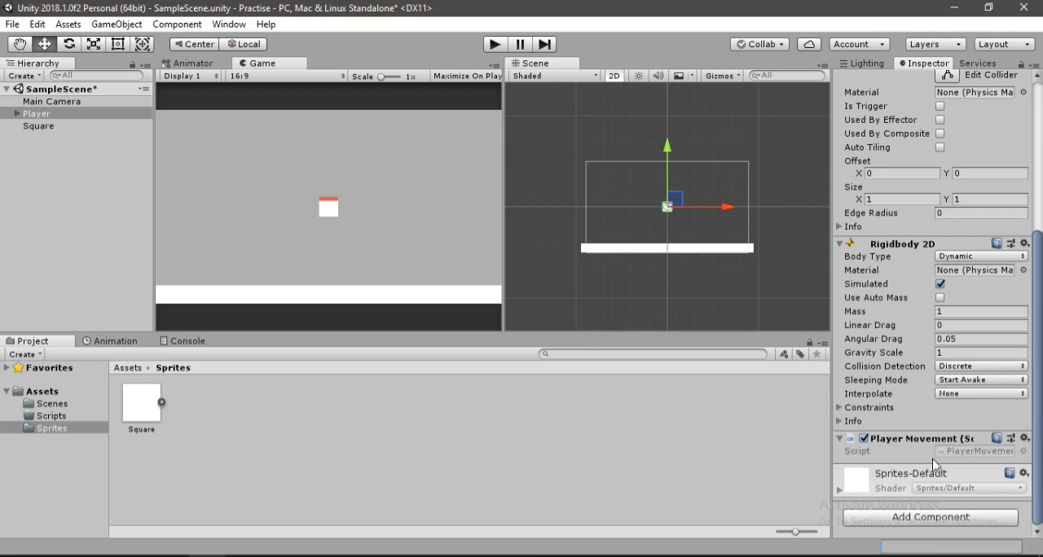
Move PlayerMovement into the Scripts folder and open it for editing.
click(43, 391)
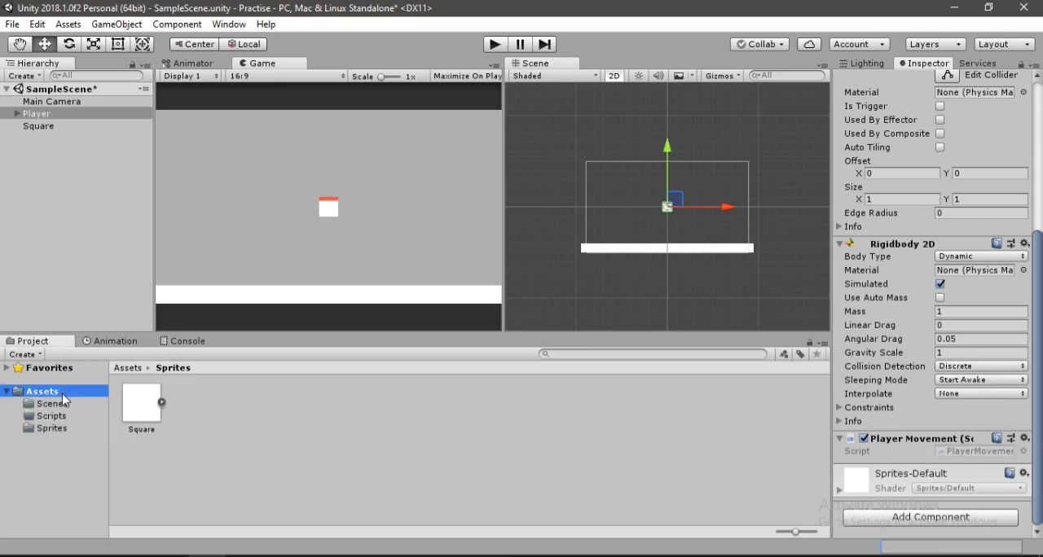
click(42, 391)
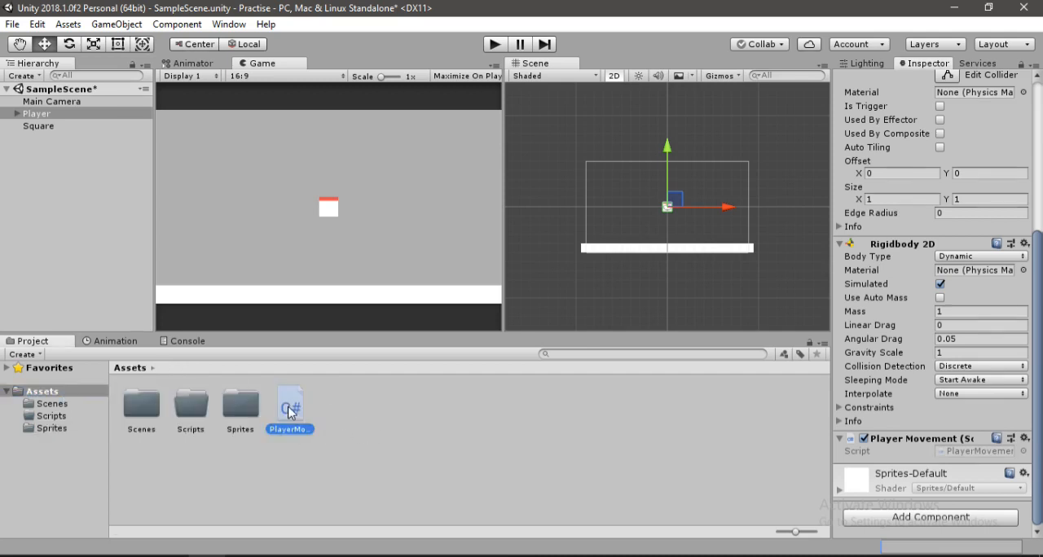
click(290, 406)
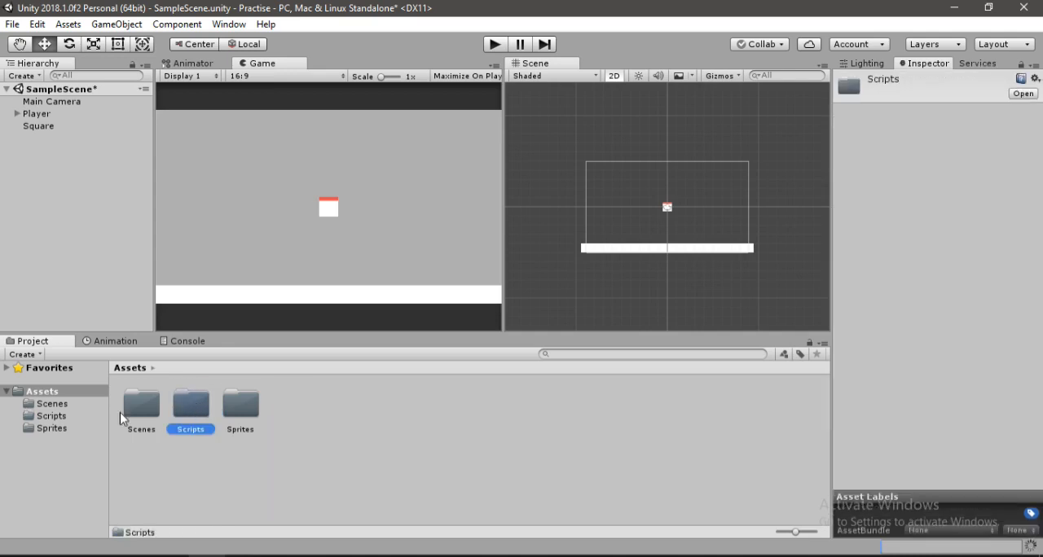
double_click(189, 405)
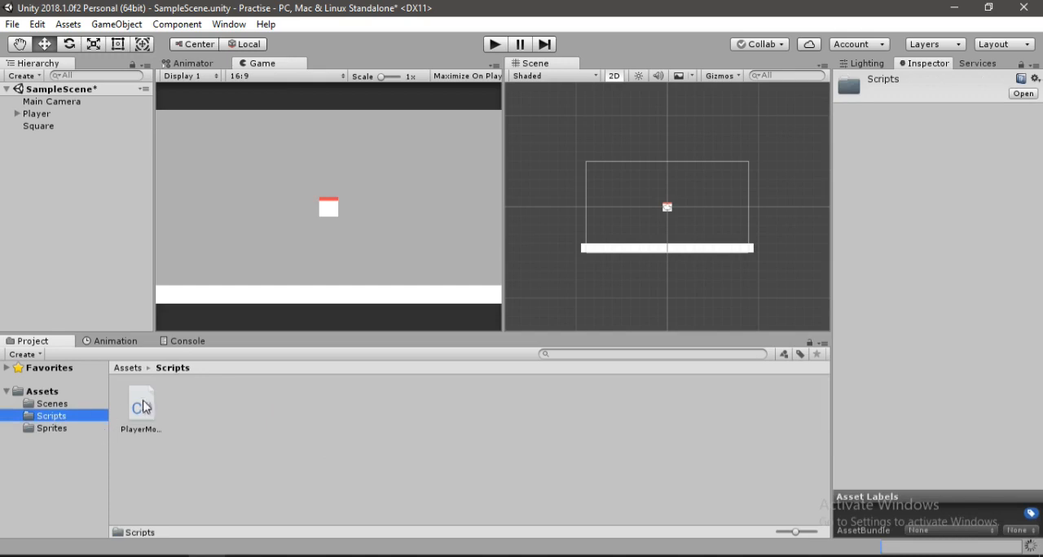
mouse_move(133, 430)
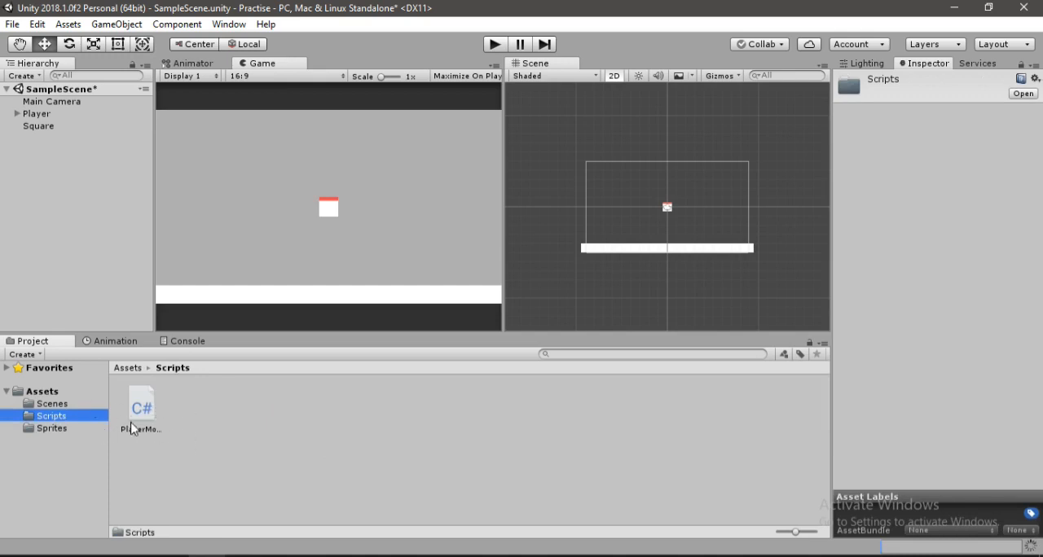
click(241, 448)
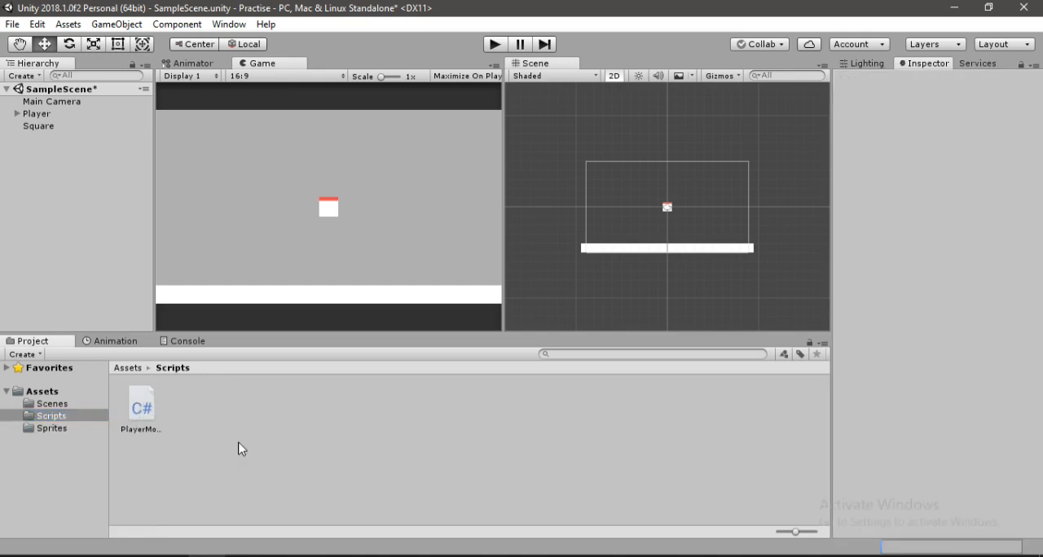
double_click(140, 406)
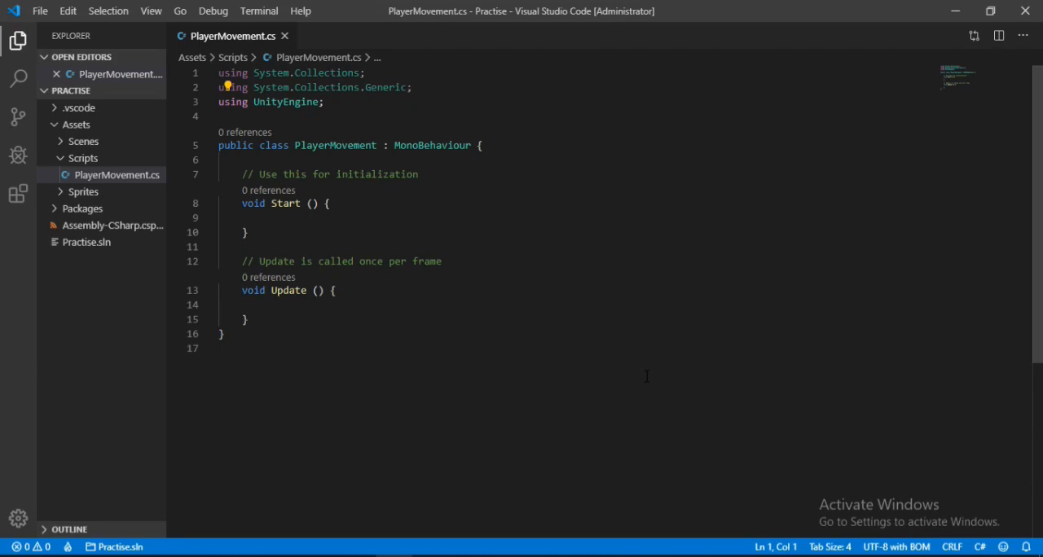
Declare 'public float Speed;' and 'Rigidbody2D rb;' fields in the class.
key(Enter)
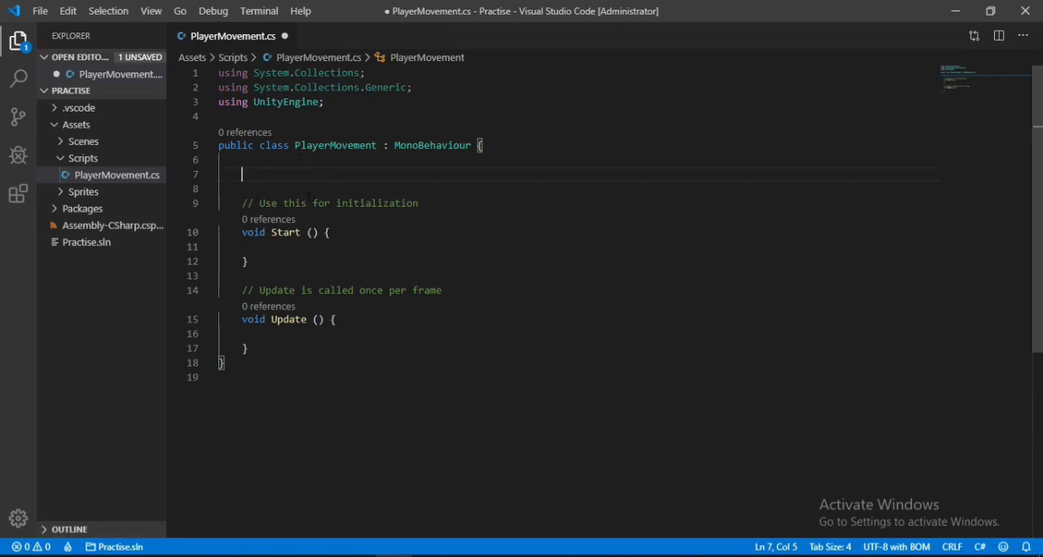
text(p)
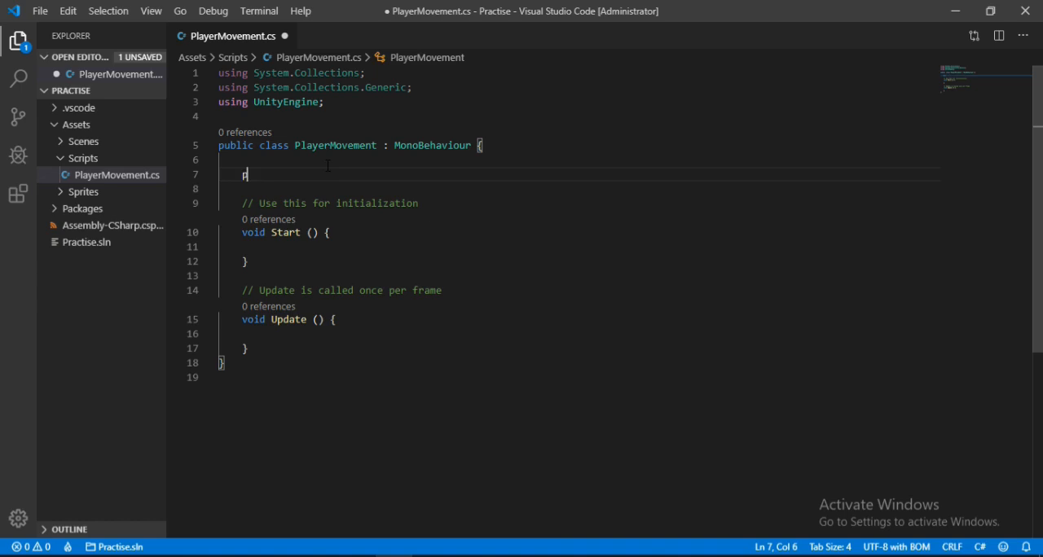
text(ublic float Speed)
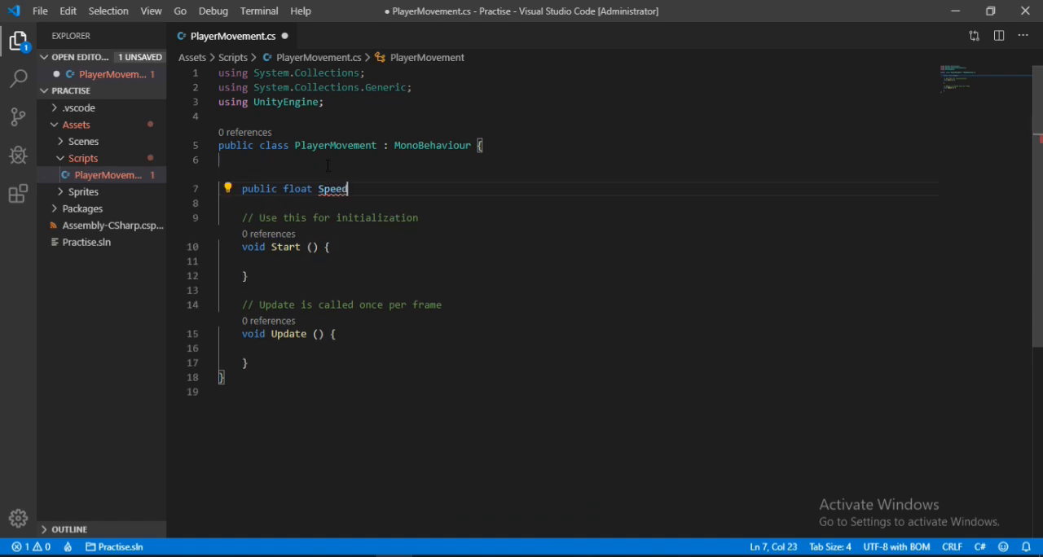
text(;)
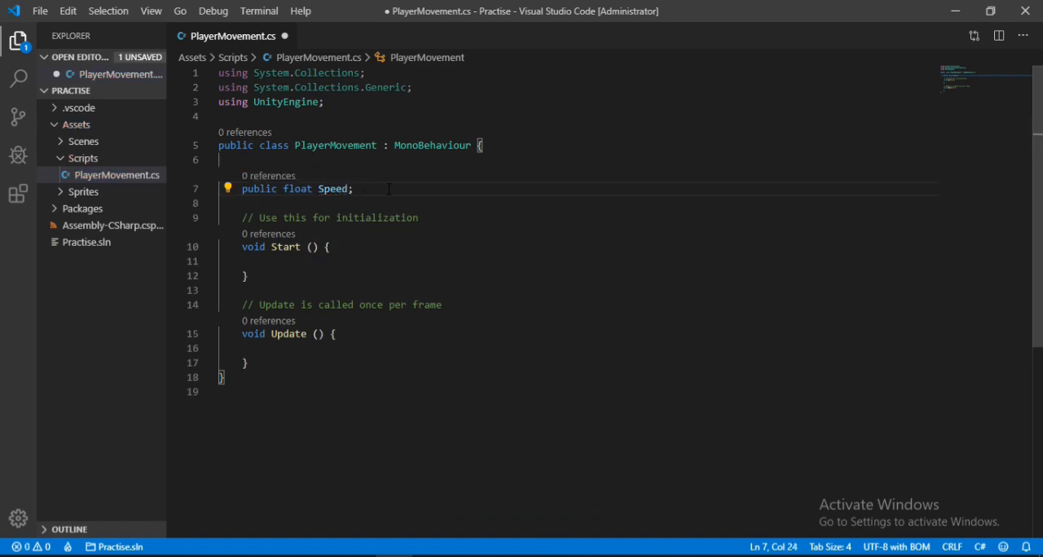
key(Enter)
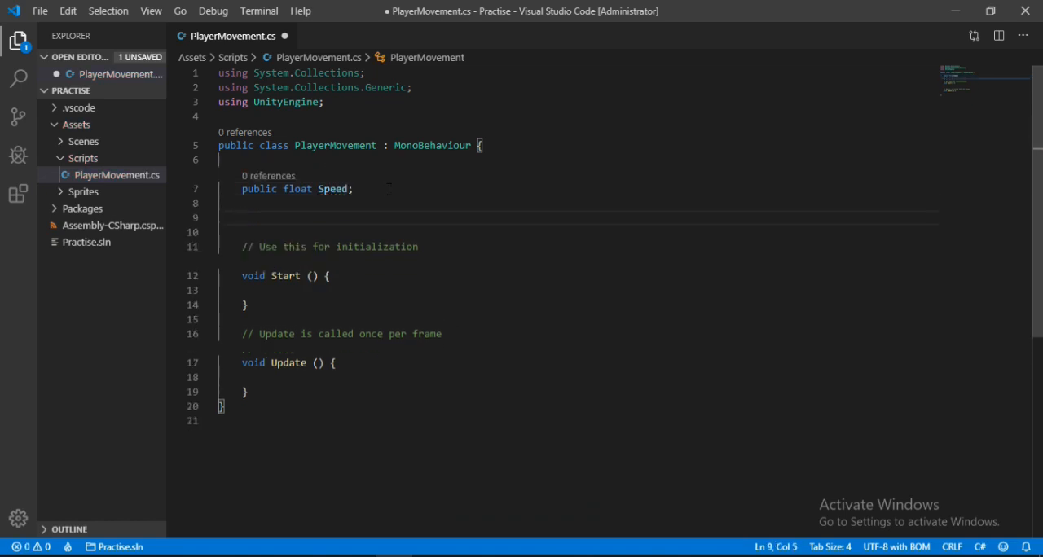
text(Rigidbody2D)
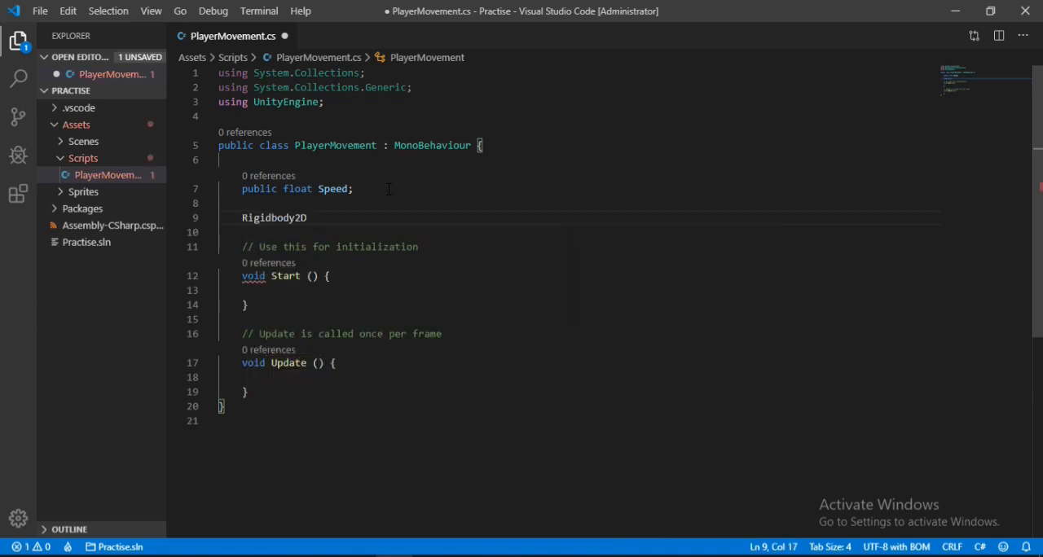
text(rb)
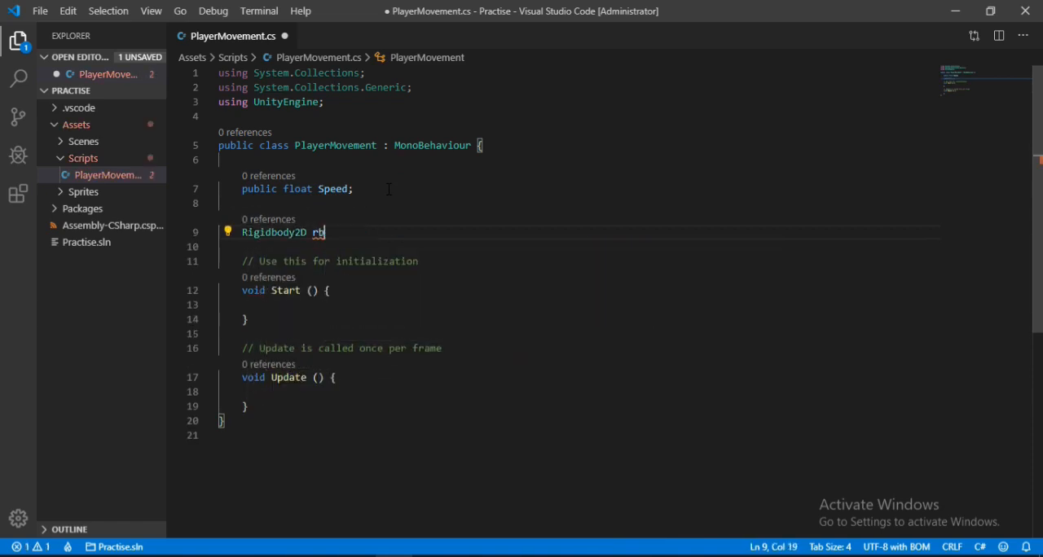
text(;)
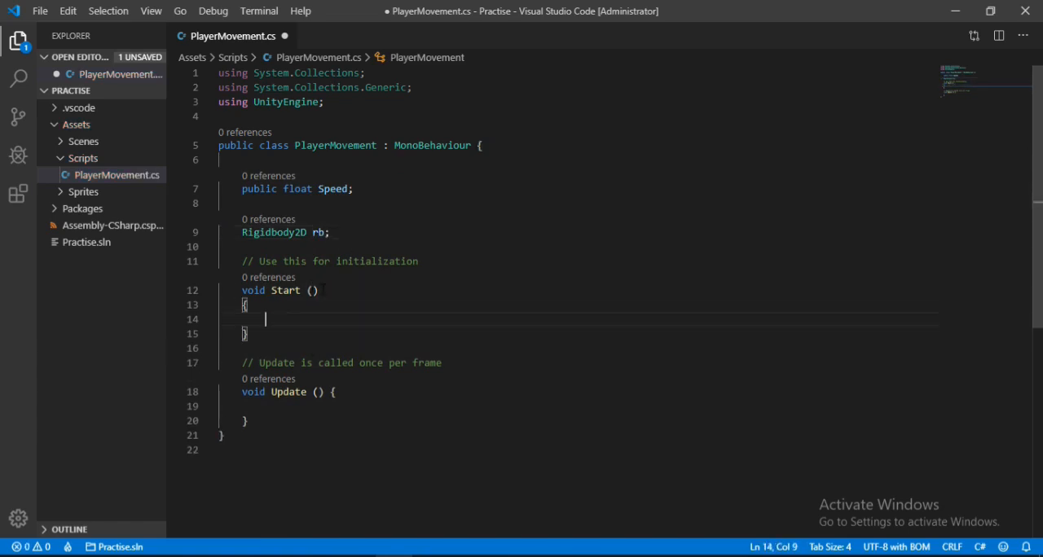
Assign rb = GetComponent<Rigidbody2D>() inside Start.
text(rb =)
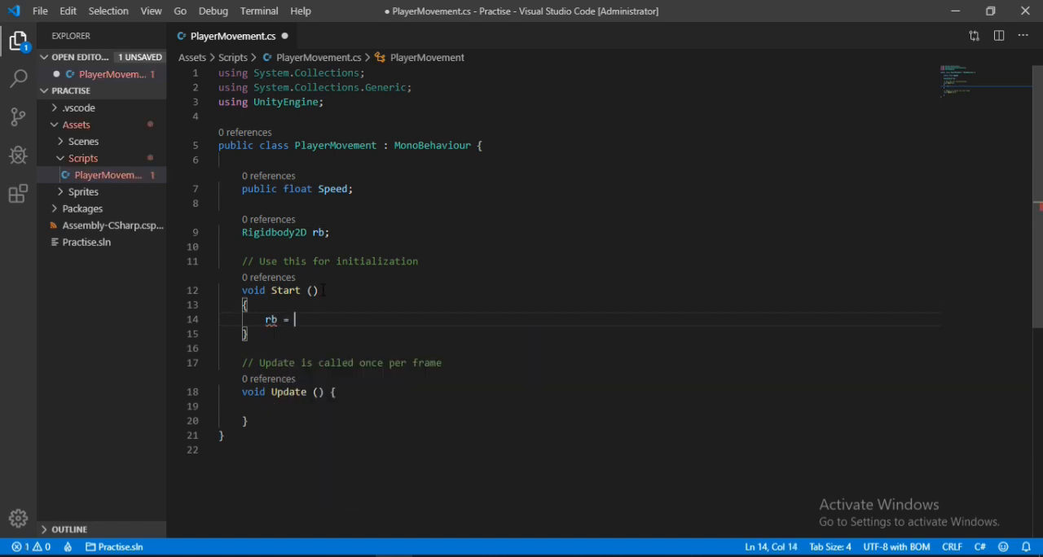
text(GetComponent<>)
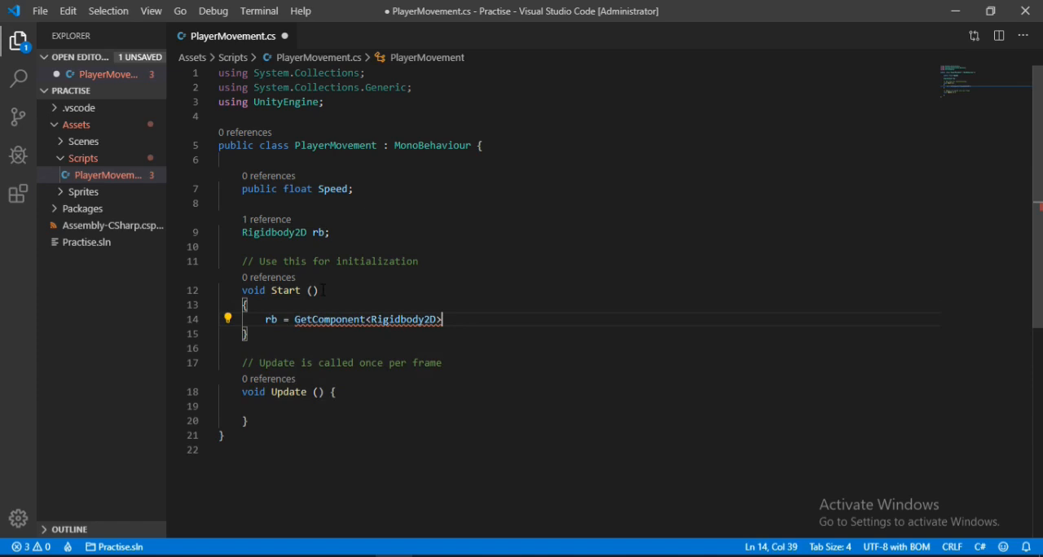
text(();)
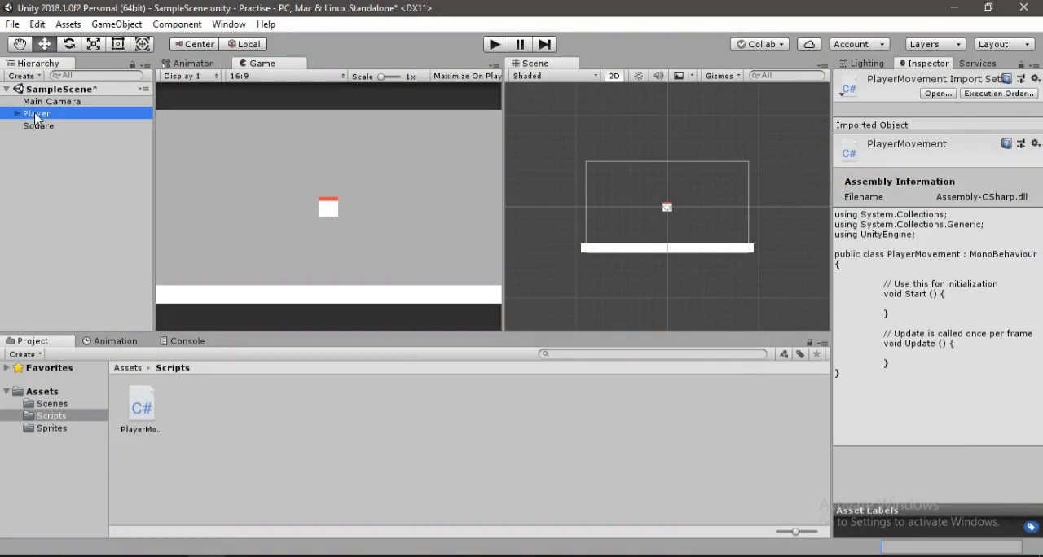
Return to the PlayerMovement script in the code editor to fill in Update.
click(35, 114)
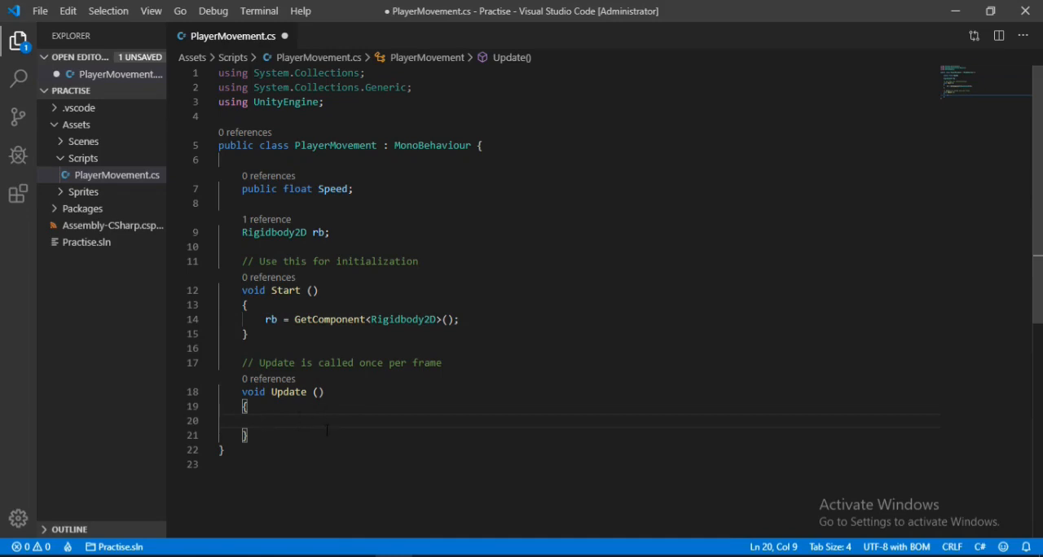
In Update, read horizontal input into a local float MoveX via Input.GetAxis.
text(float M)
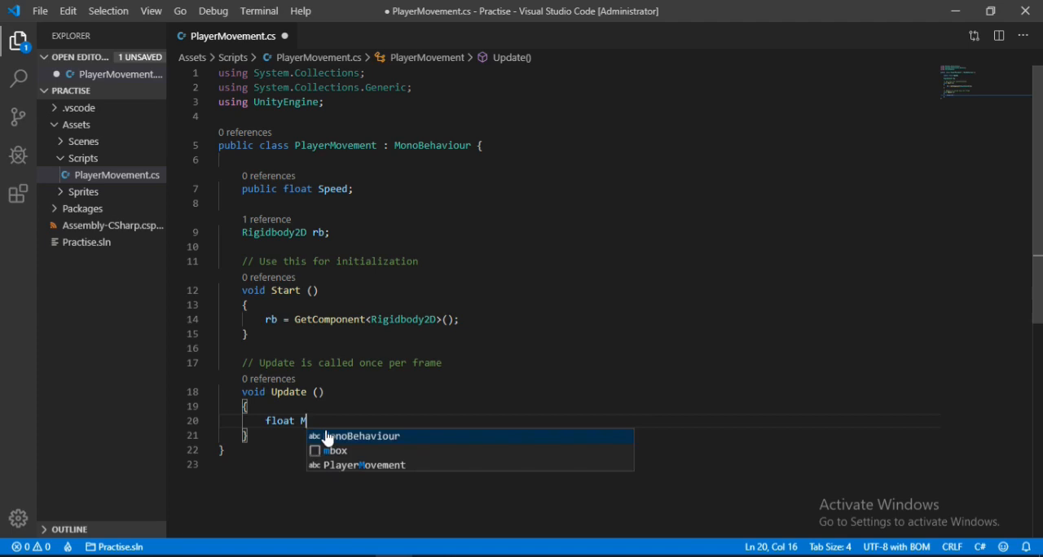
text(ovX)
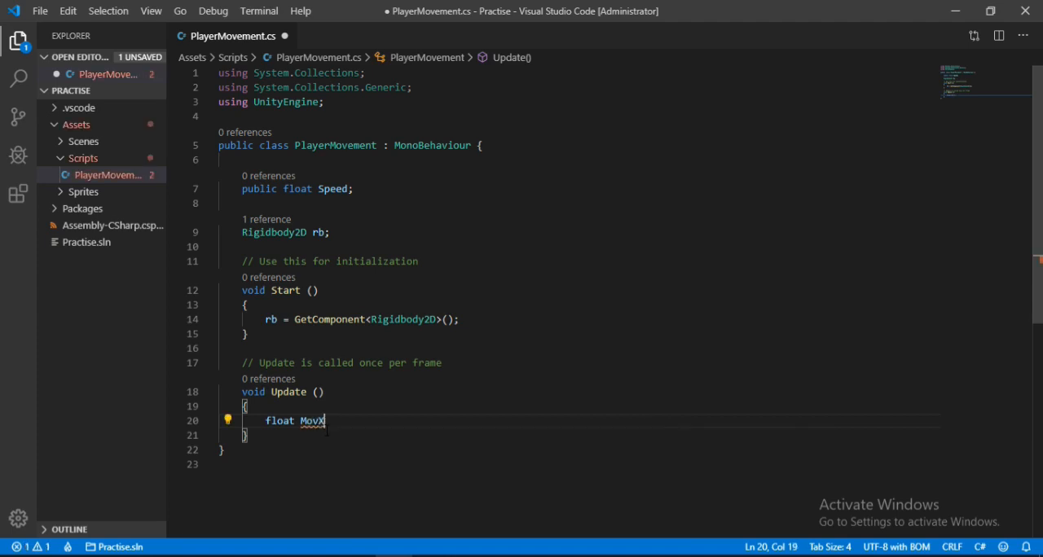
text(e)
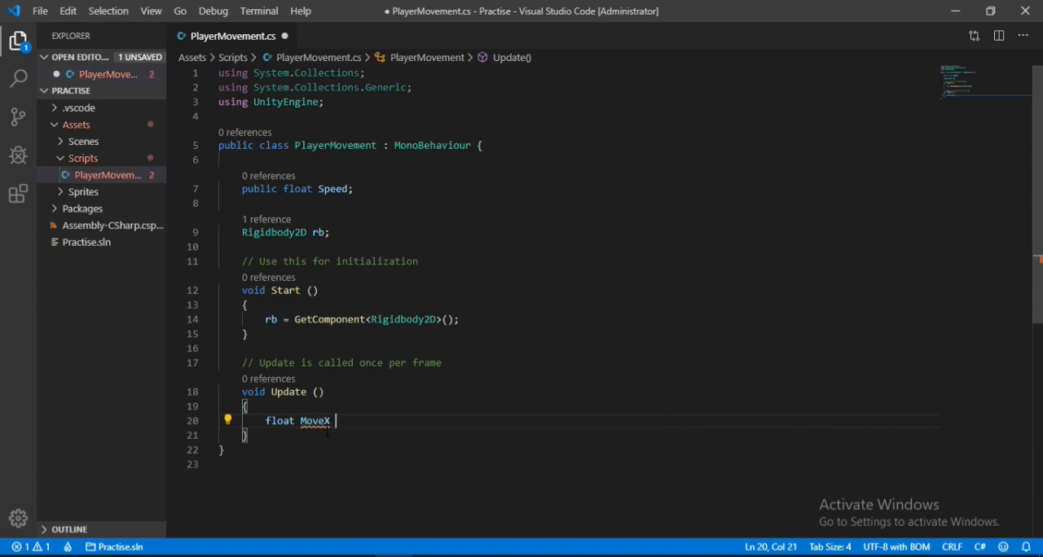
text(=)
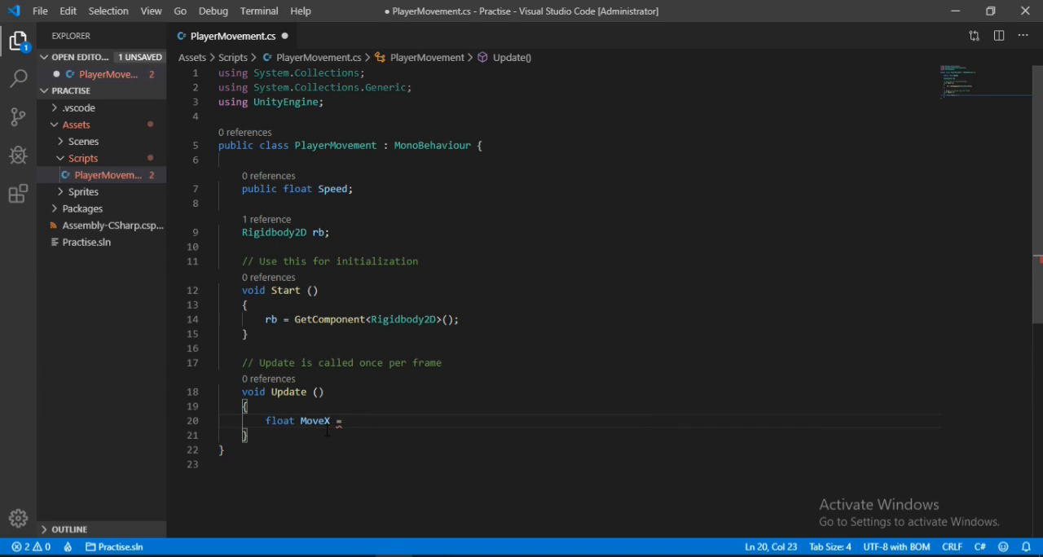
text(Input.)
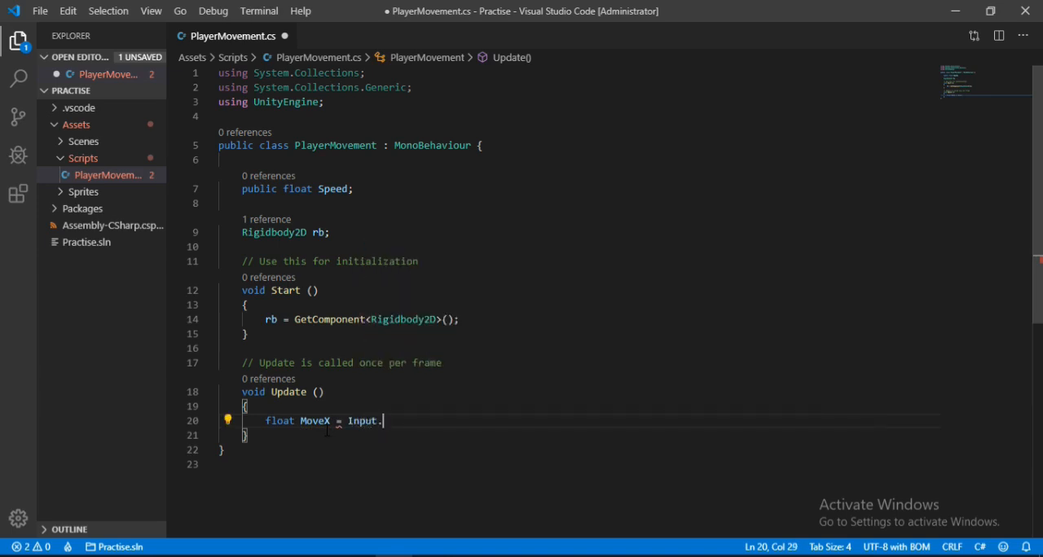
text(get)
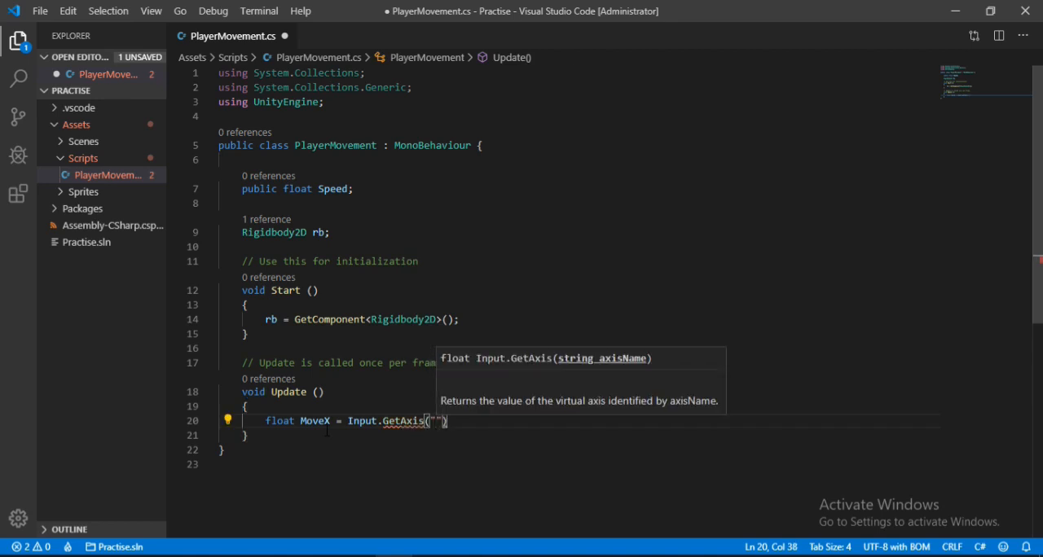
text(Horiz)
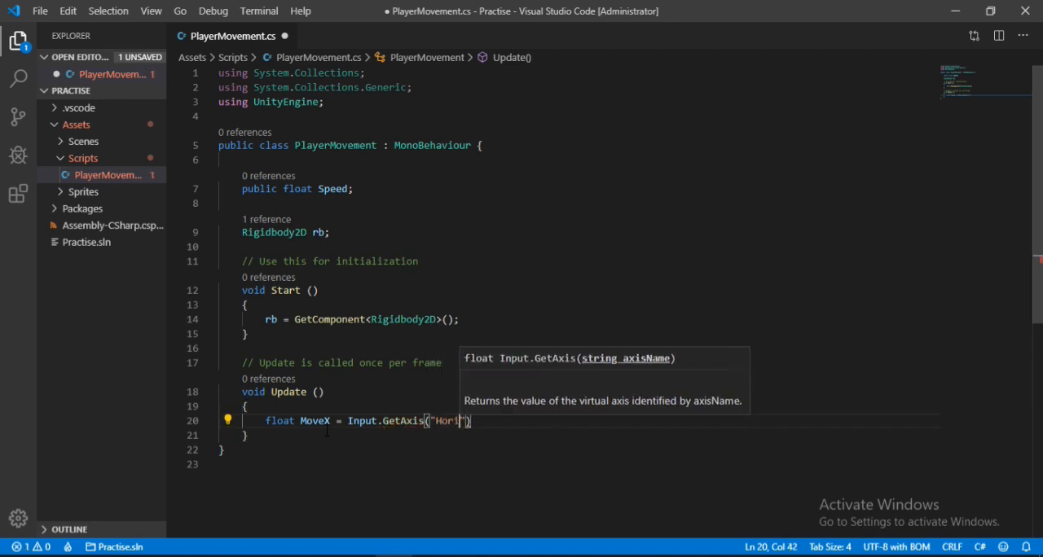
text(ontal)
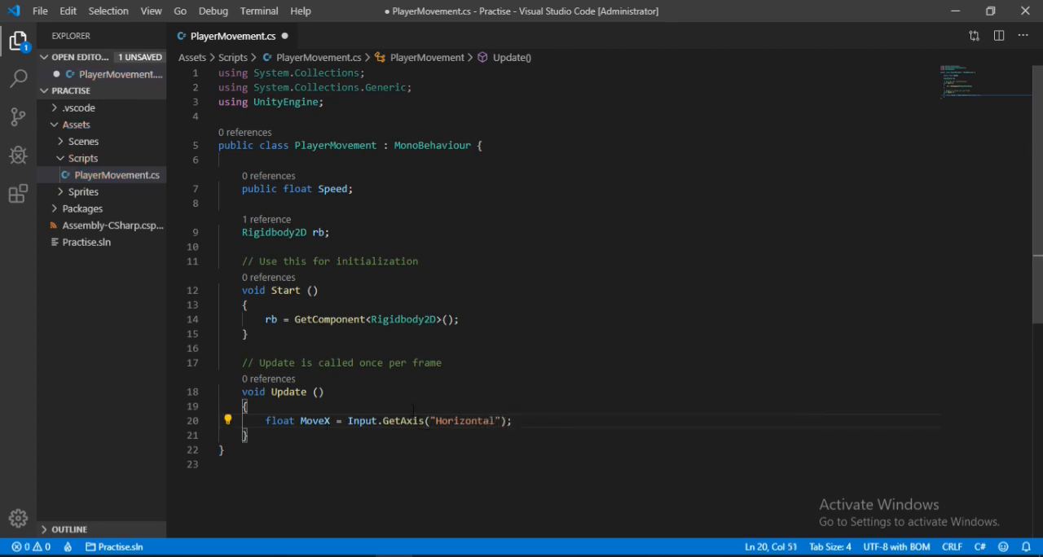
key(enter)
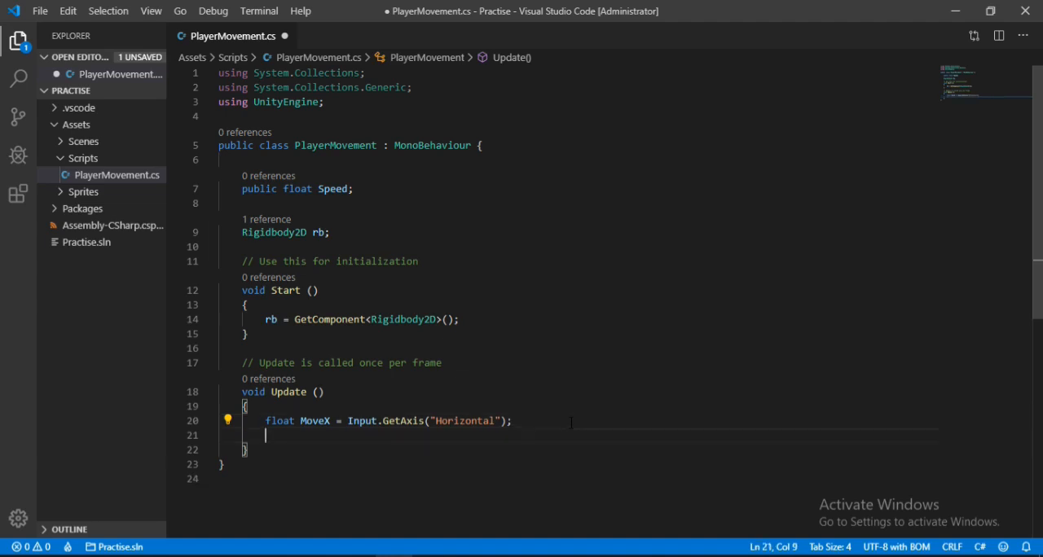
key(Enter)
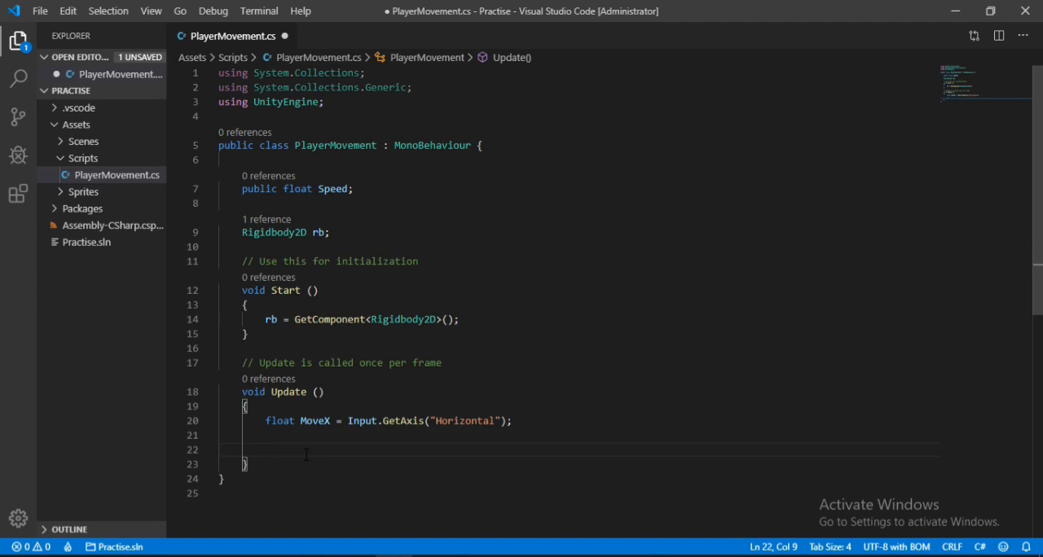
Set rb.velocity = new Vector2(MoveX * Speed, rb.velocity.y); and save the script.
text(rb.velocity)
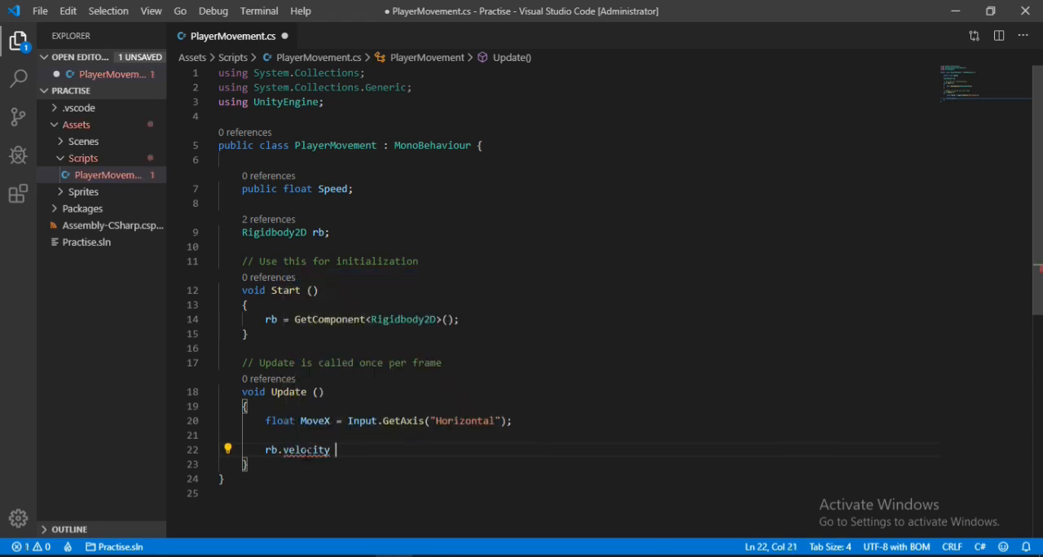
text(= new Vector2)
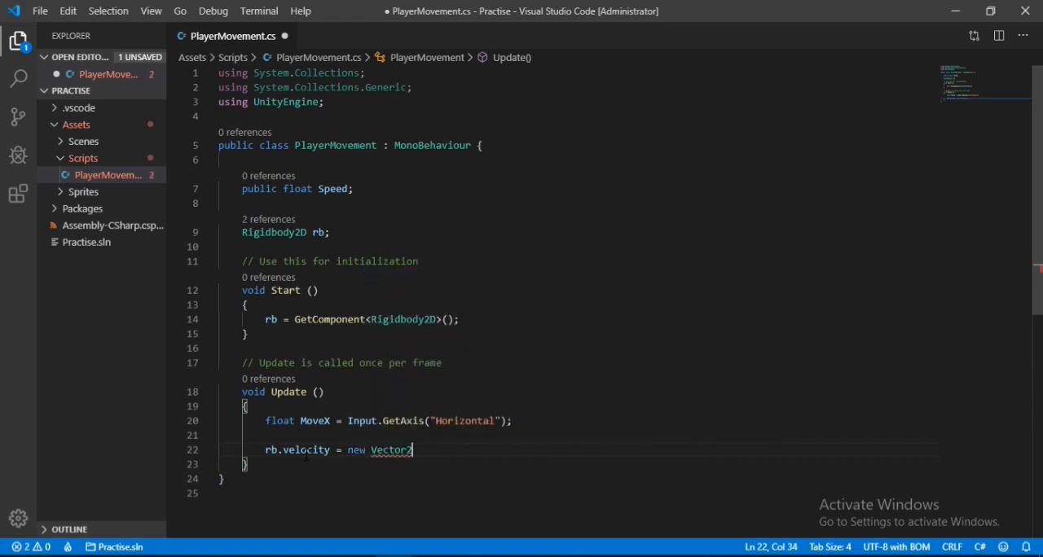
text(()
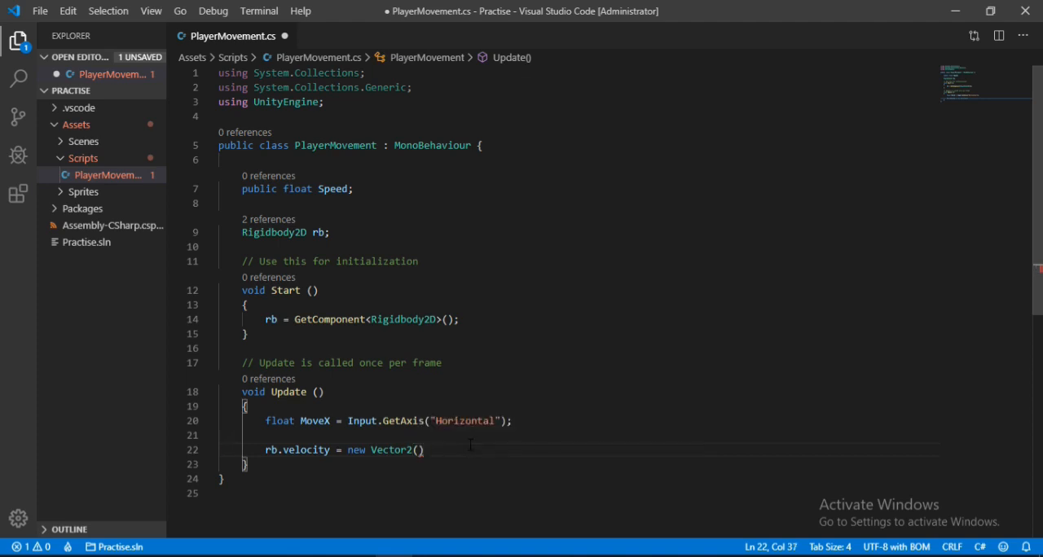
text(move)
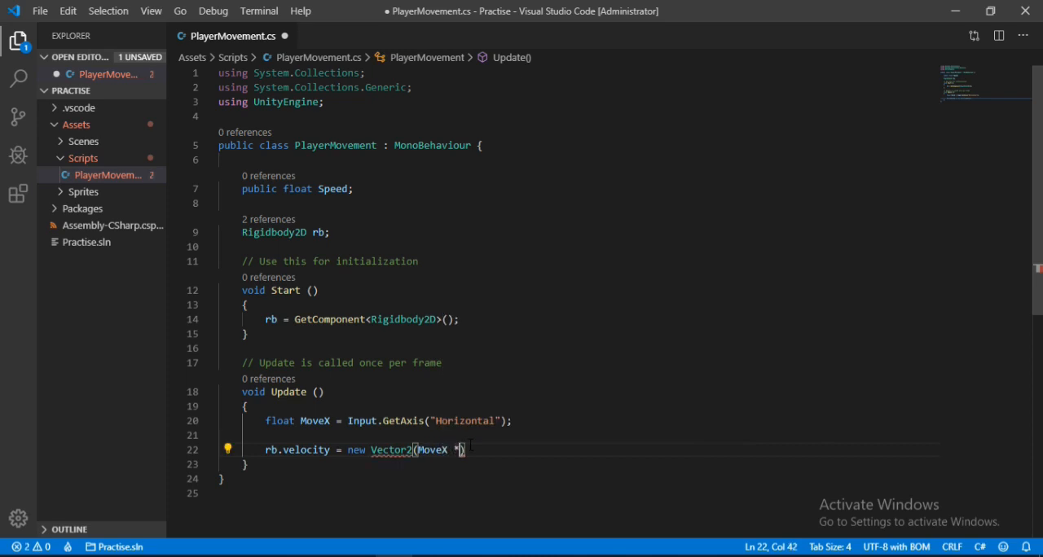
text(Speed)
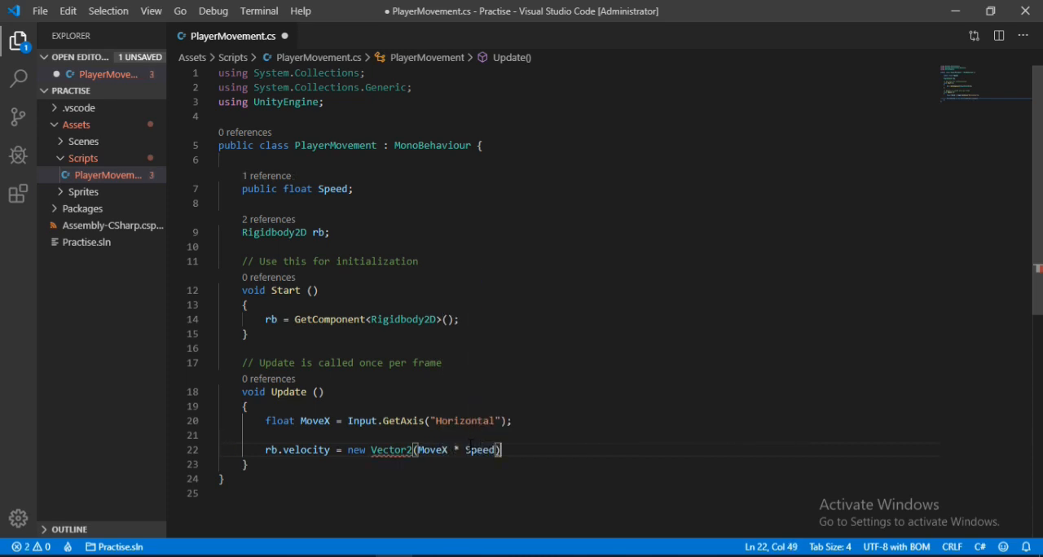
text(,)
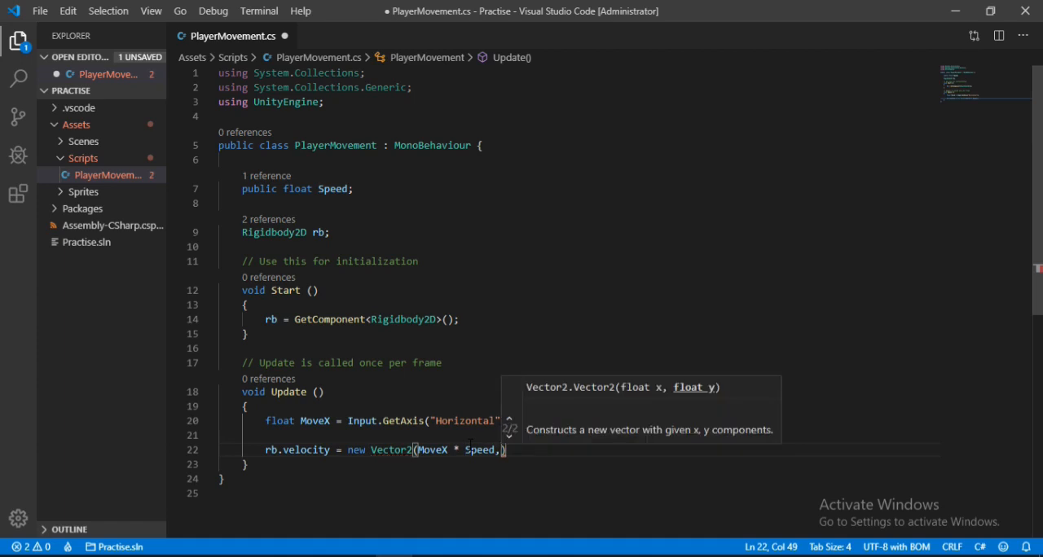
text(rb.)
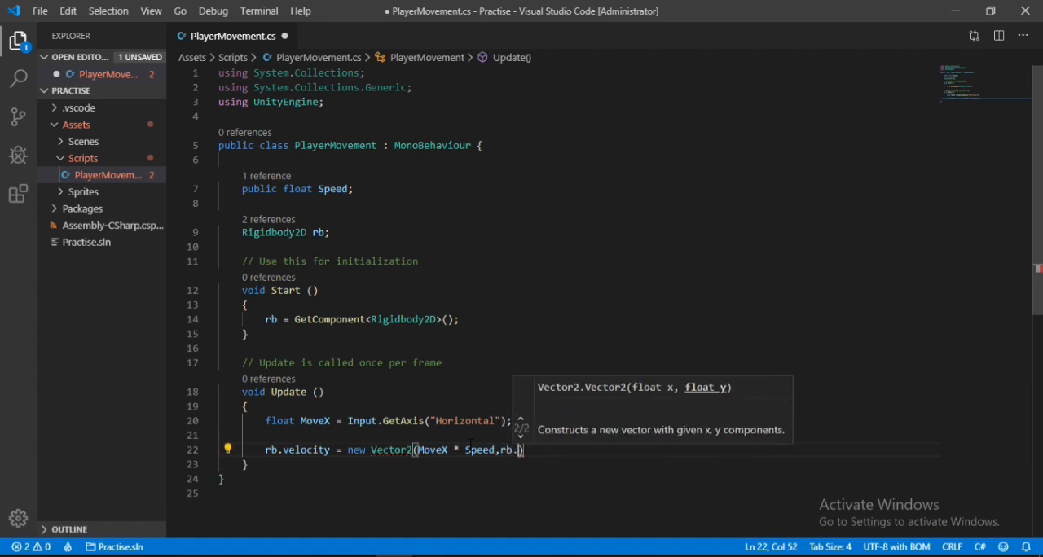
text(velocity.)
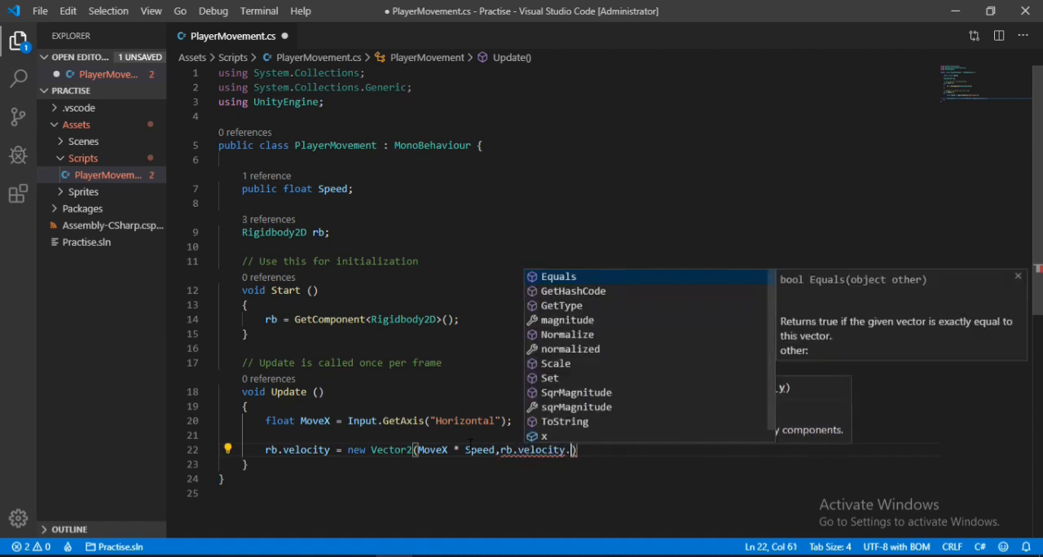
text(y)
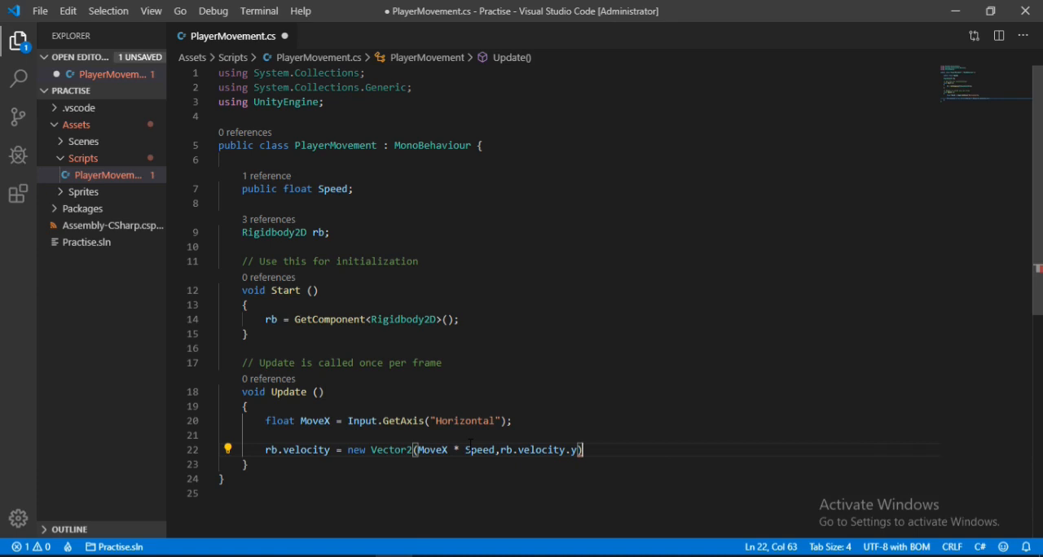
double_click(479, 450)
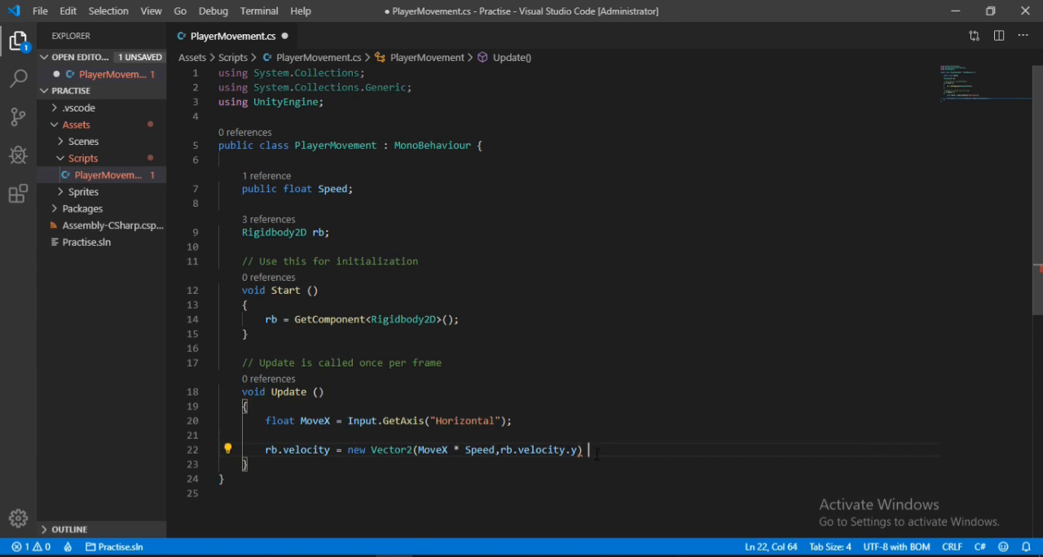
text(;)
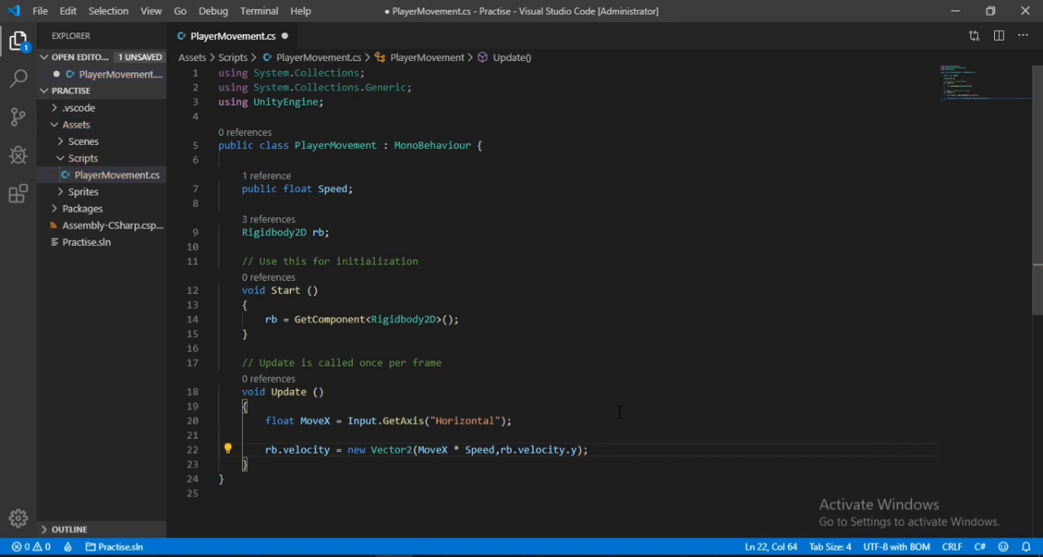
key(ctrl+s)
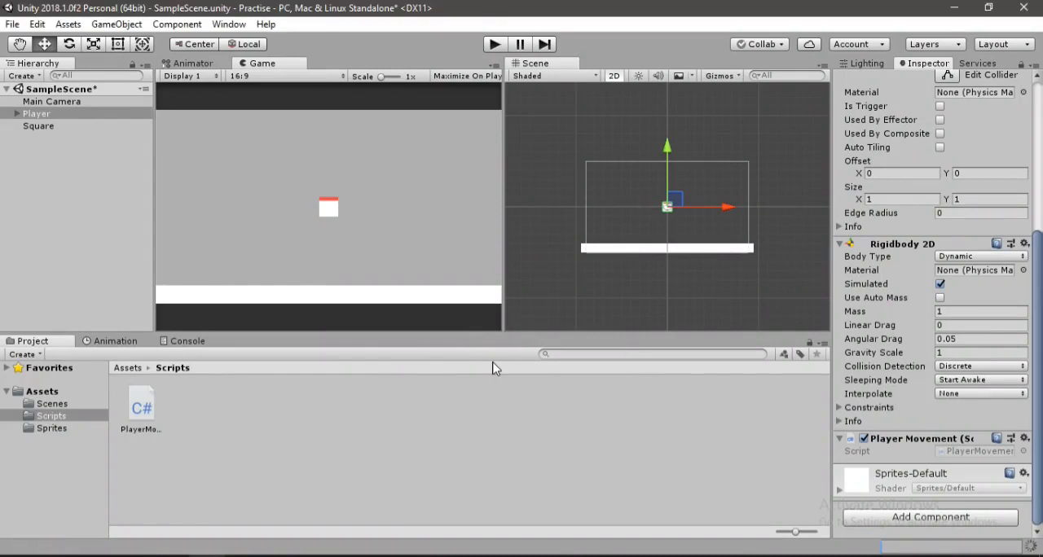
mouse_move(590, 440)
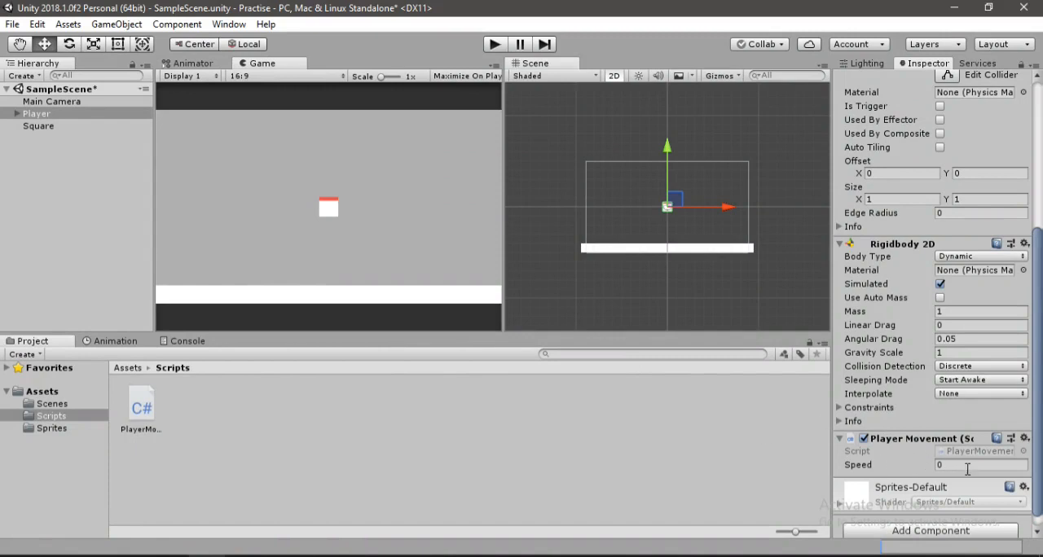
Set the Player Movement Speed to 5, then play-test the scene and stop it.
text(5)
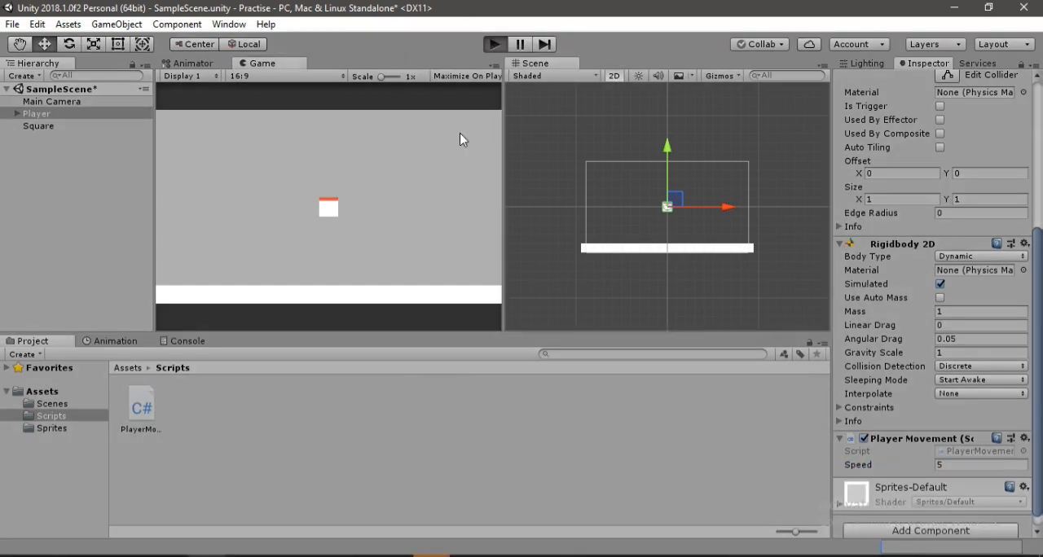
click(494, 44)
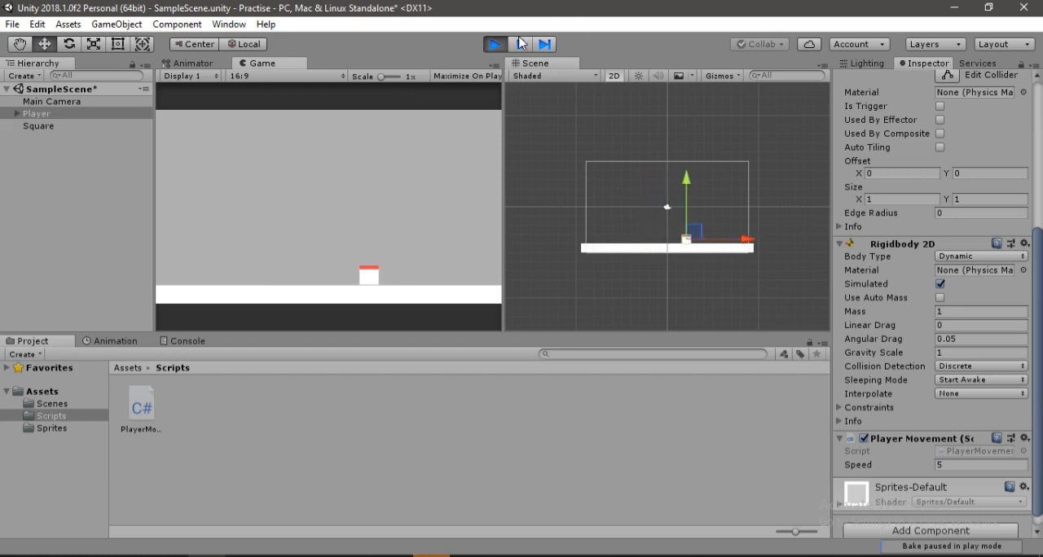
click(495, 44)
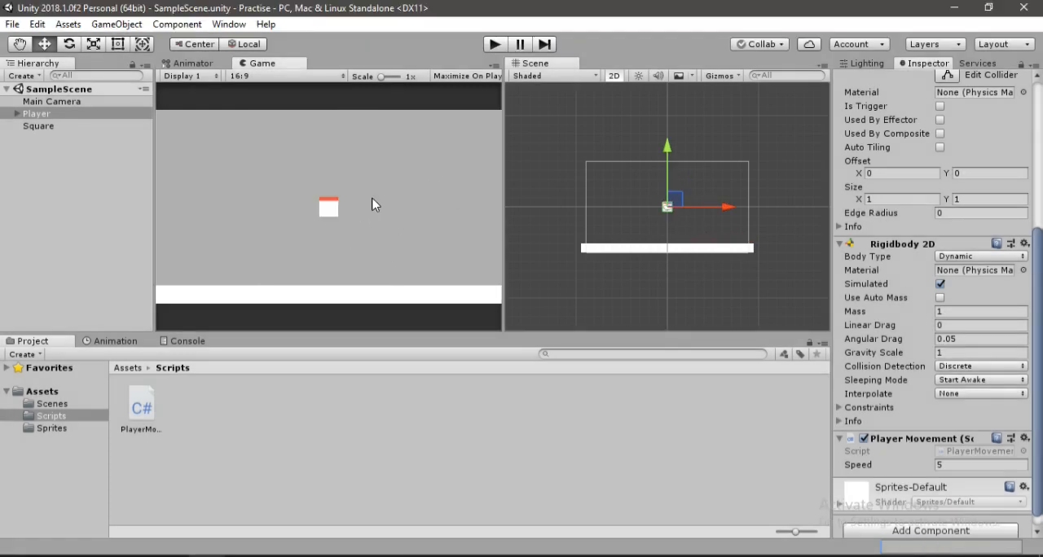
mouse_move(528, 75)
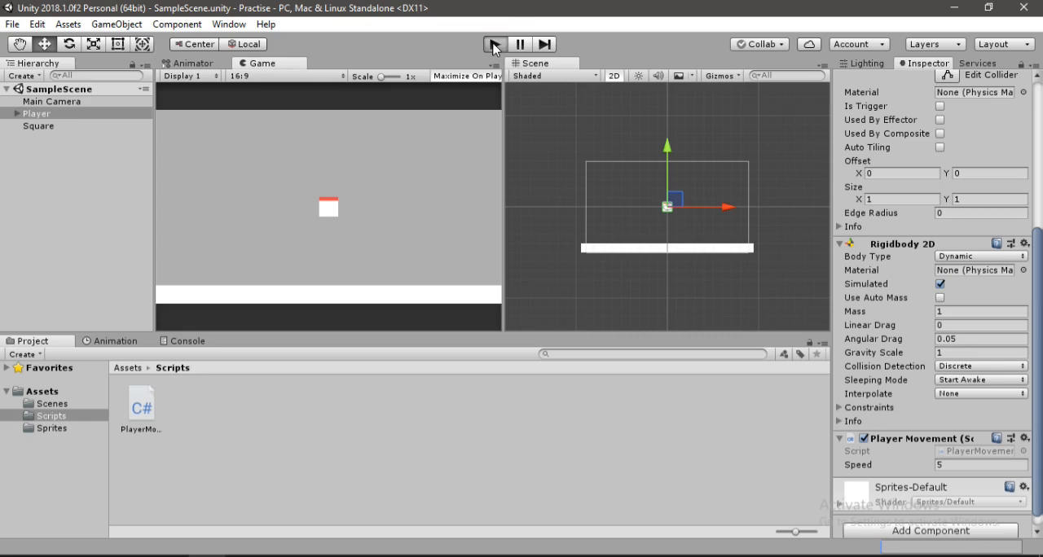
click(493, 44)
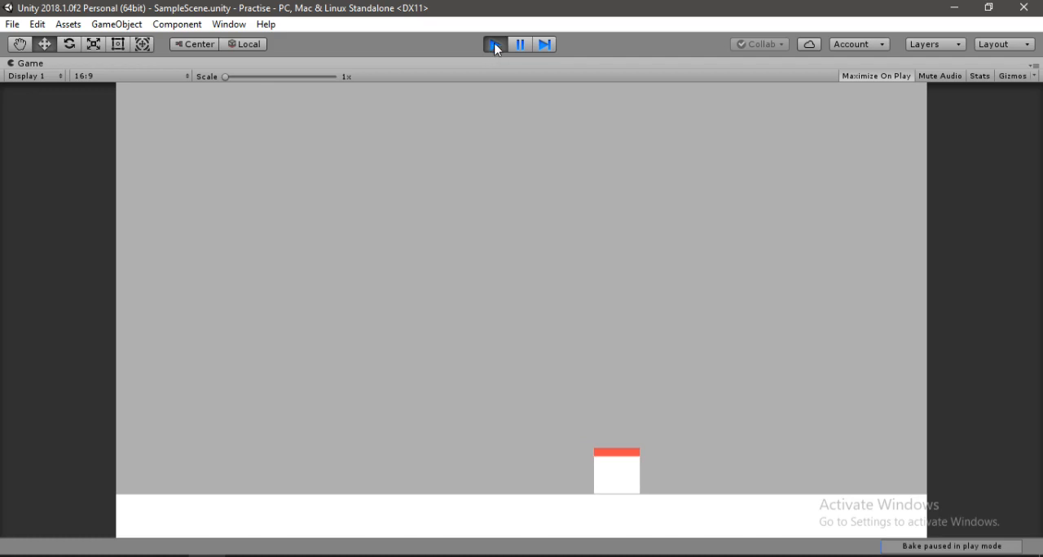
click(496, 44)
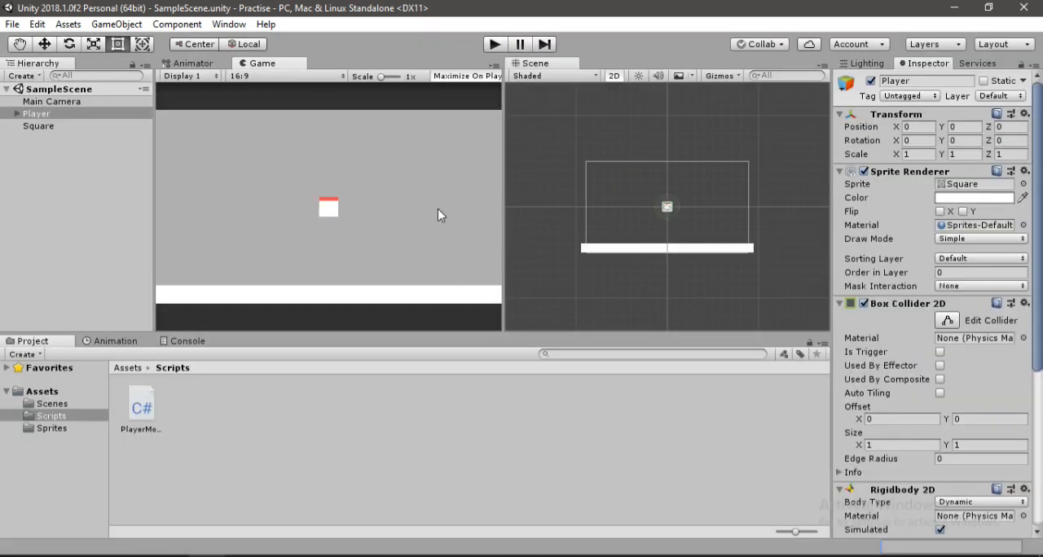
mouse_move(394, 552)
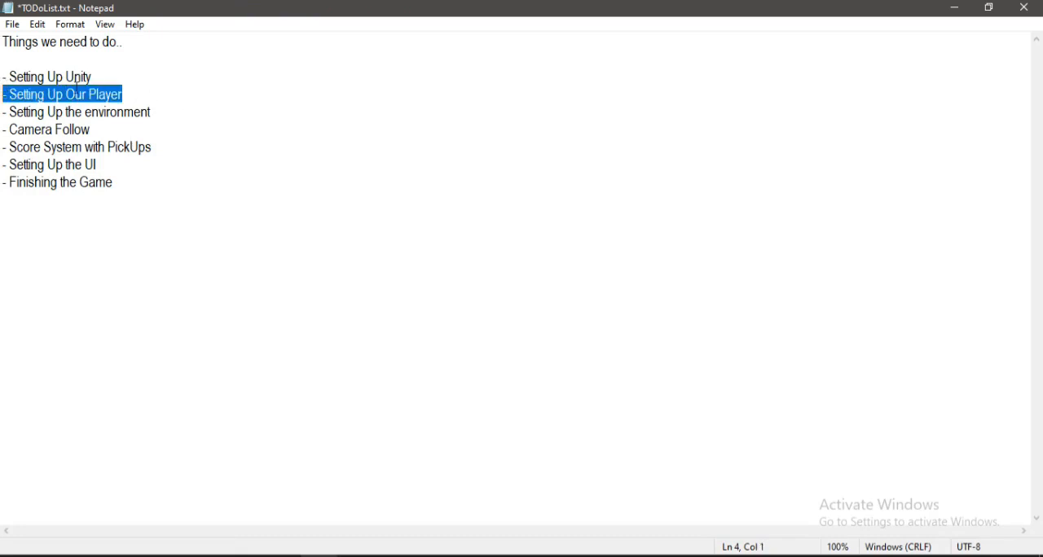
Place the cursor at the end of the 'Setting Up Our Player' line in TODoList.txt.
click(124, 95)
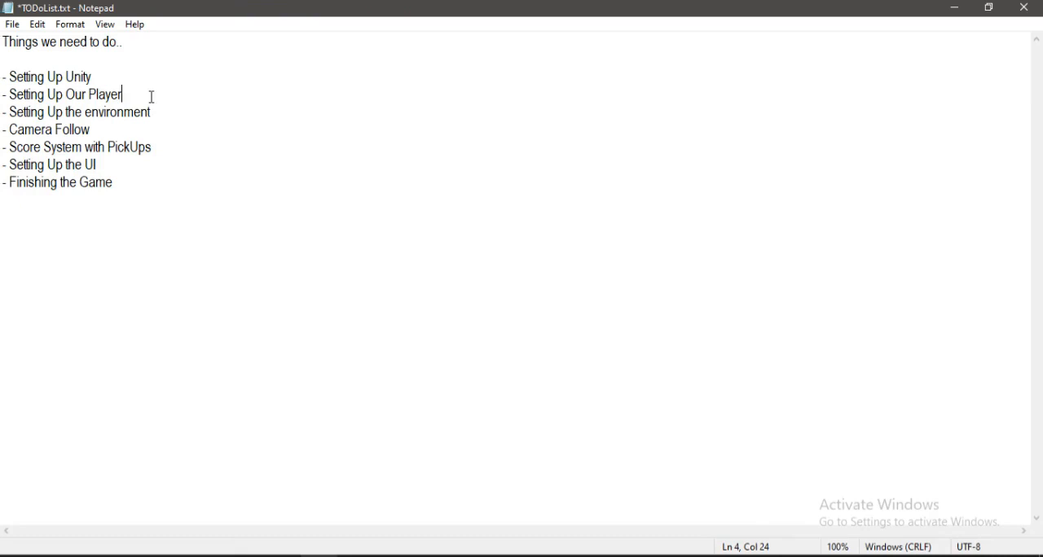